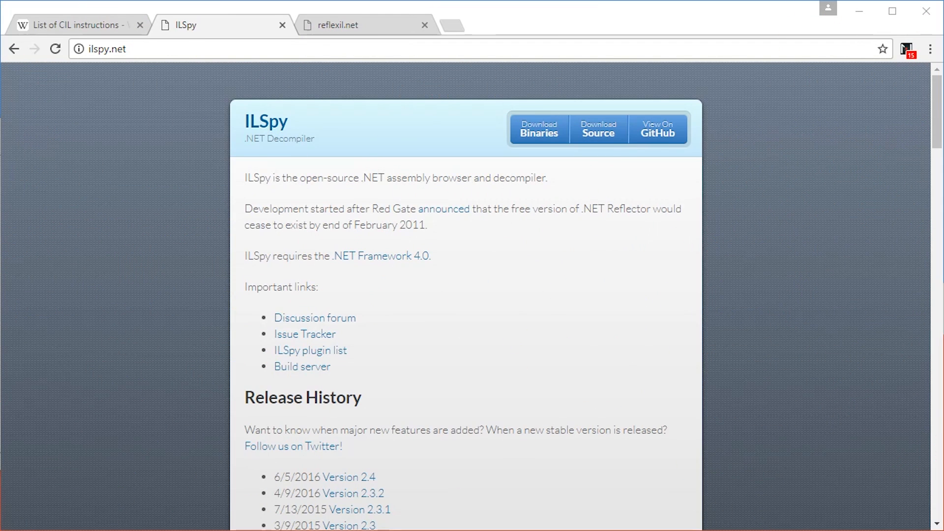
mouse_move(679, 362)
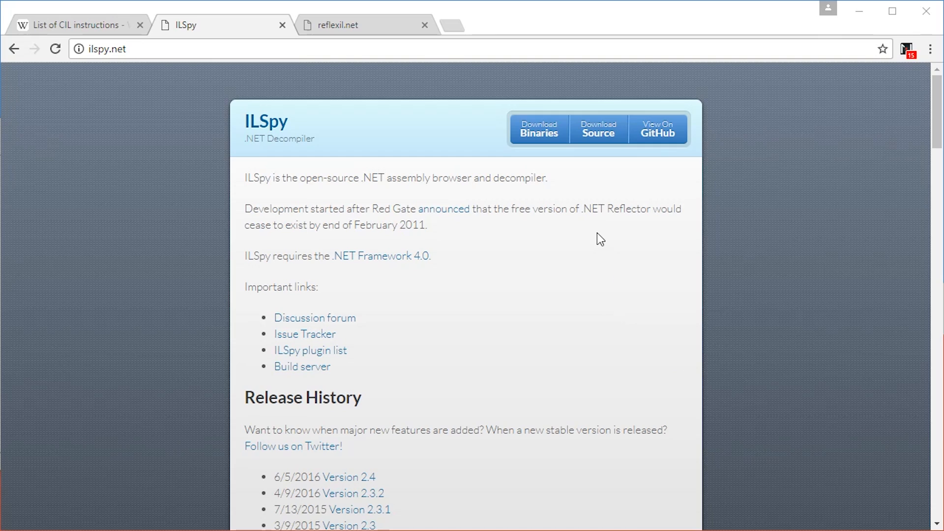
mouse_move(281, 67)
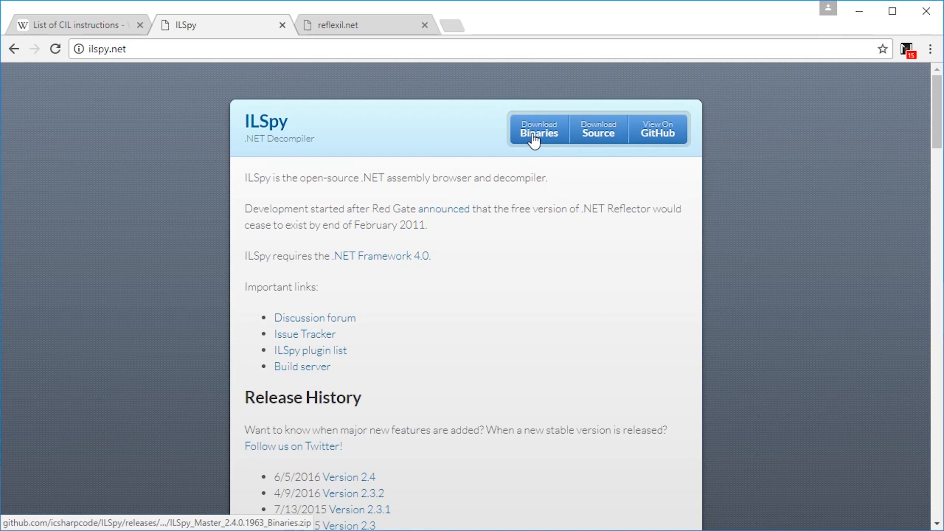
- Download the ILSpy 2.4.0 binaries zip from ilspy.net
left_click(539, 130)
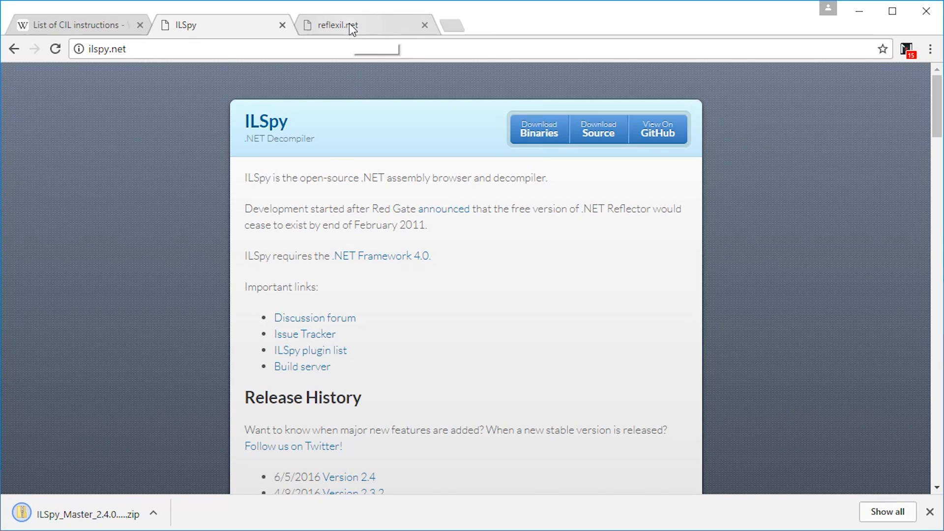
- Download reflexil.for.ILSpy.2.1.AIO.bin.zip from the Reflexil releases reached via reflexil.net
left_click(352, 24)
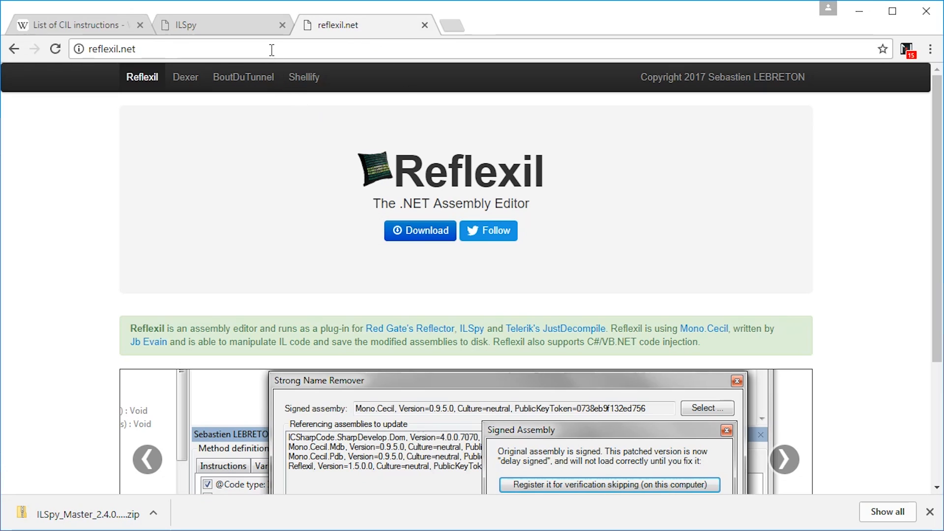
left_click(420, 230)
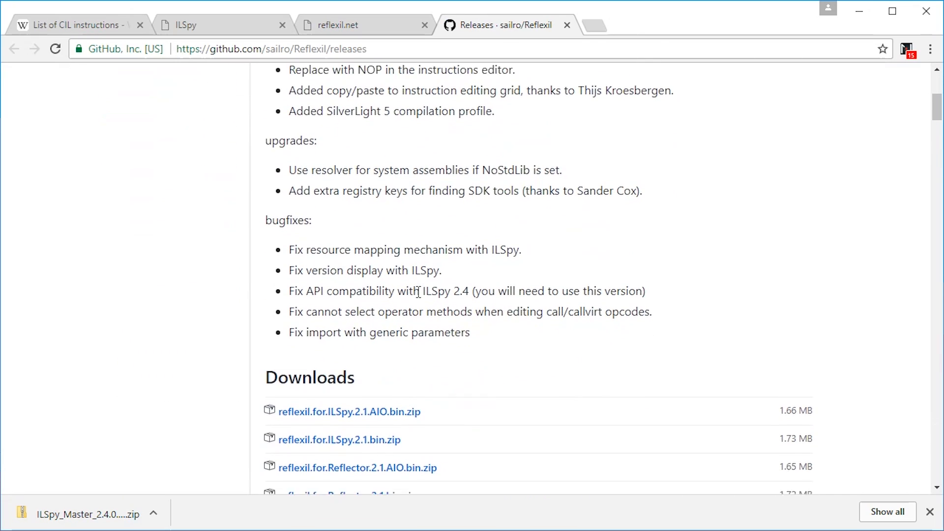
scroll("down", 3)
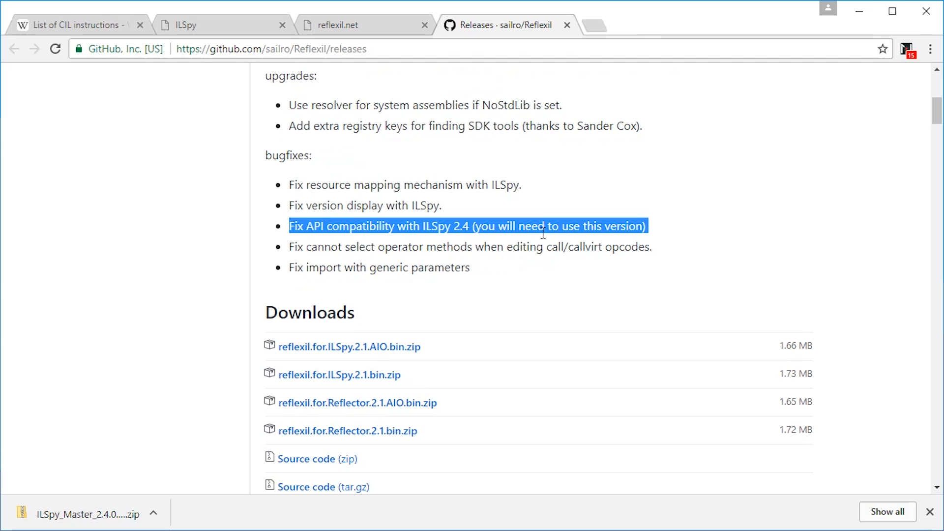
mouse_move(494, 247)
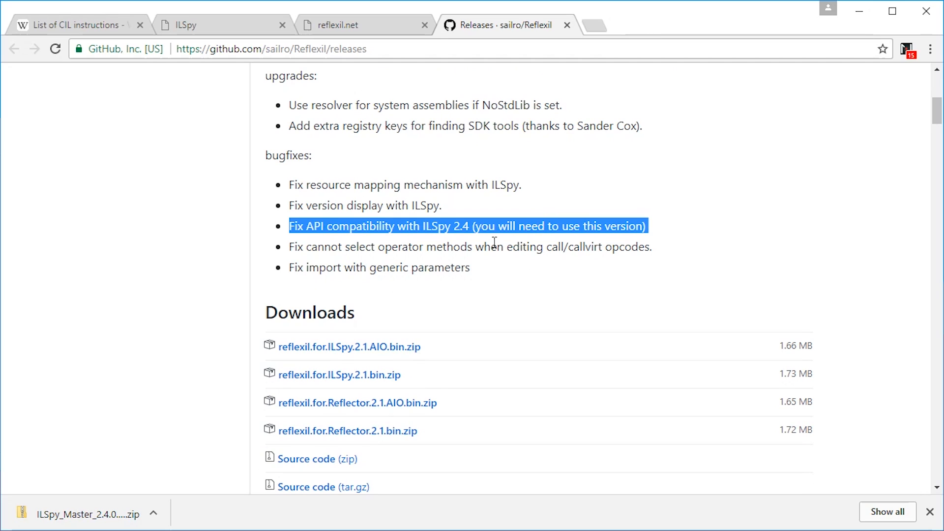
left_click(453, 230)
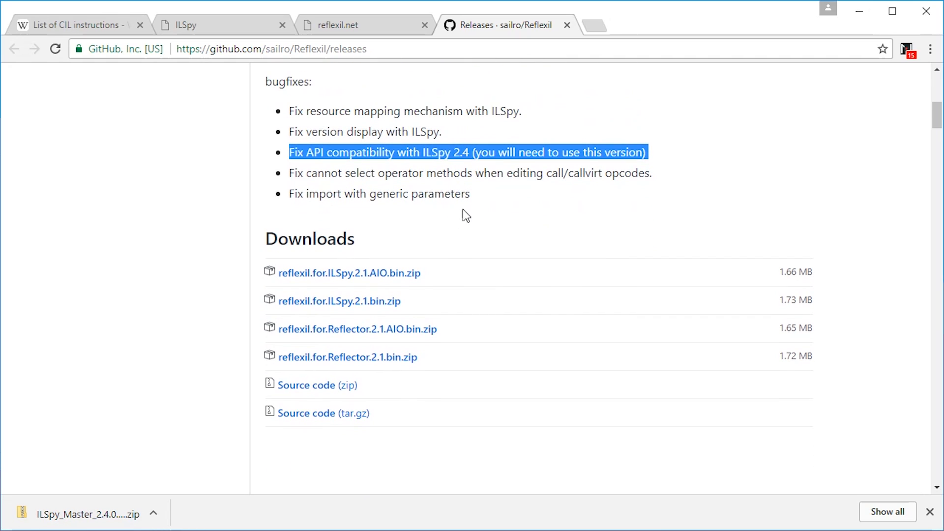
mouse_move(324, 267)
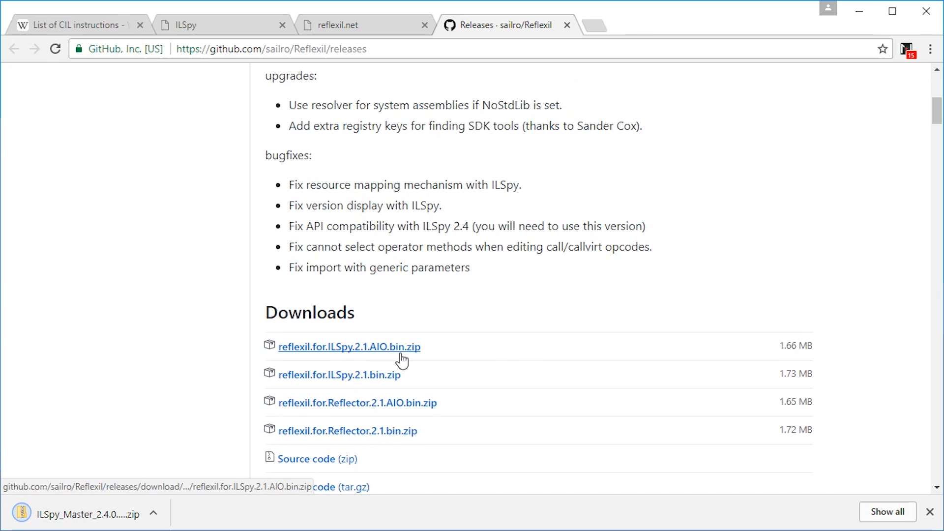
left_click(350, 347)
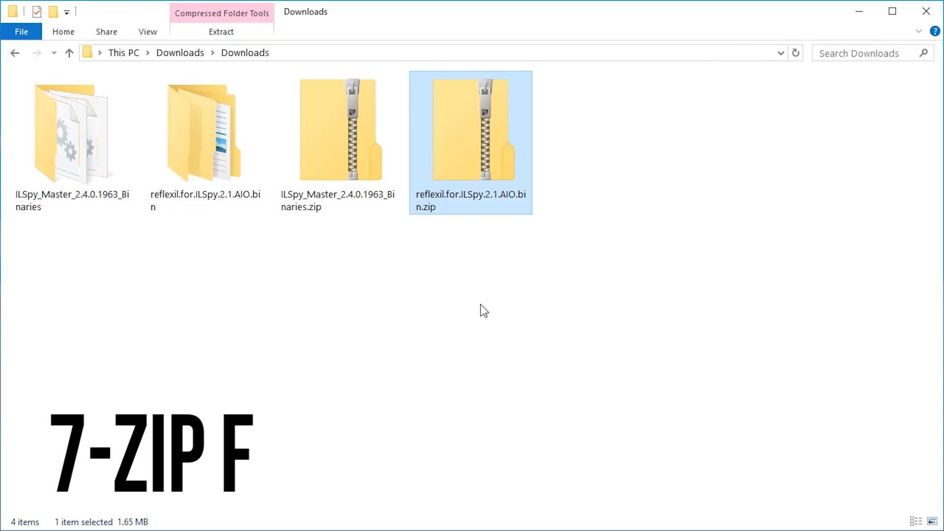
- Permanently delete both zips, then move between the extracted Reflexil and ILSpy folders to place the plugin DLL
key("Delete")
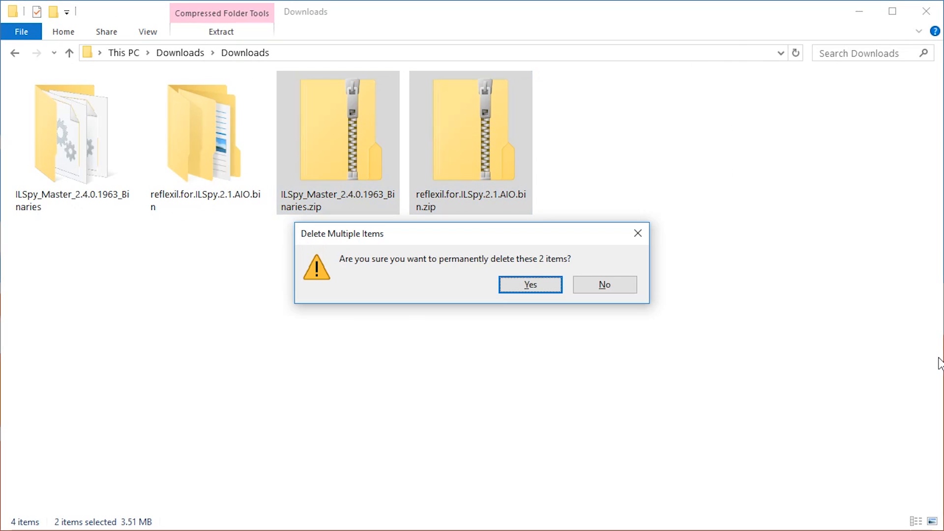
left_click(529, 284)
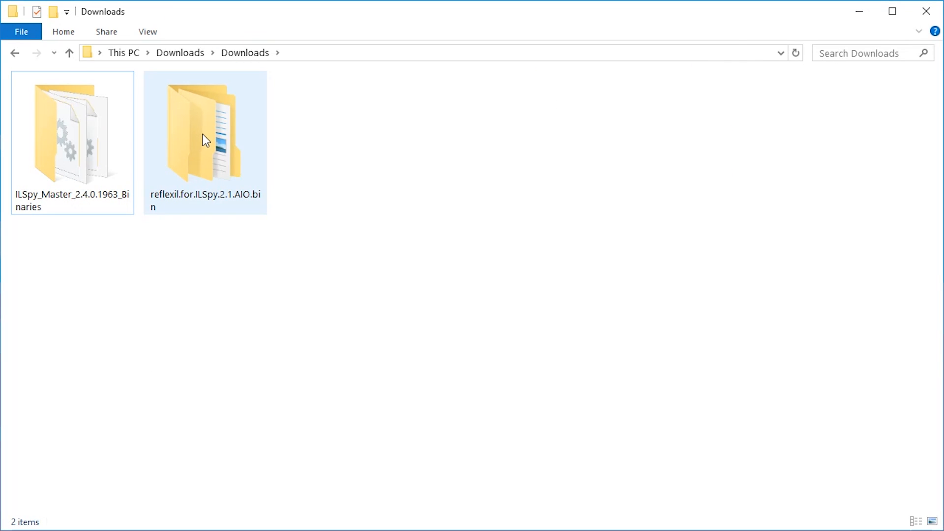
double_click(202, 140)
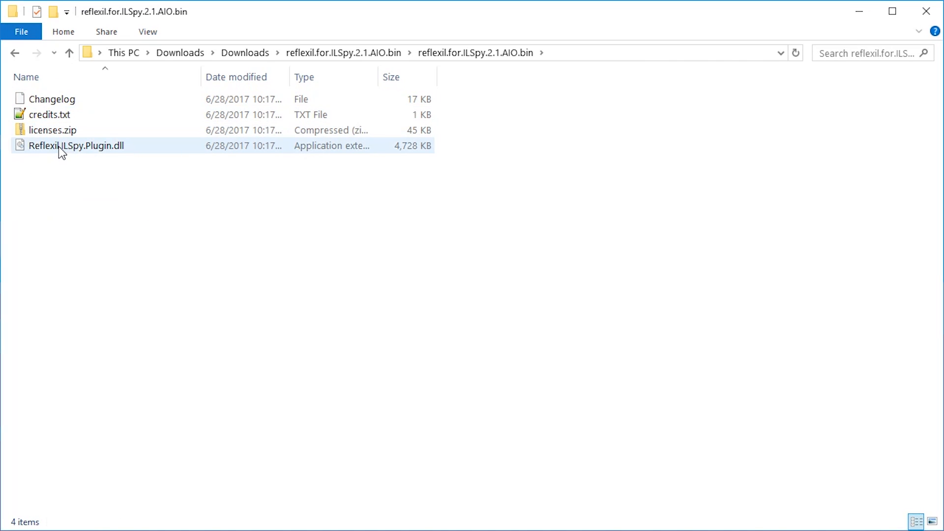
left_click(61, 147)
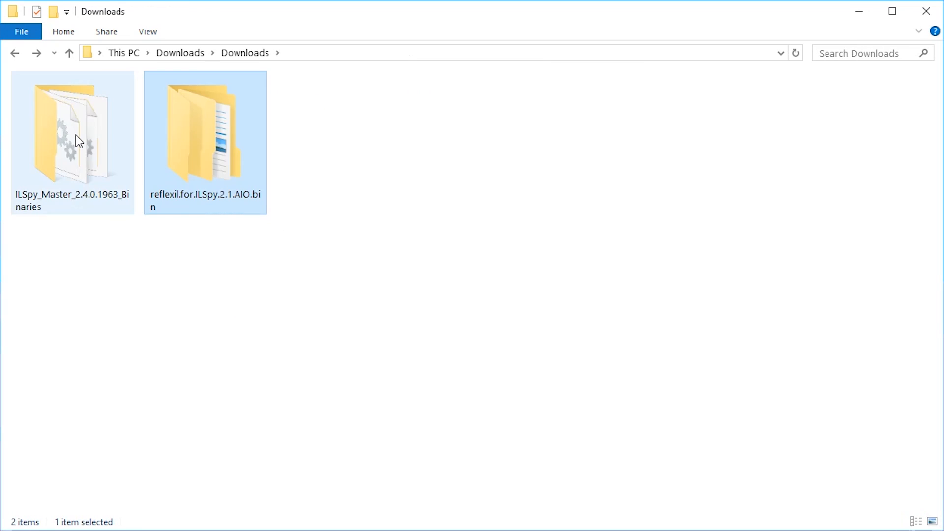
double_click(69, 138)
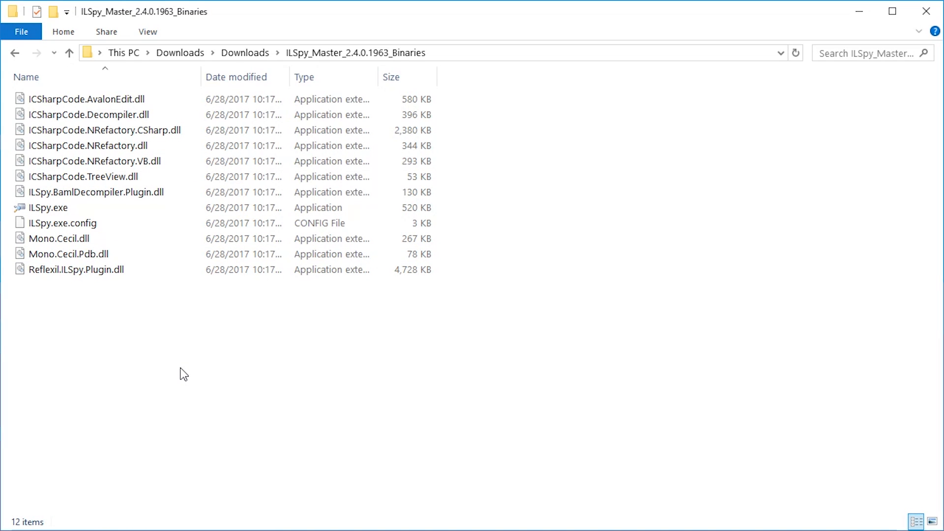
mouse_move(149, 303)
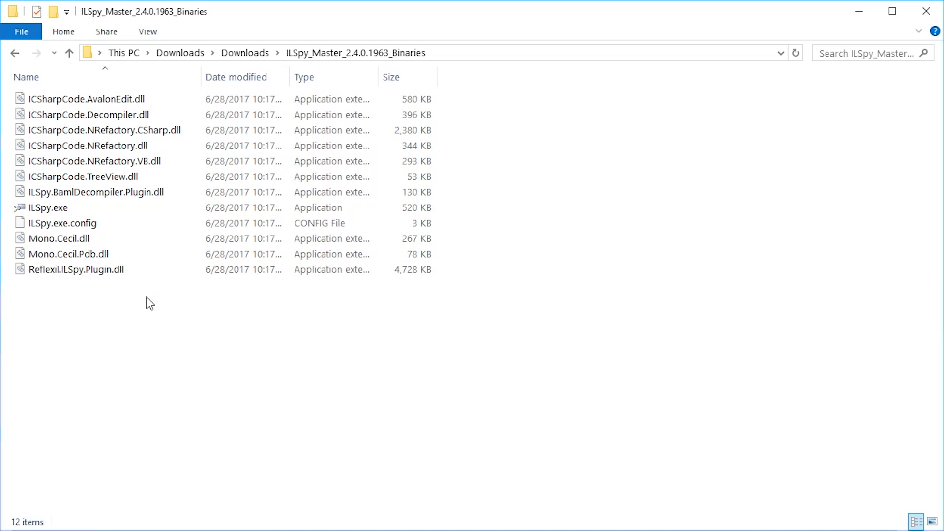
mouse_move(142, 377)
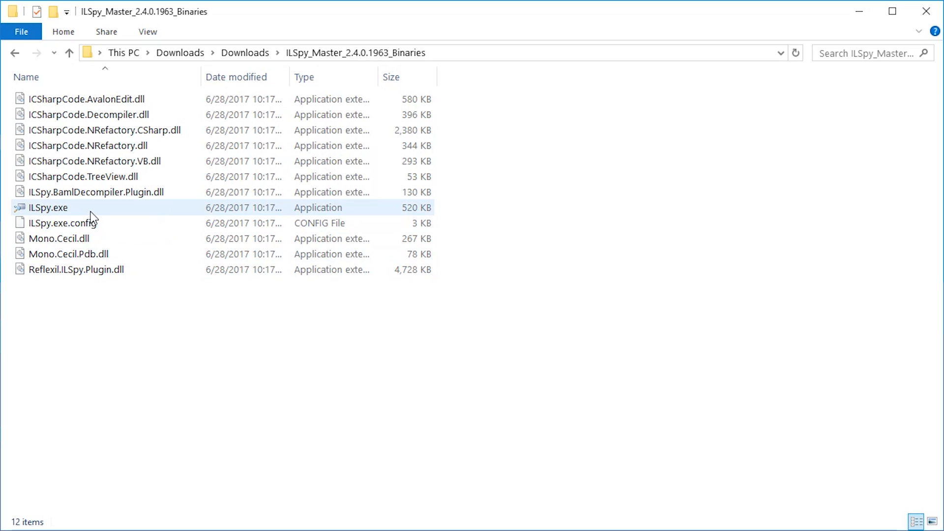
mouse_move(62, 219)
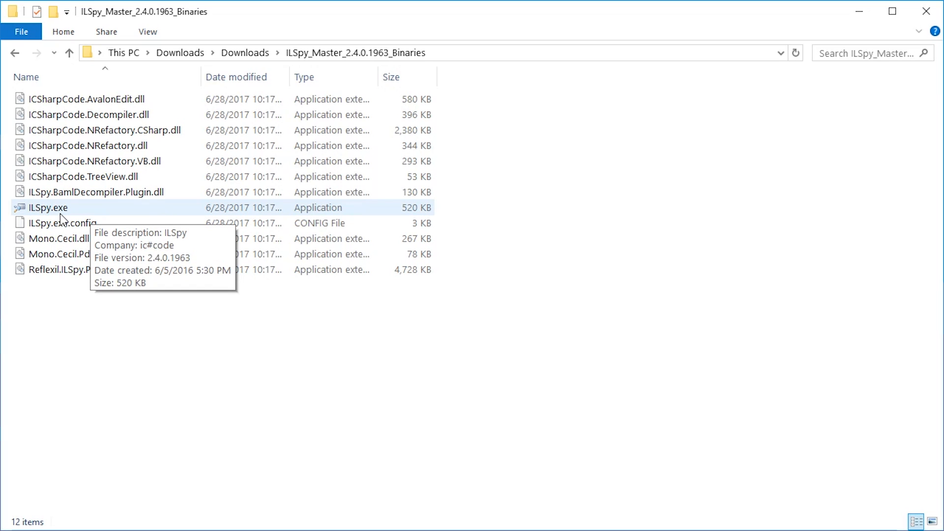
mouse_move(91, 209)
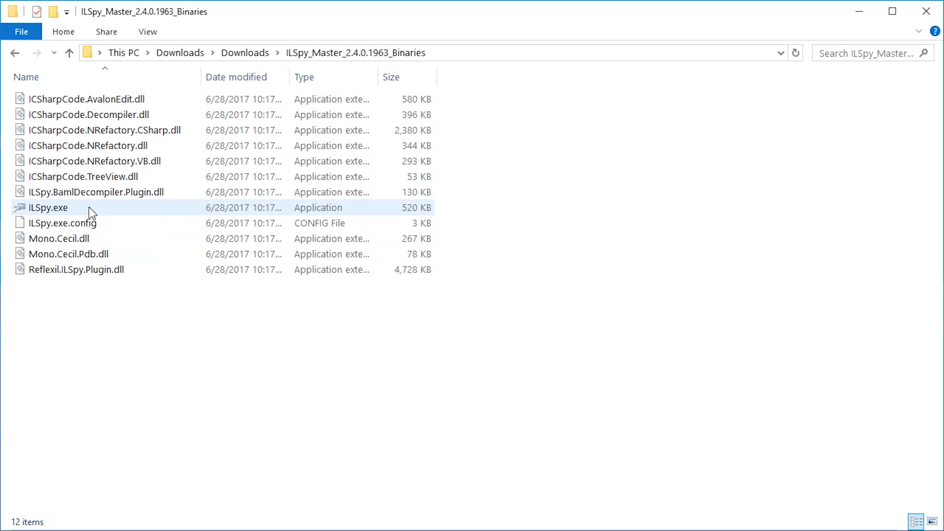
- Run ILSpy.exe past the security warning and remove the ILSpy (2.4.0.1963) assembly entry
double_click(44, 208)
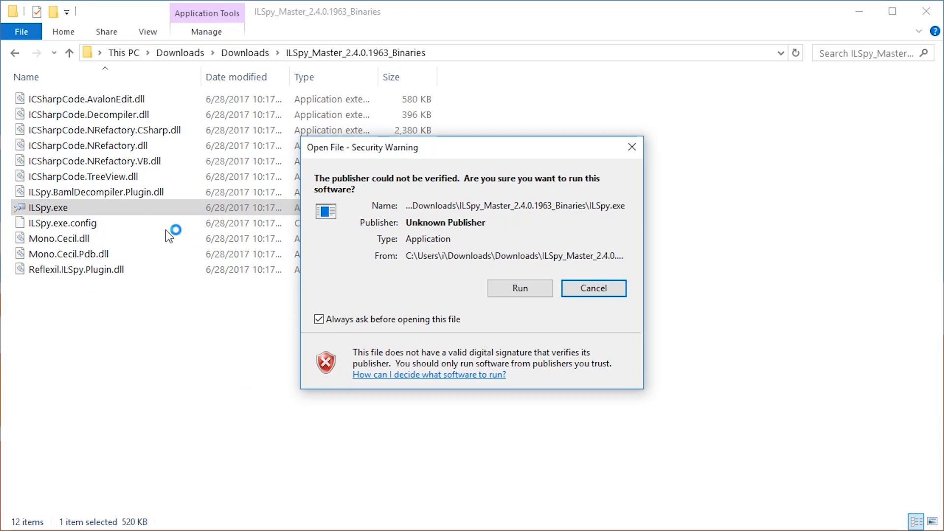
left_click(520, 288)
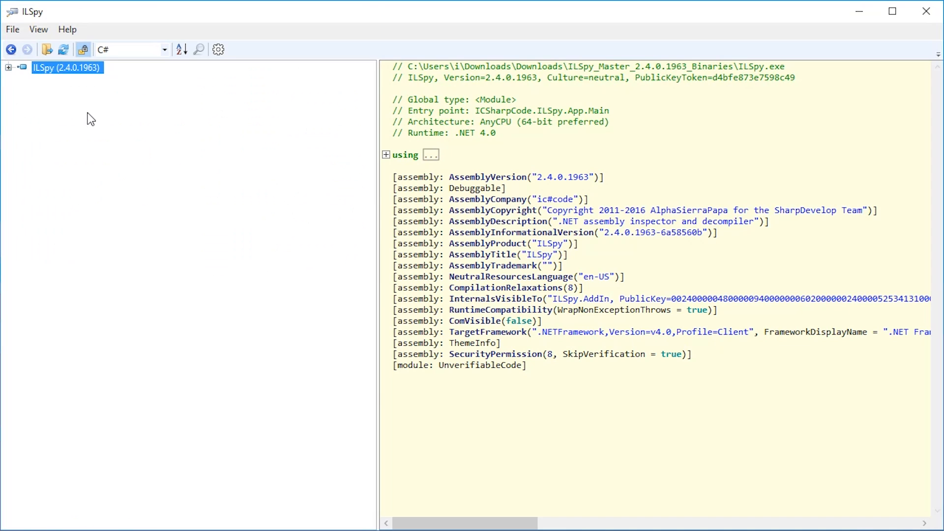
mouse_move(82, 96)
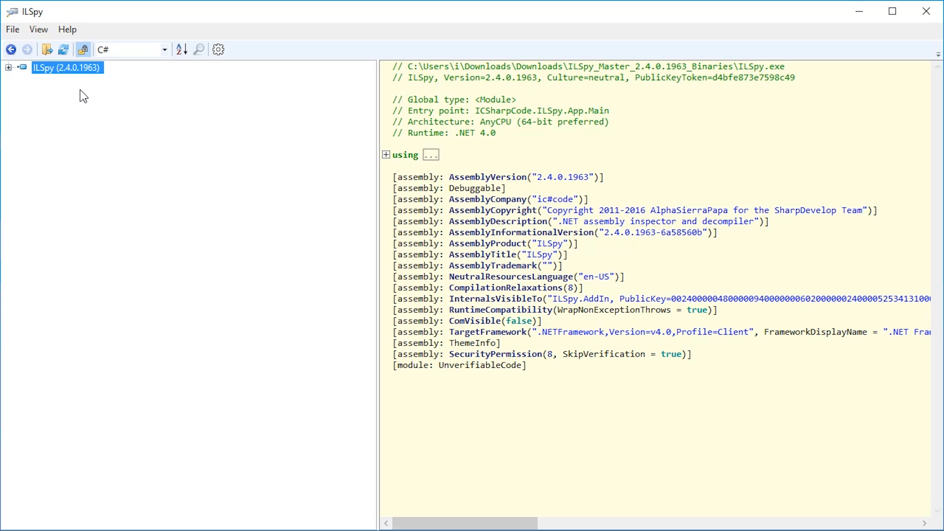
mouse_move(67, 89)
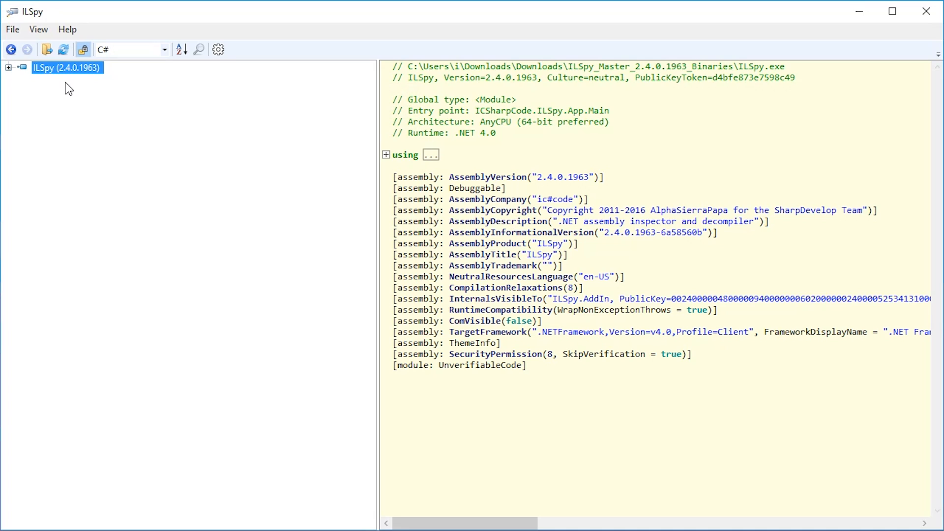
right_click(67, 68)
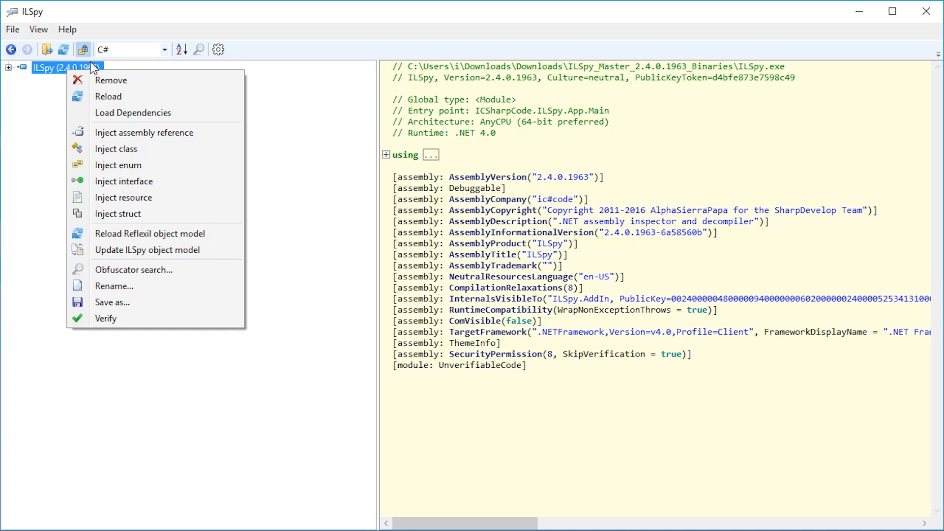
left_click(110, 80)
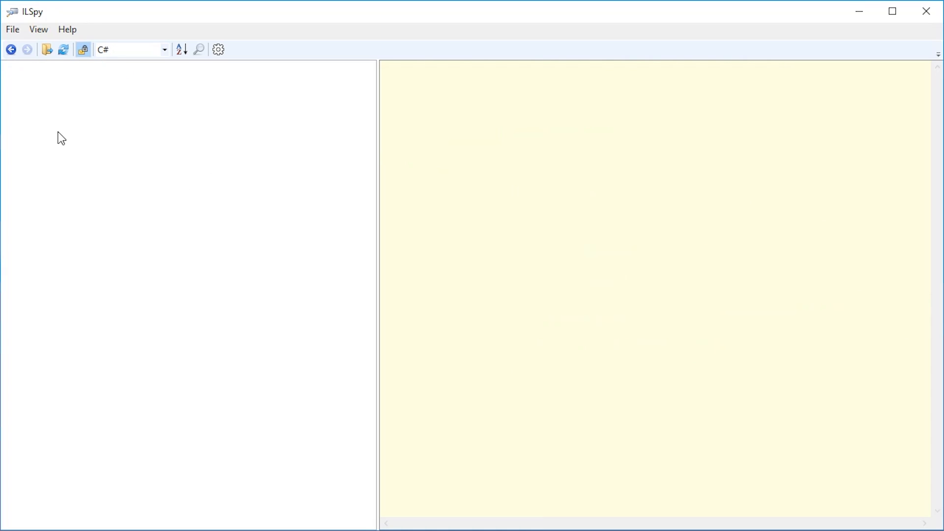
- Paste a backup of Assembly-CSharp.dll in Ravenfield's data folder, then open the original
left_click(48, 50)
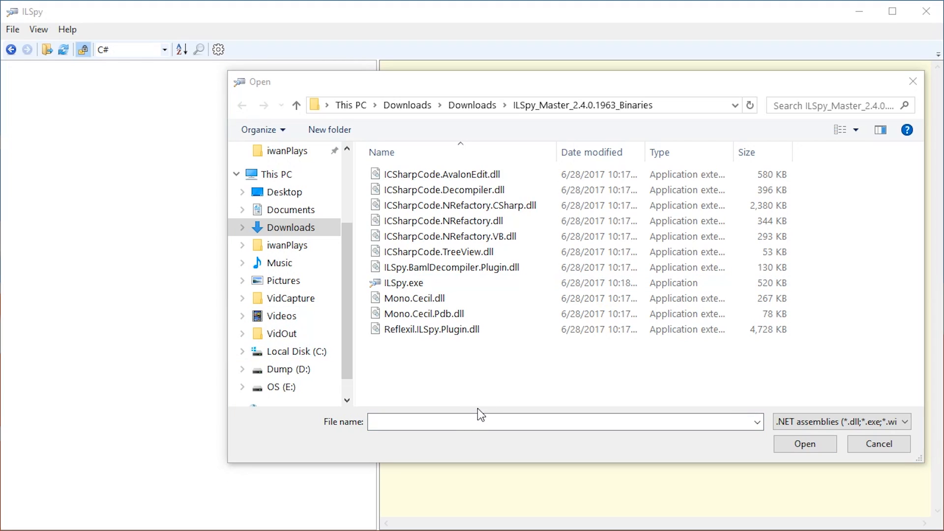
type("C:\\Program Files (x86)\\Steam\\steamapps\\common\\Ravenfield")
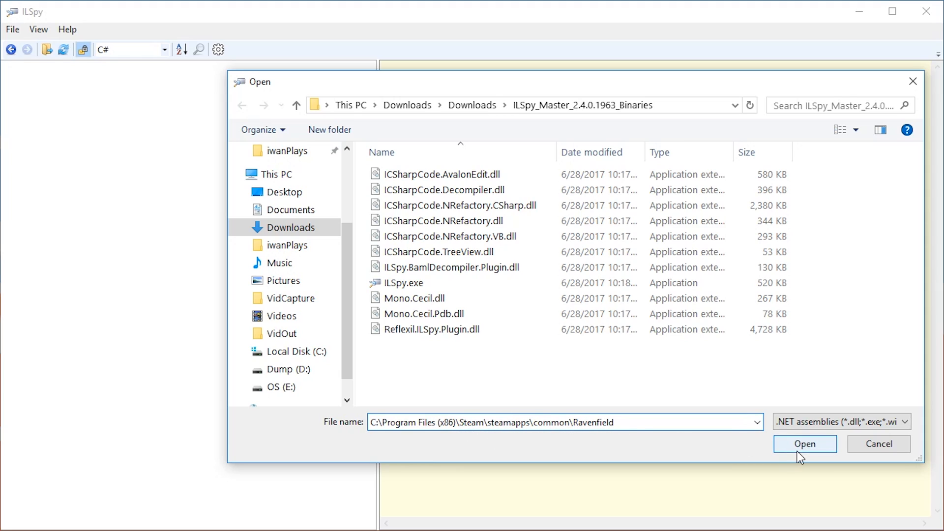
left_click(805, 445)
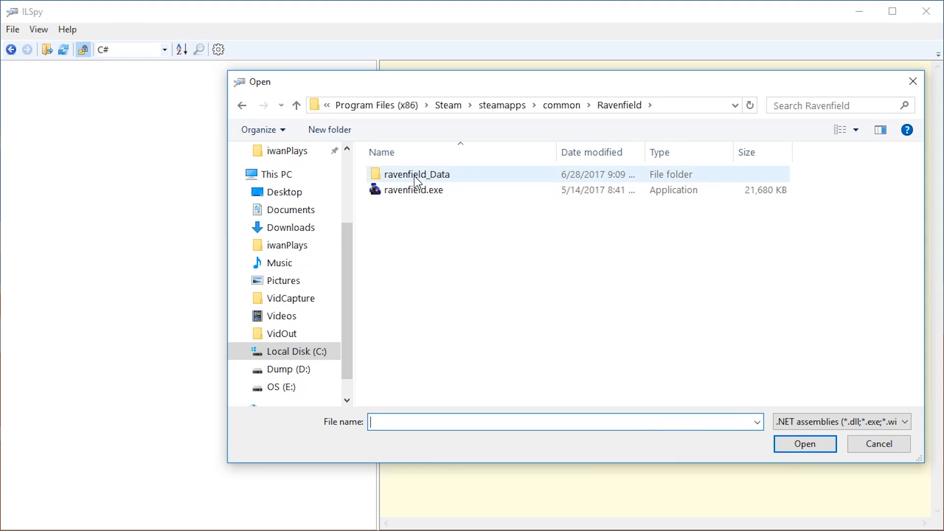
double_click(418, 174)
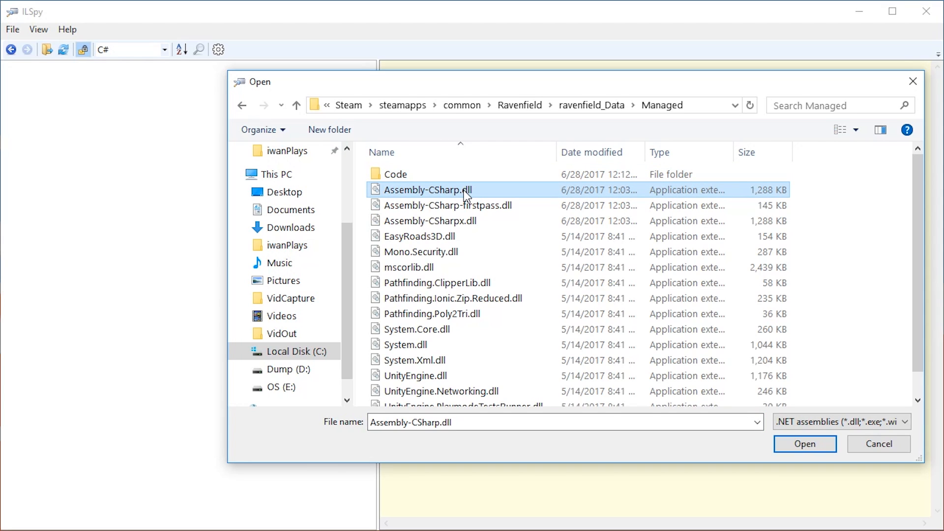
mouse_move(438, 198)
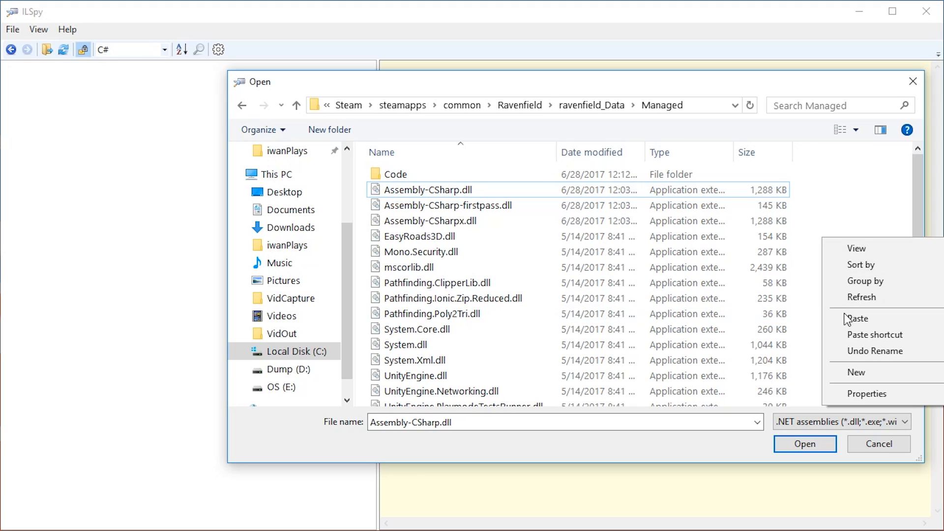
left_click(857, 319)
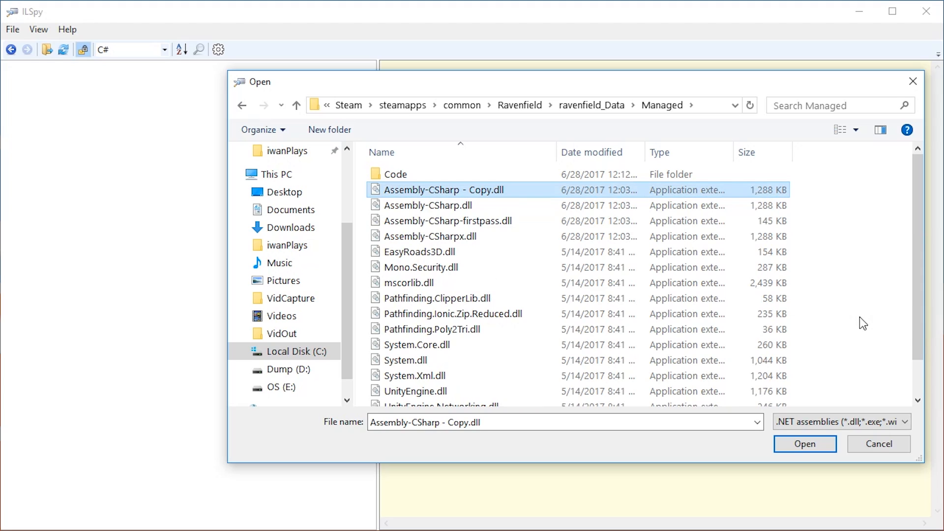
left_click(428, 205)
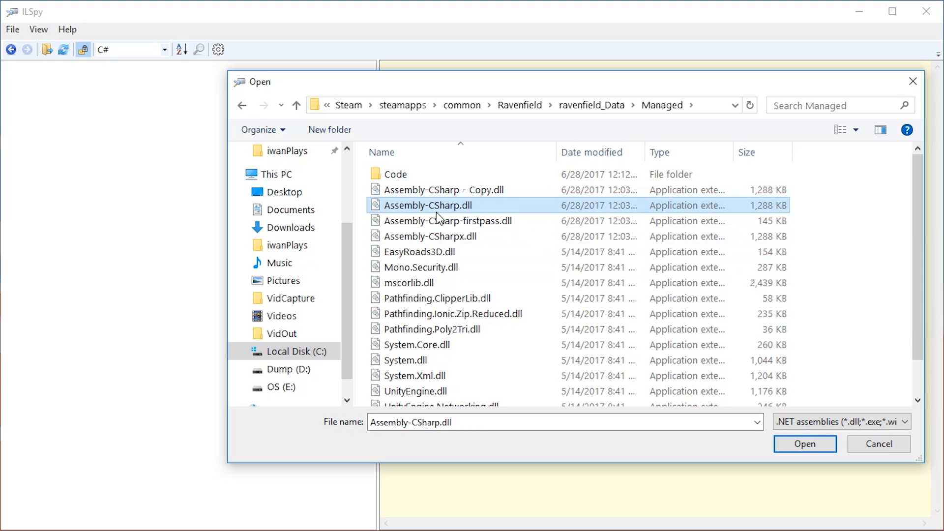
mouse_move(421, 214)
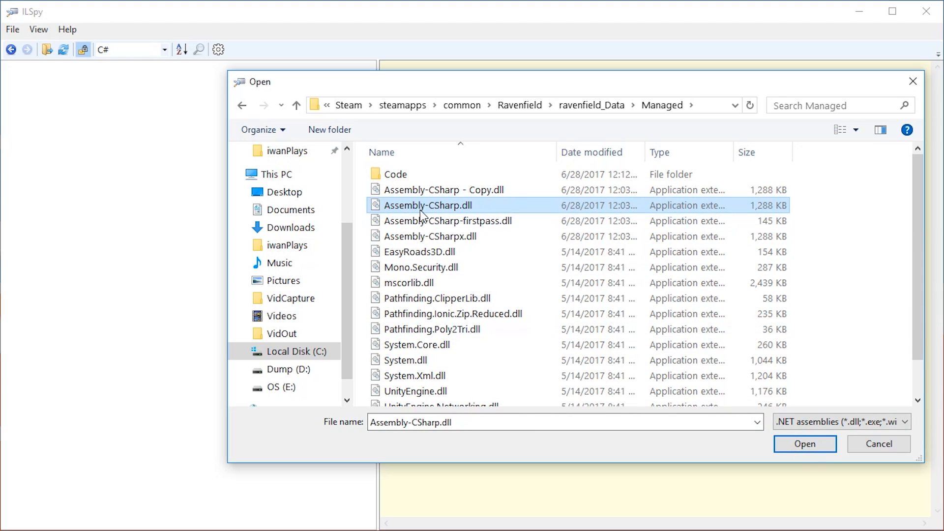
mouse_move(453, 212)
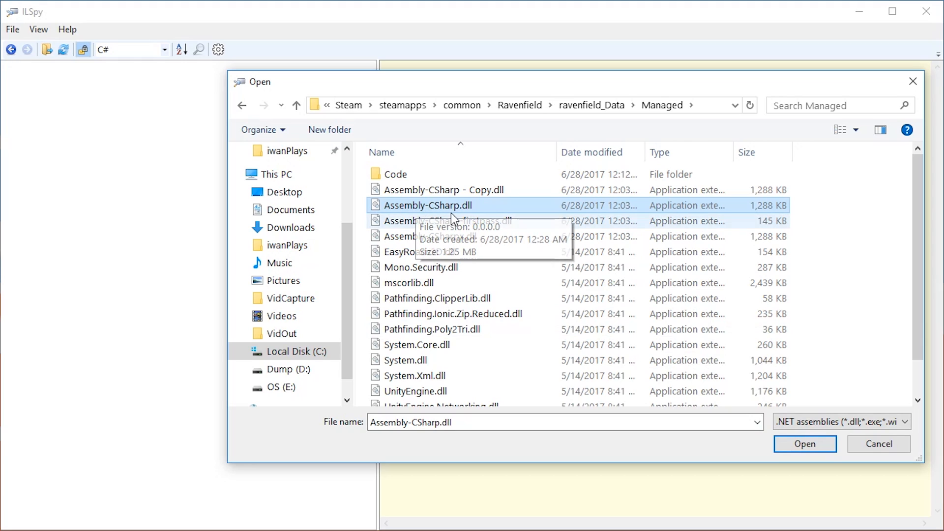
left_click(806, 444)
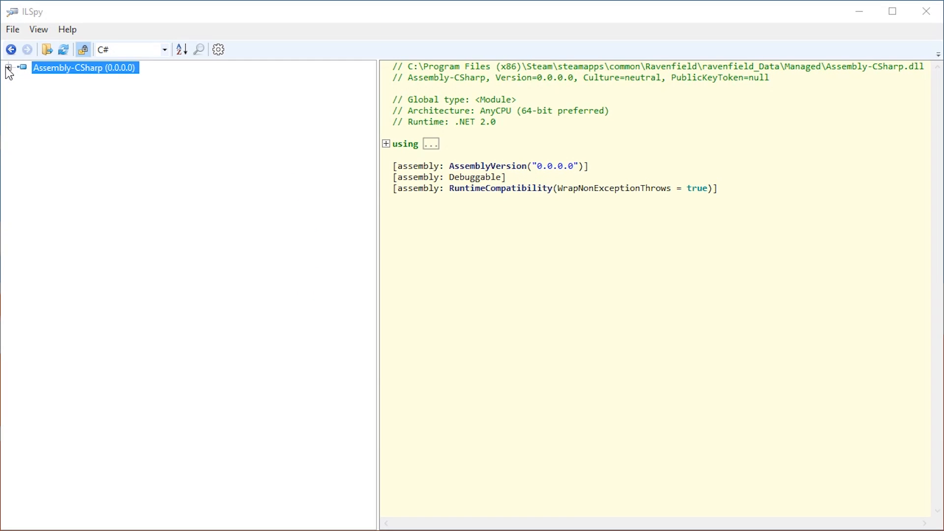
- Browse the Actor, Airhorn and CarHorn classes, then view the decompiled Wrench class
left_click(8, 67)
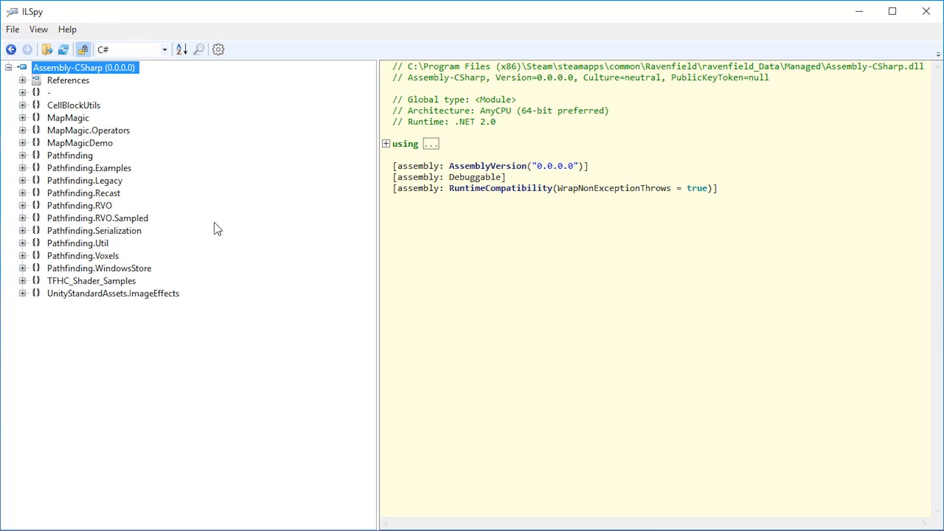
left_click(43, 93)
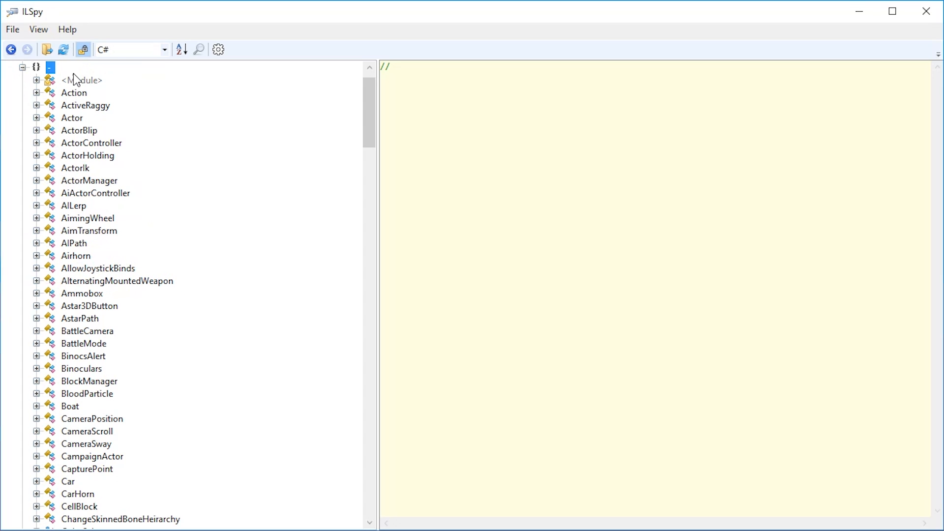
left_click(72, 118)
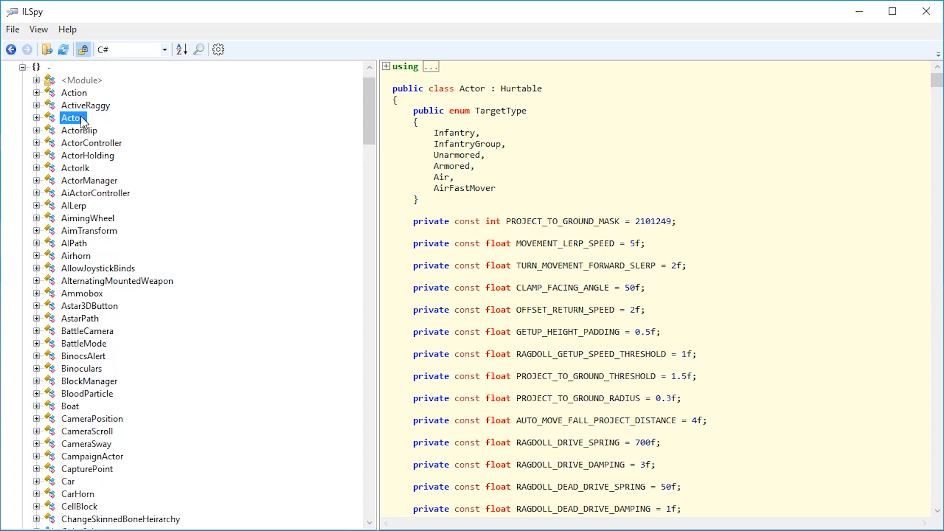
left_click(76, 256)
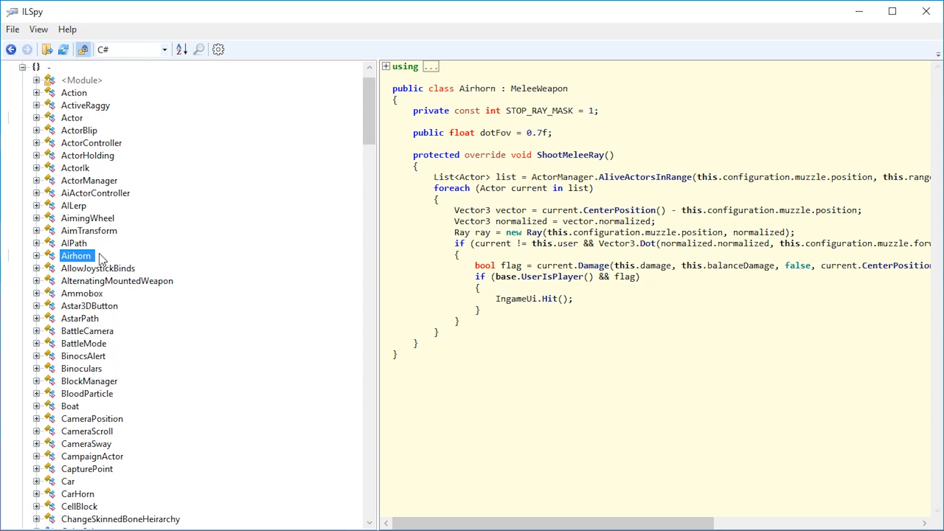
mouse_move(68, 406)
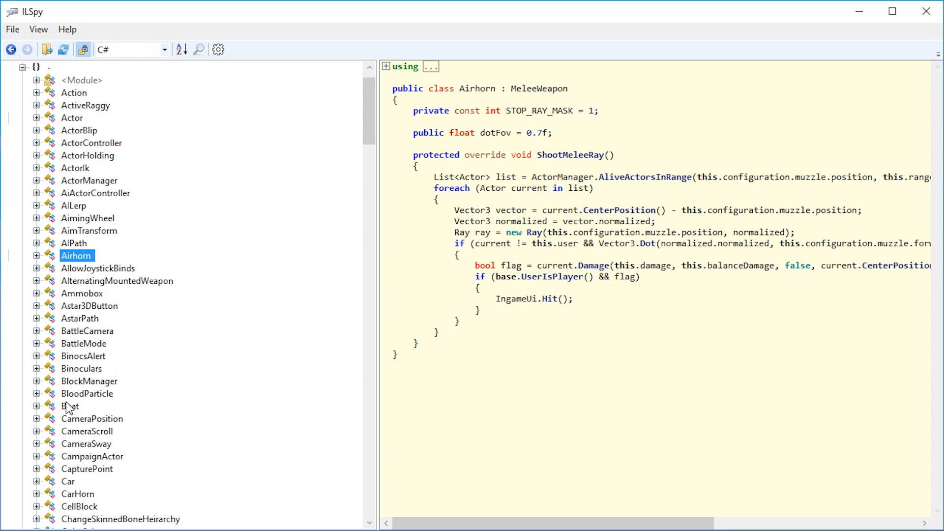
left_click(70, 406)
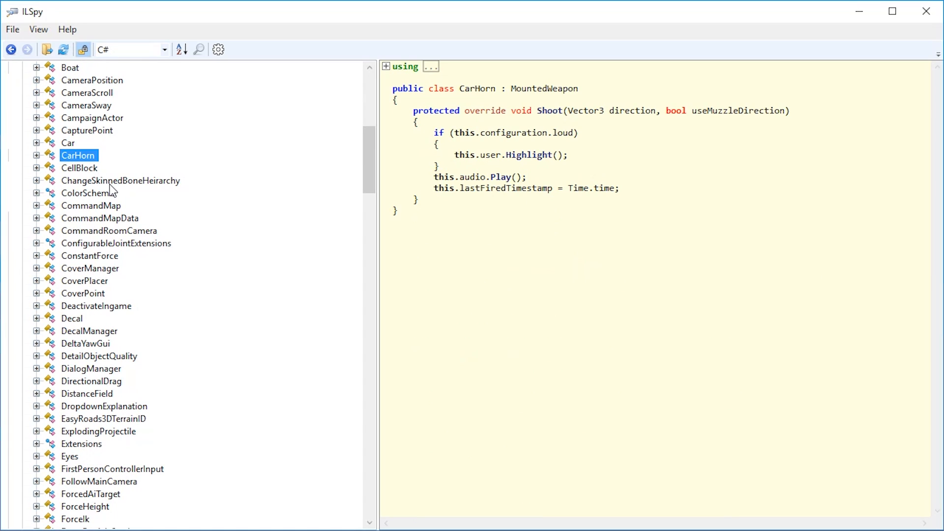
scroll("up", 3)
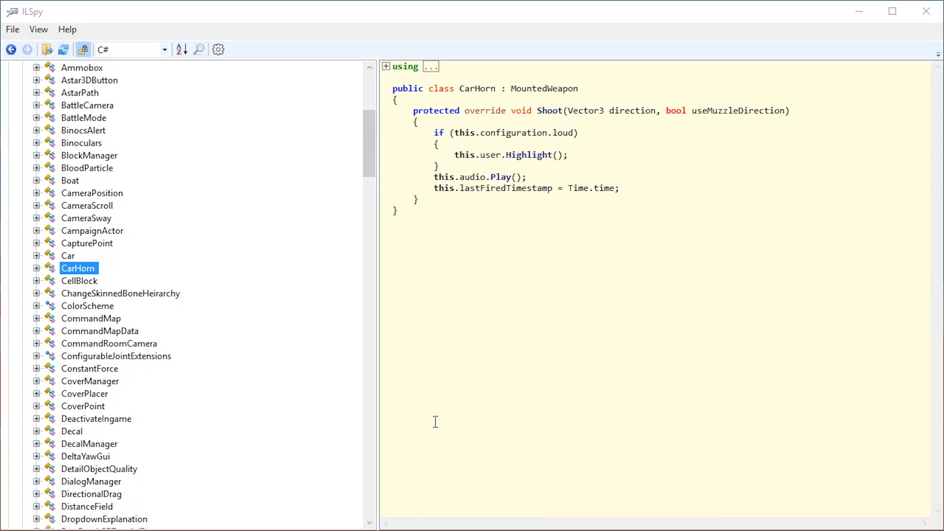
mouse_move(436, 428)
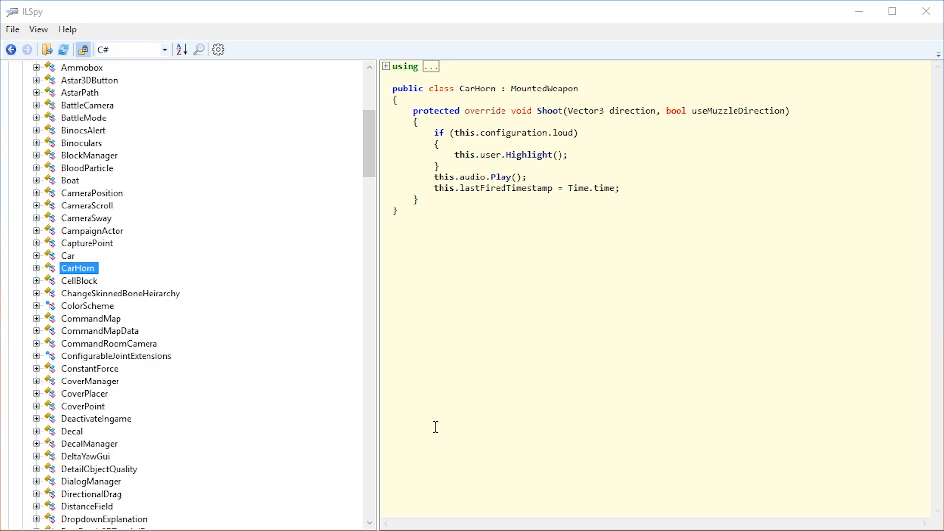
mouse_move(412, 329)
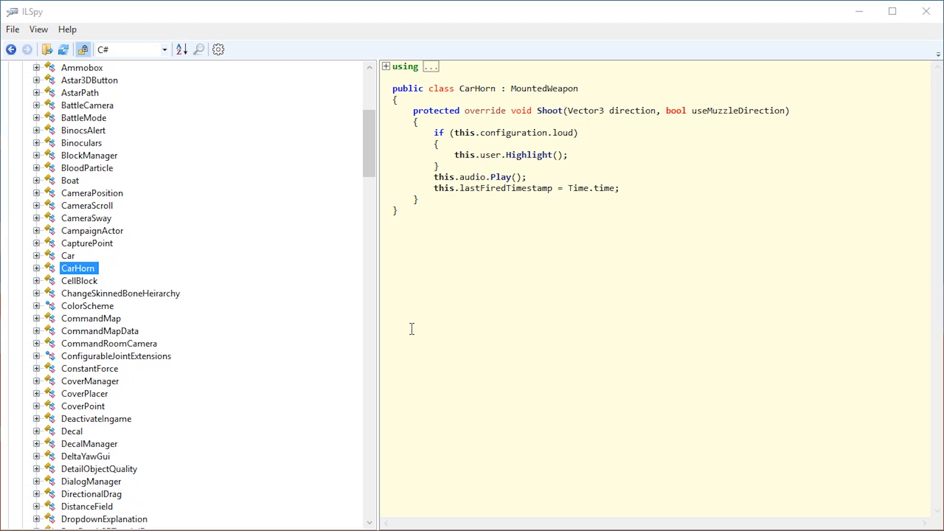
mouse_move(371, 151)
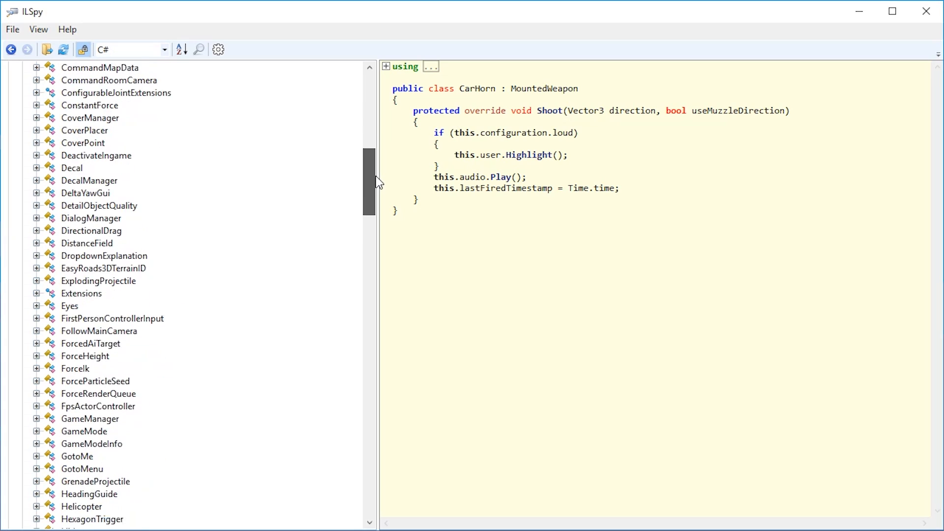
left_click_drag(372, 181, 372, 386)
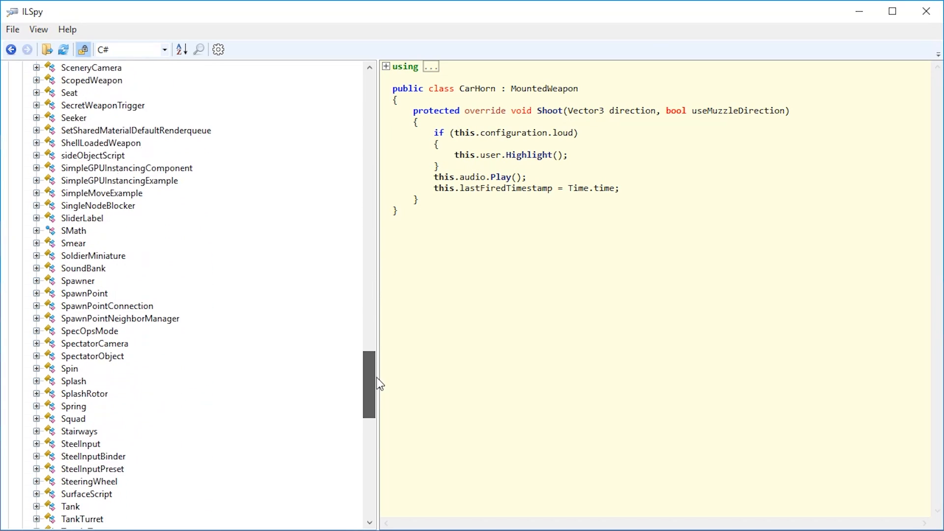
scroll("down", 3)
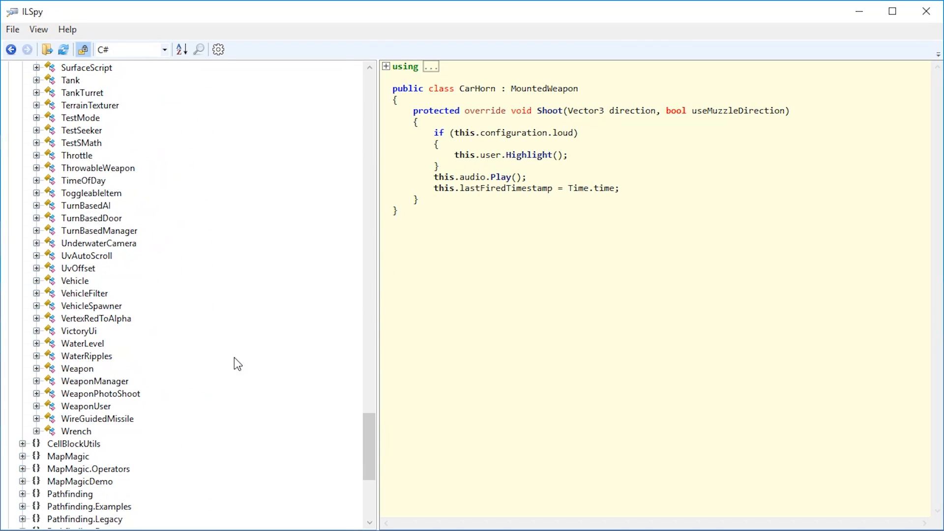
left_click(76, 431)
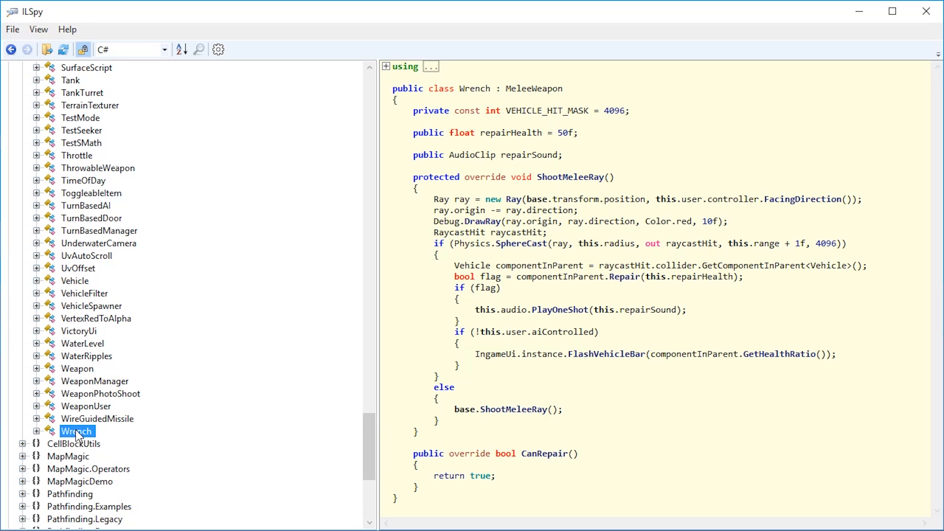
- Inject an empty LateUpdate method into Wrench via Reflexil and view LateUpdate() : void
right_click(76, 432)
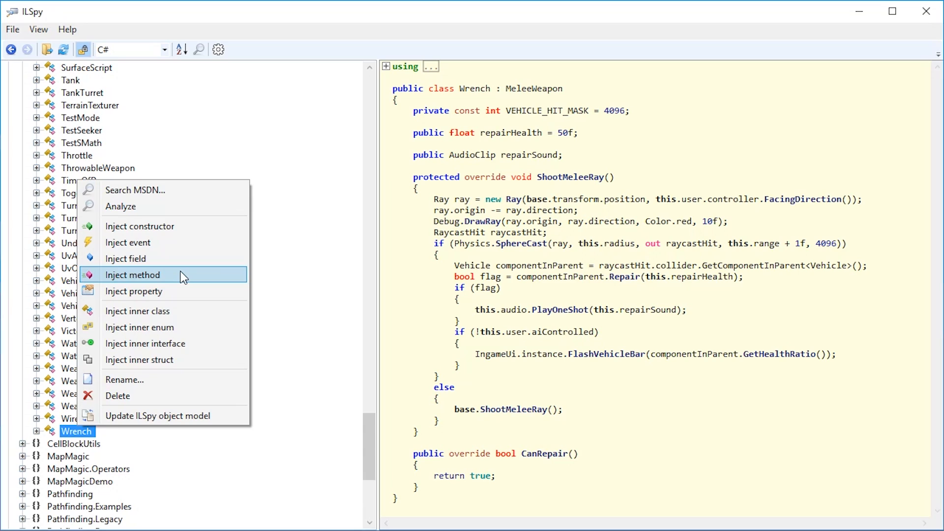
left_click(132, 275)
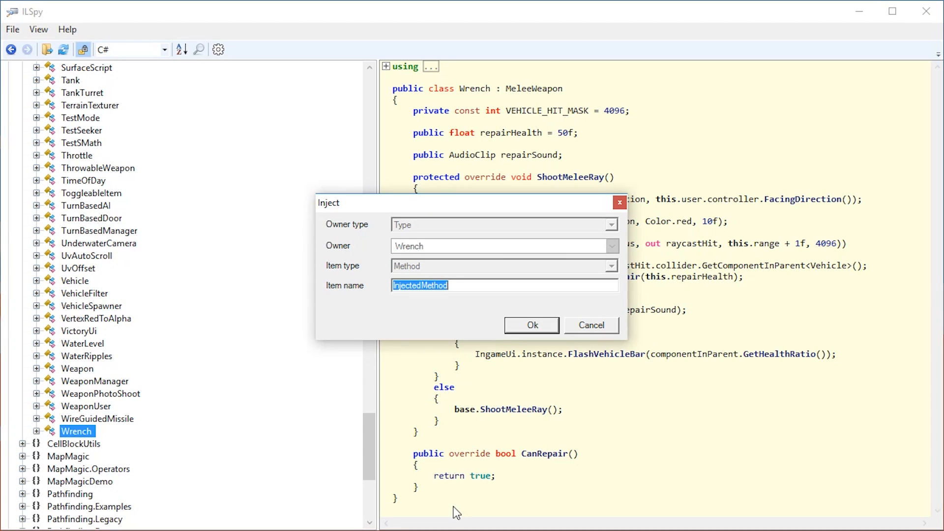
type("LateUpd")
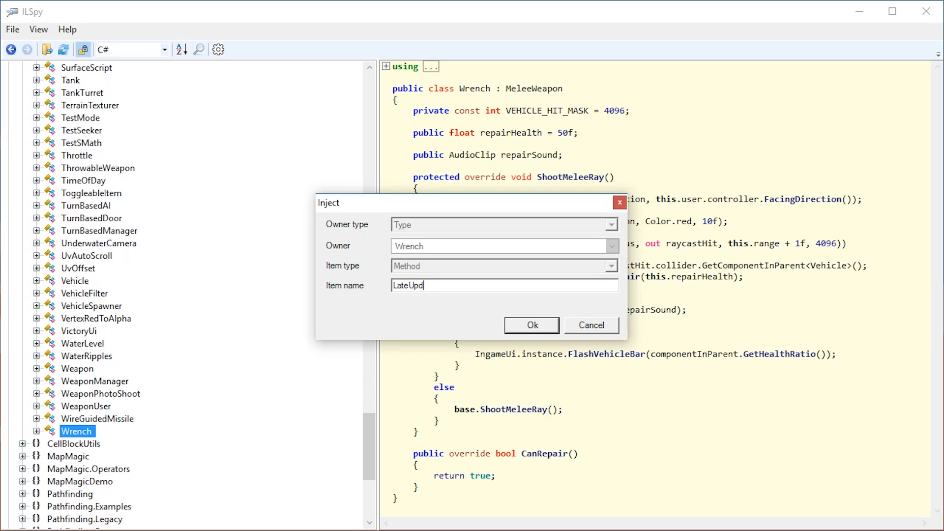
type("ate")
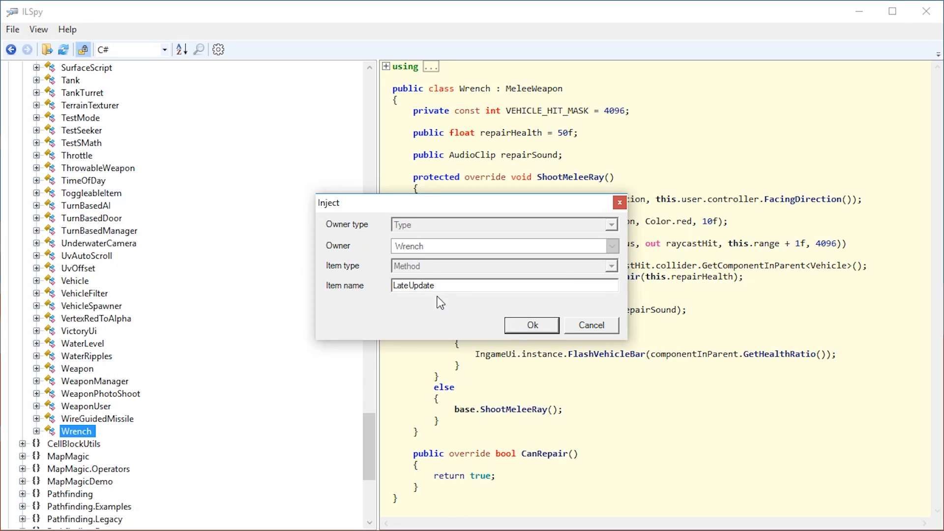
double_click(413, 286)
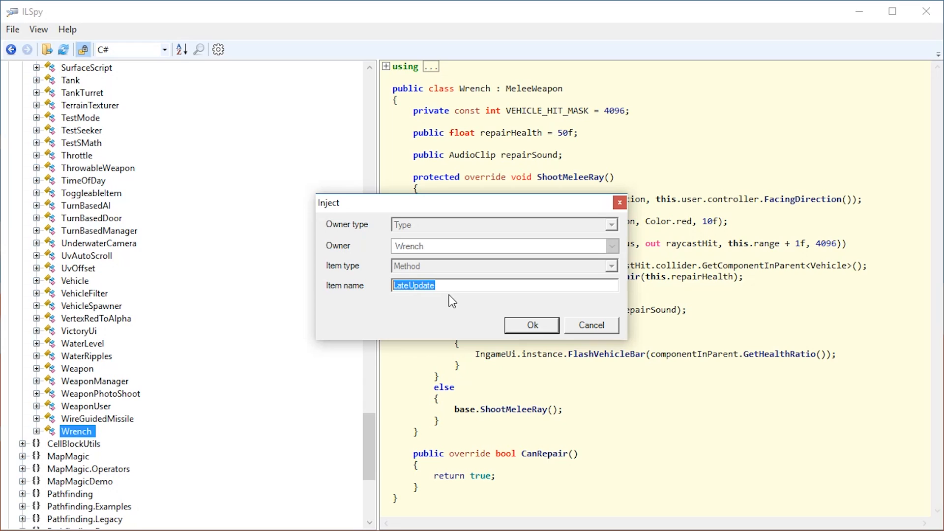
left_click(532, 325)
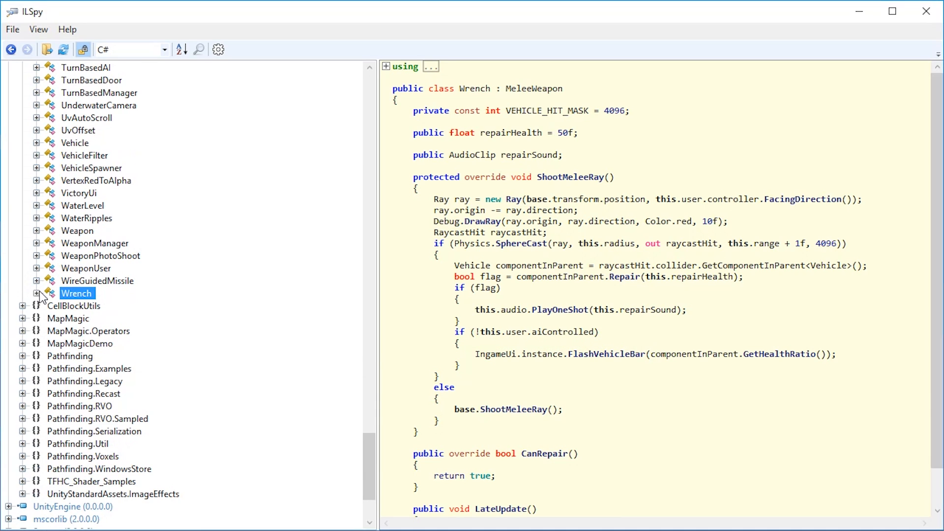
left_click(36, 294)
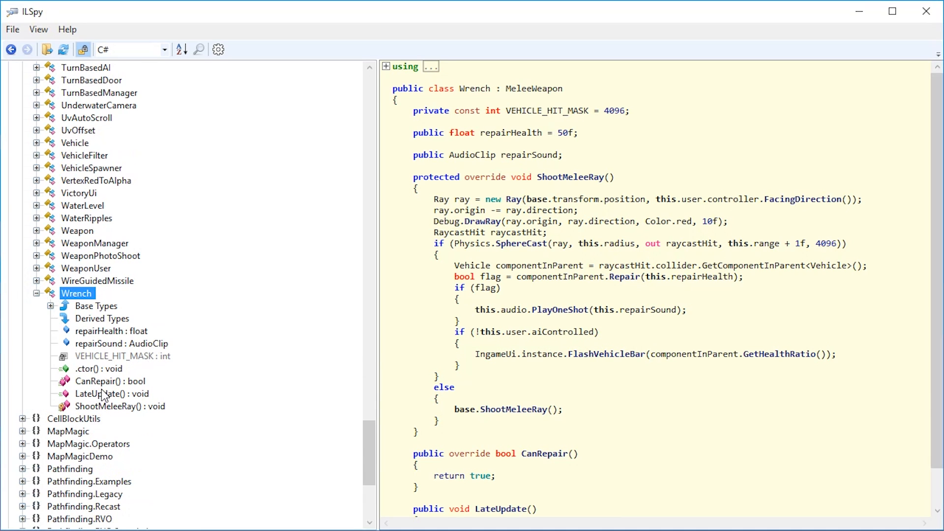
left_click(103, 393)
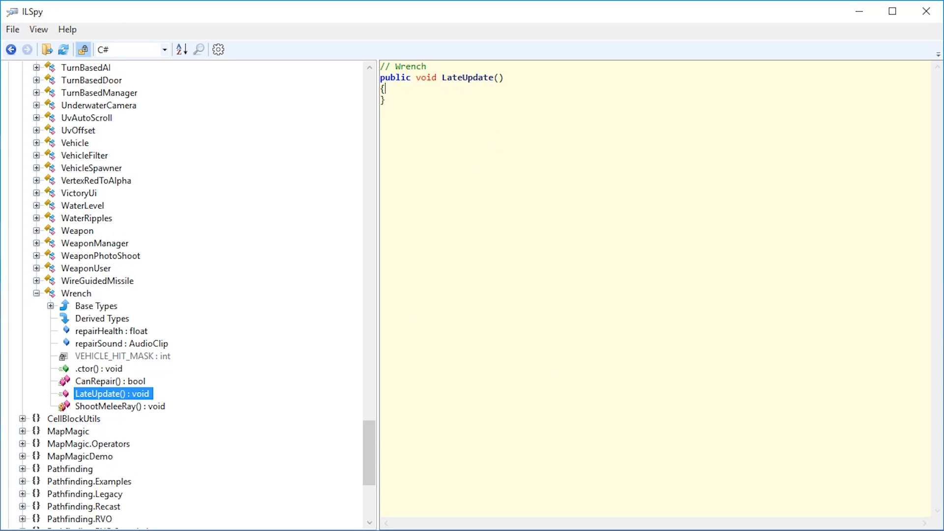
mouse_move(218, 49)
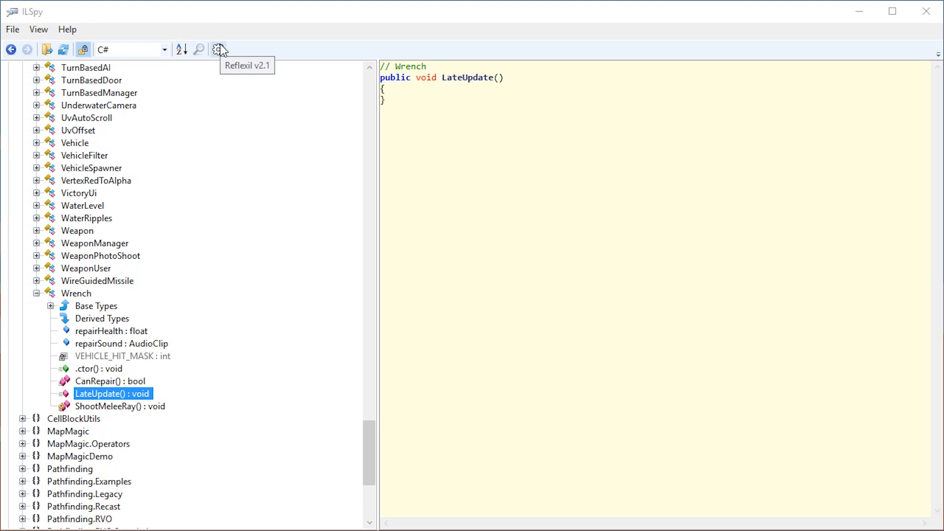
- Replace LateUpdate's code with 'this.repairHealth = 1000;' and compile under Unity/SilverLight
left_click(218, 49)
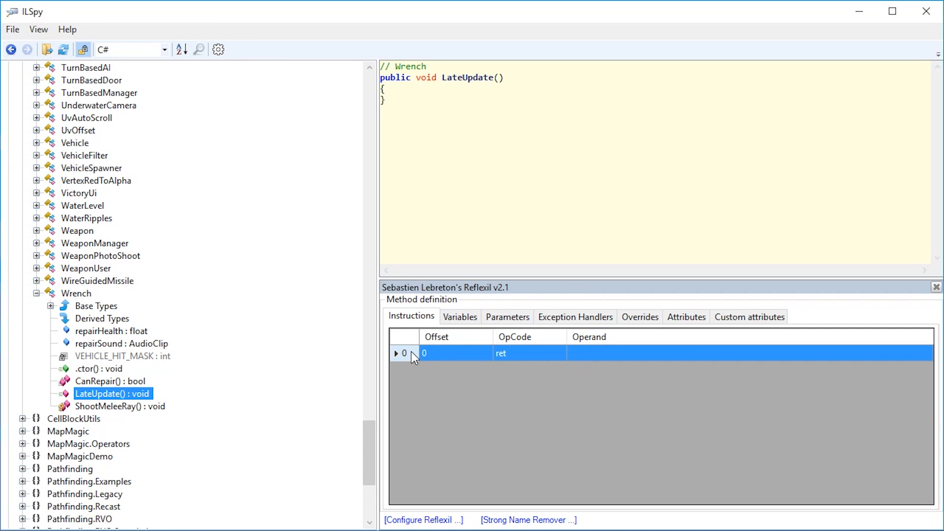
mouse_move(654, 366)
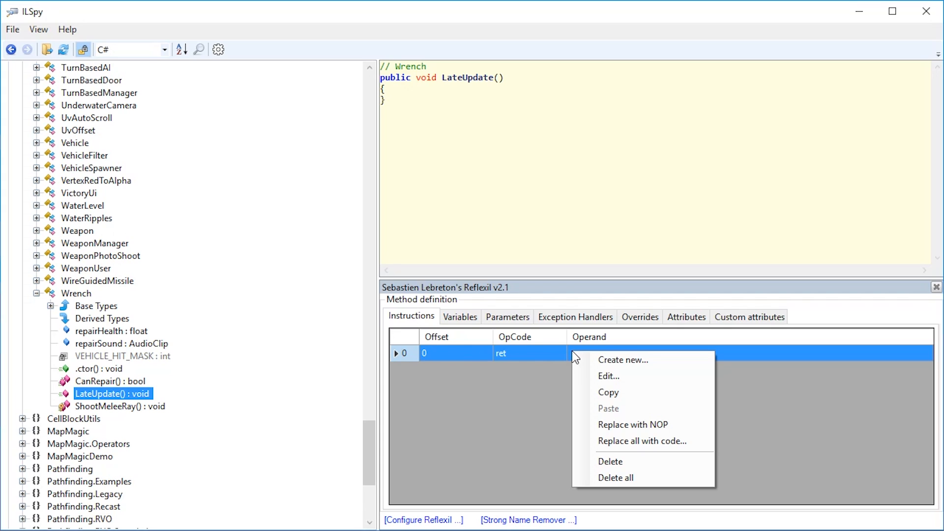
mouse_move(643, 442)
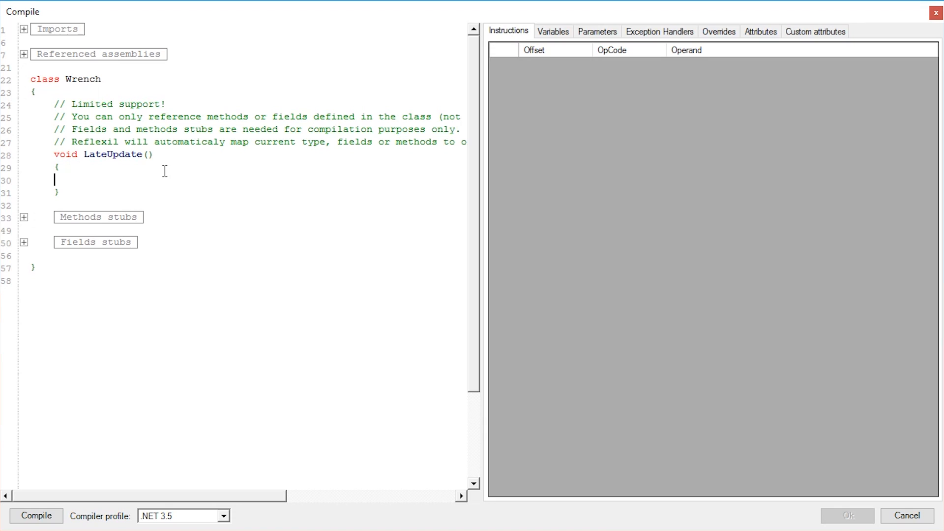
type("this")
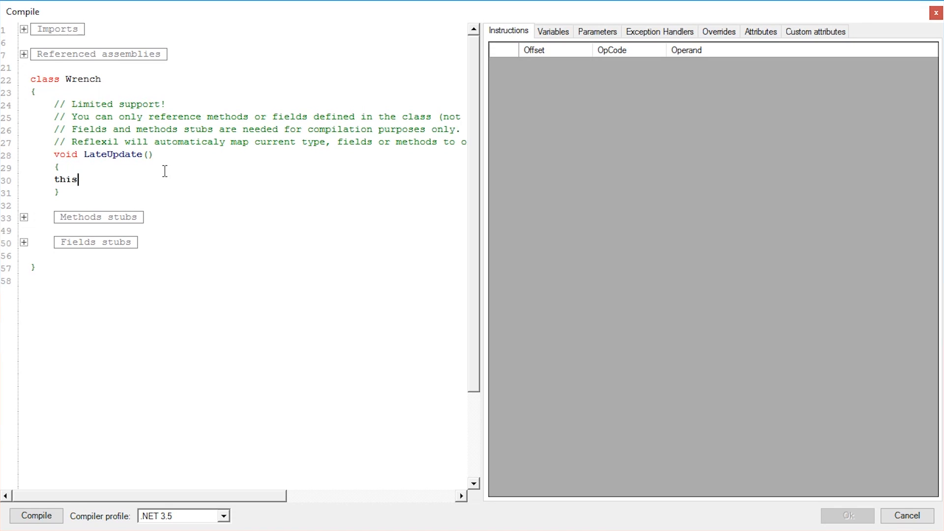
type(".repairHealth = 1000;")
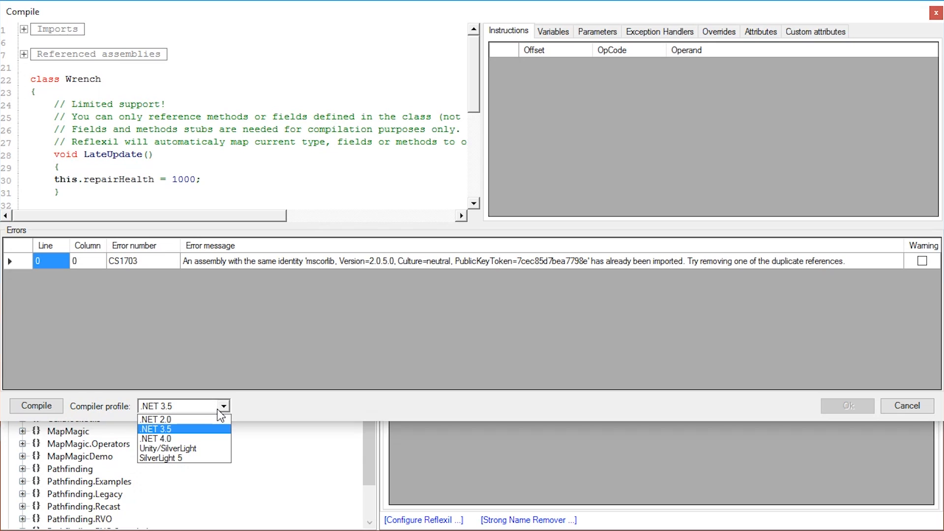
left_click(168, 449)
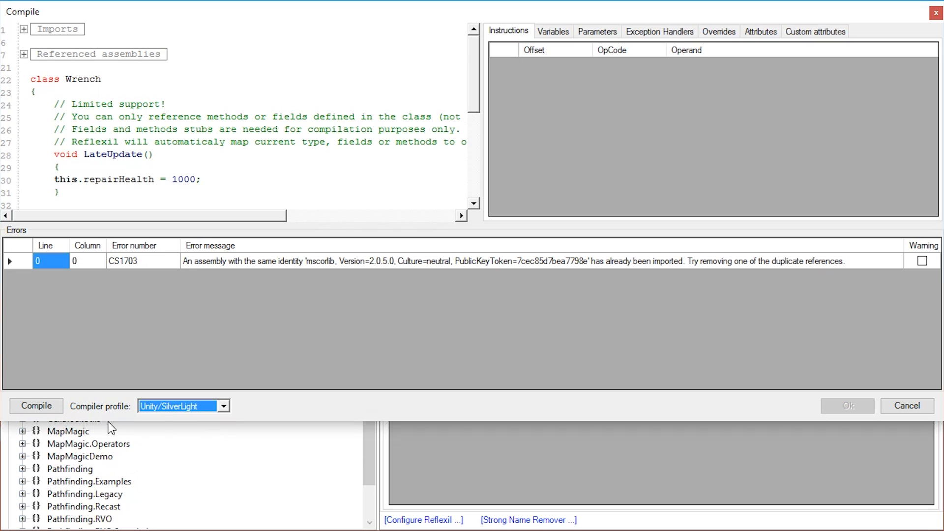
left_click(36, 406)
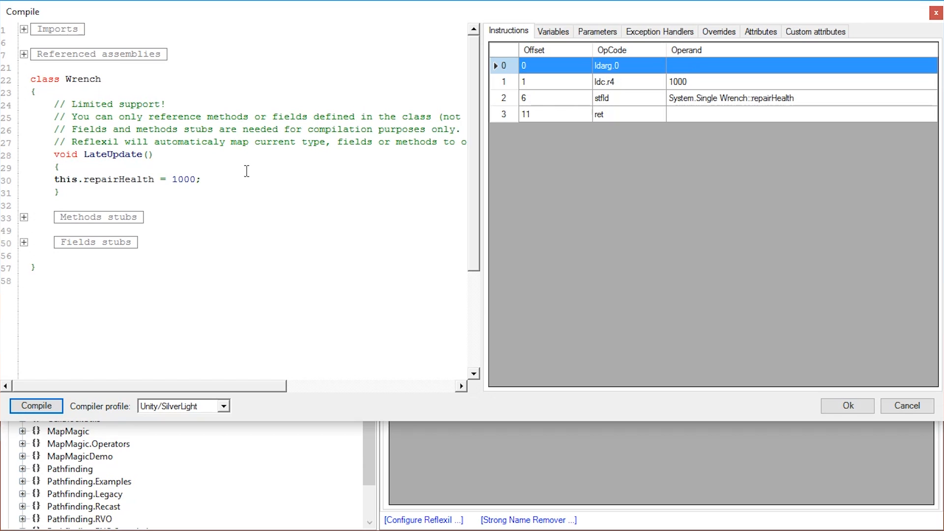
mouse_move(572, 92)
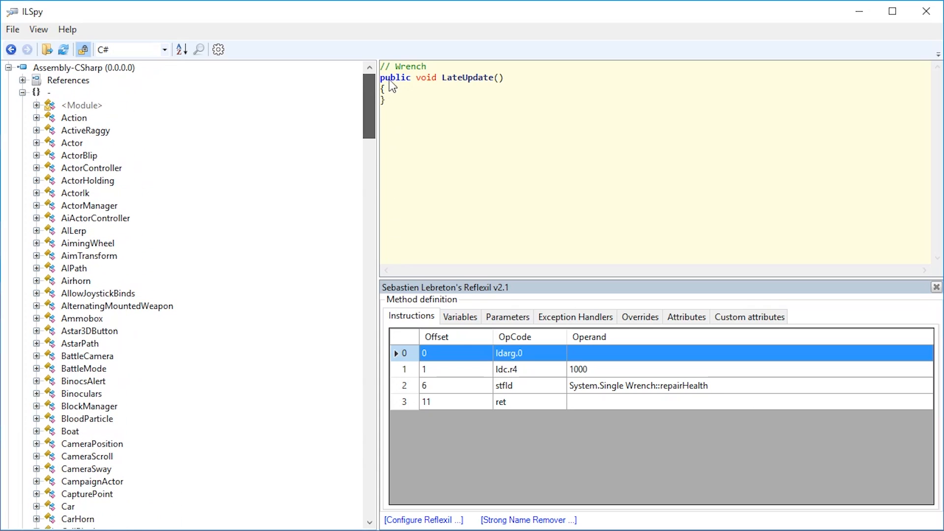
mouse_move(93, 74)
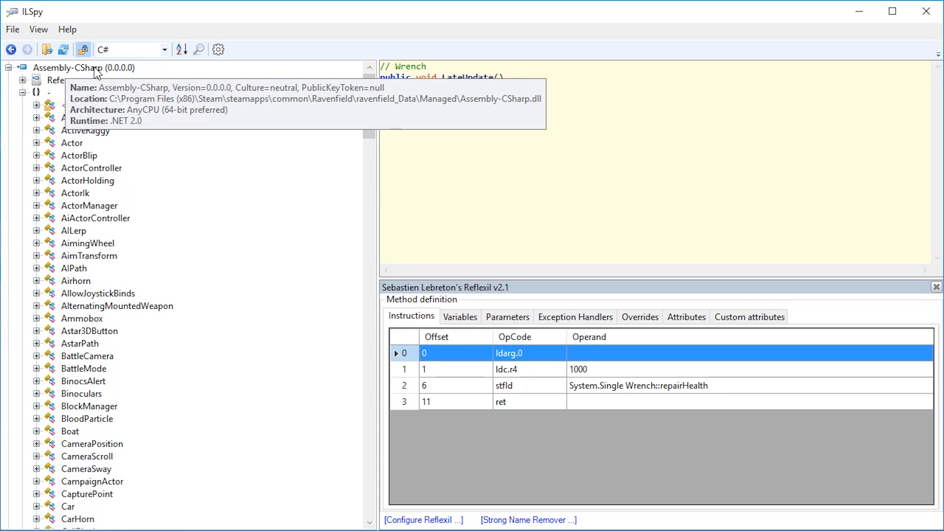
- Save the Assembly-CSharp assembly over Assembly-CSharp.dll in Ravenfield's Managed folder
left_click(73, 68)
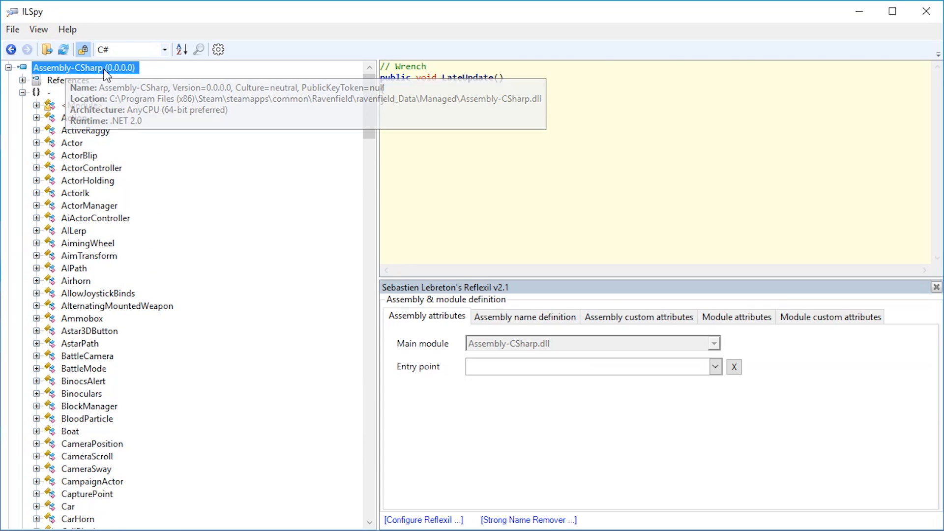
right_click(69, 68)
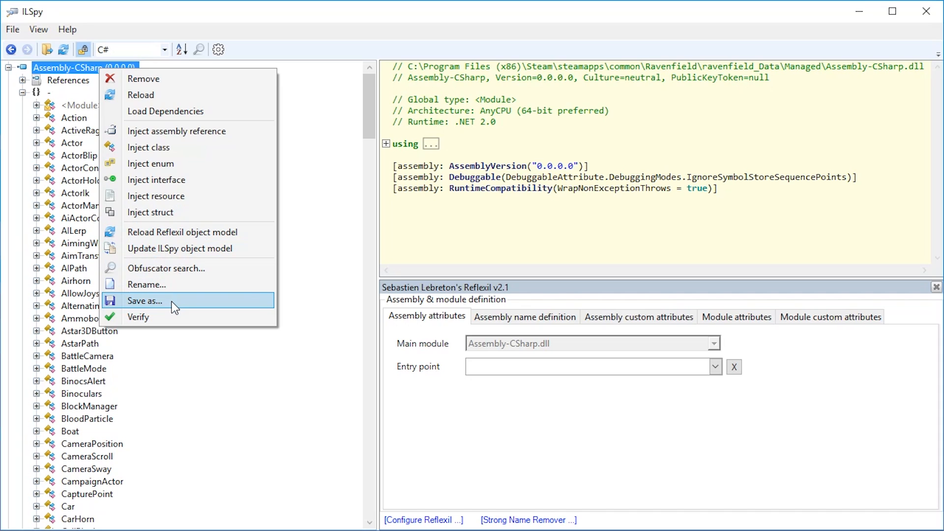
left_click(144, 300)
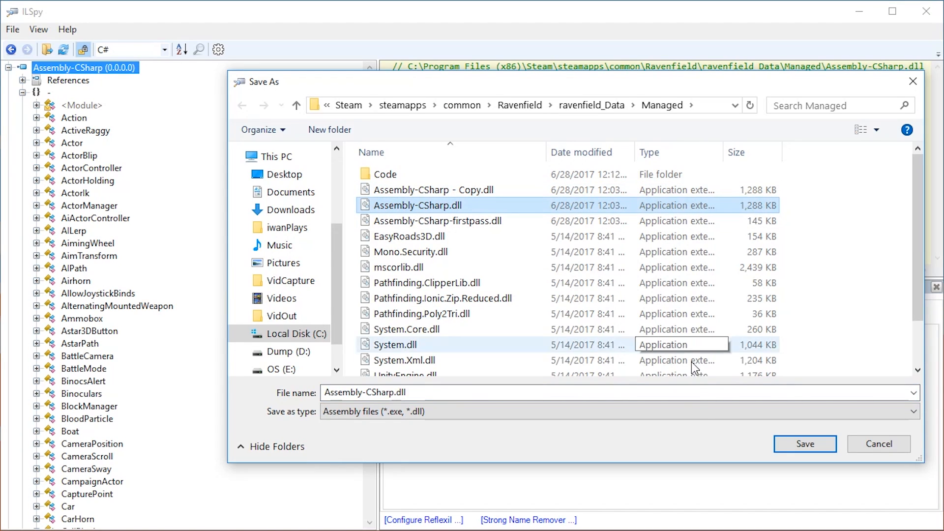
left_click(879, 444)
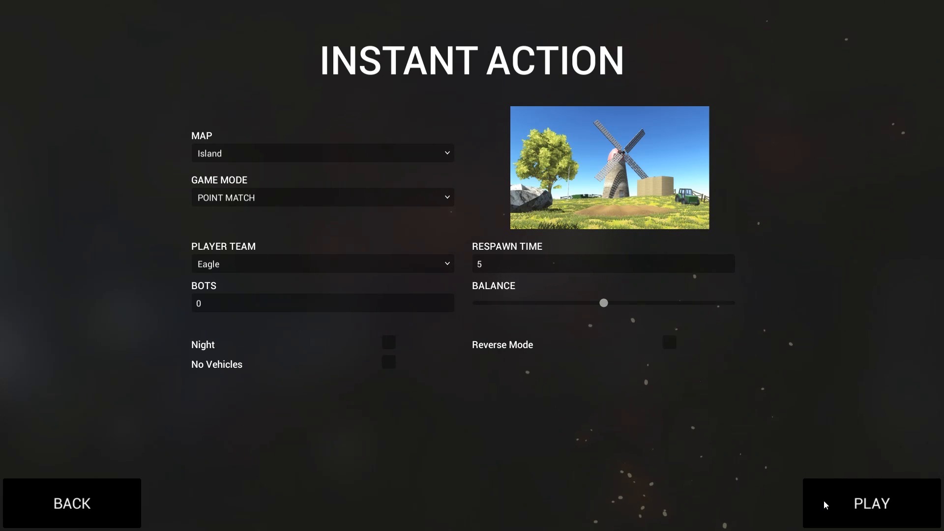
- Play an Instant Action Point Match on the Island map
left_click(872, 504)
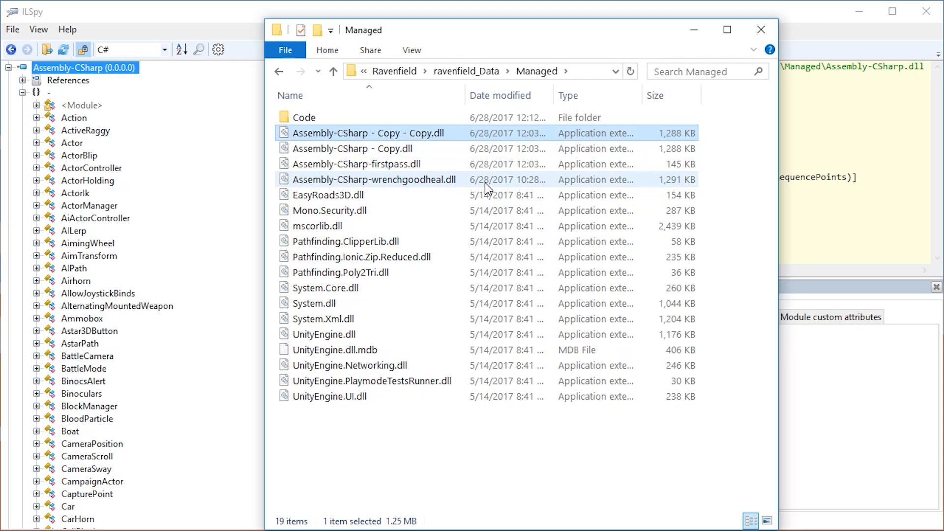
- Rename 'Assembly-CSharp - Copy - Copy.dll' to Assembly-CSharp.dll and permanently delete the old Assembly-CSharp.dll
left_click(362, 133)
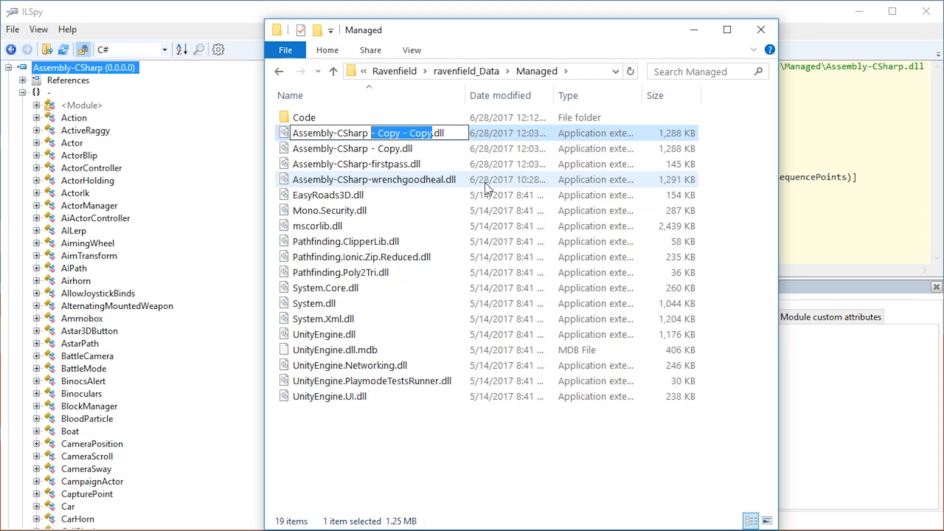
key("Enter")
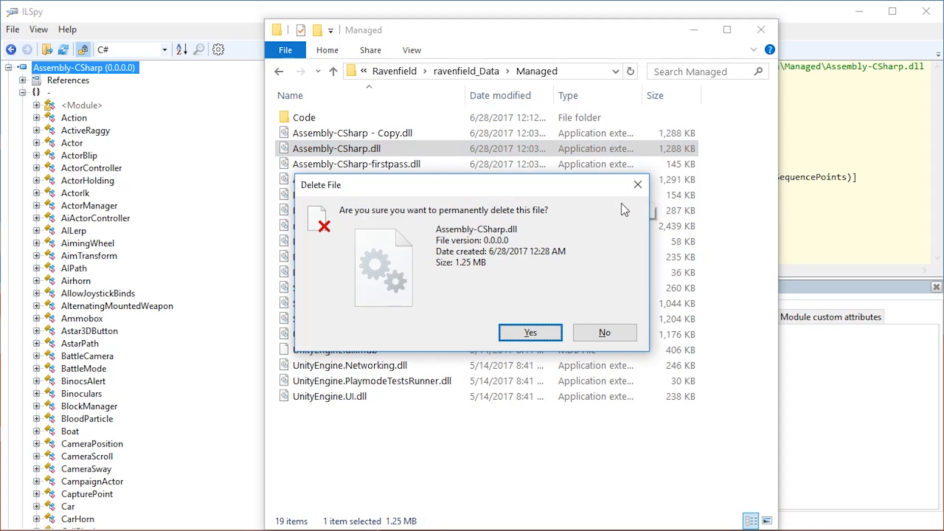
left_click(530, 332)
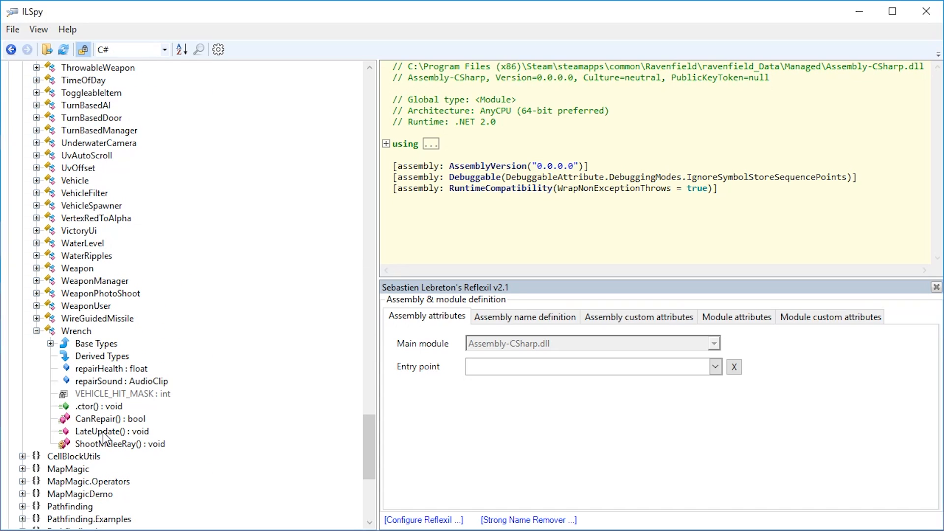
- Reload the Assembly-CSharp assembly from disk
left_click(111, 432)
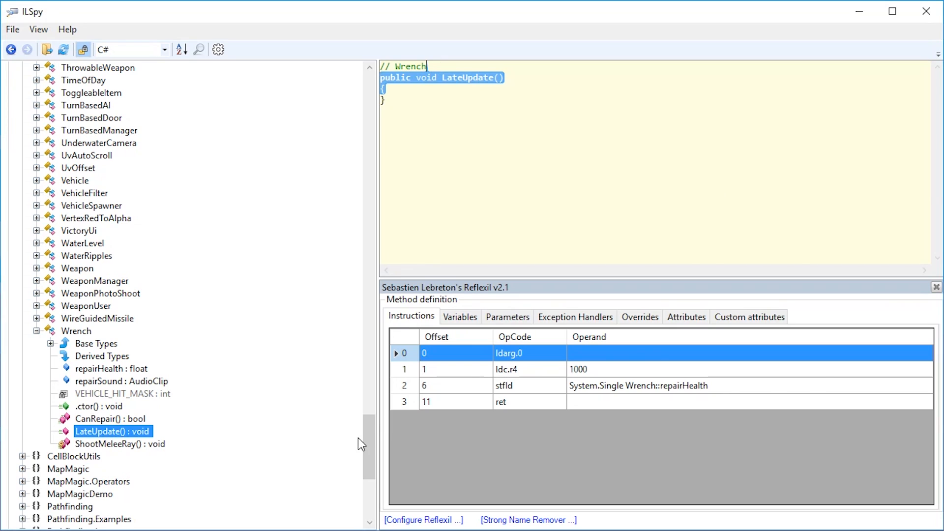
left_click(119, 444)
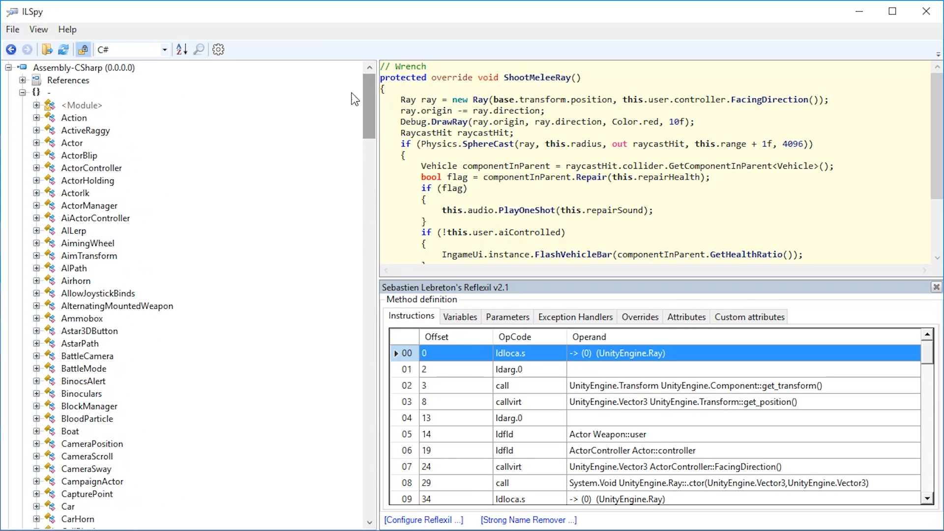
right_click(77, 67)
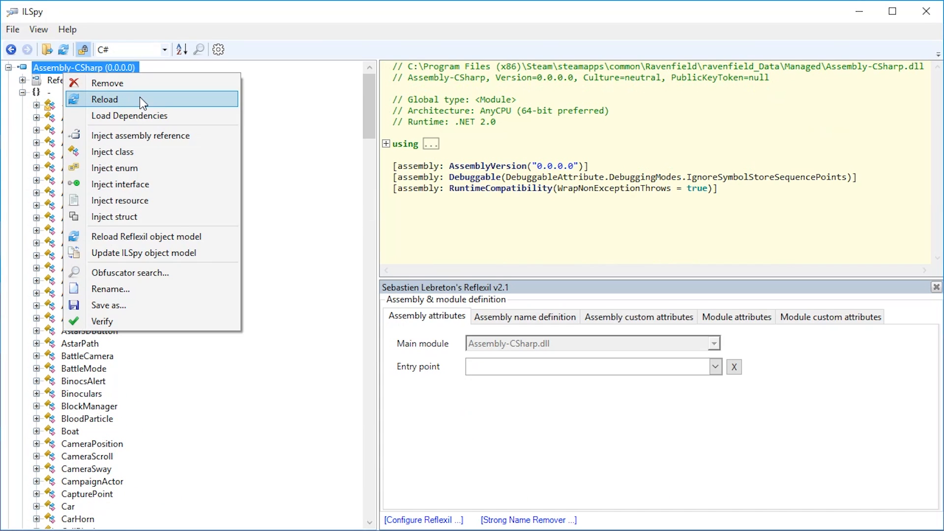
left_click(105, 99)
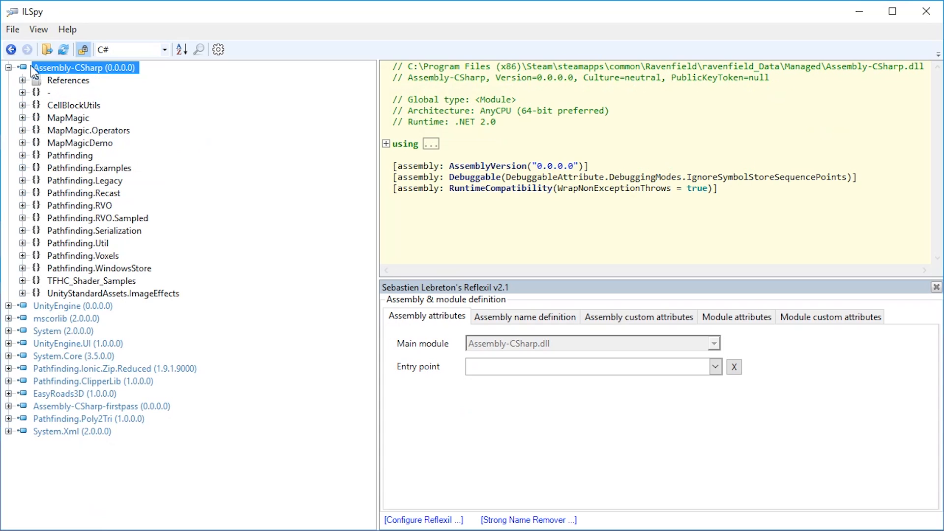
- Reopen Wrench's LateUpdate method and bring up the Reflexil instruction context menu
left_click(9, 67)
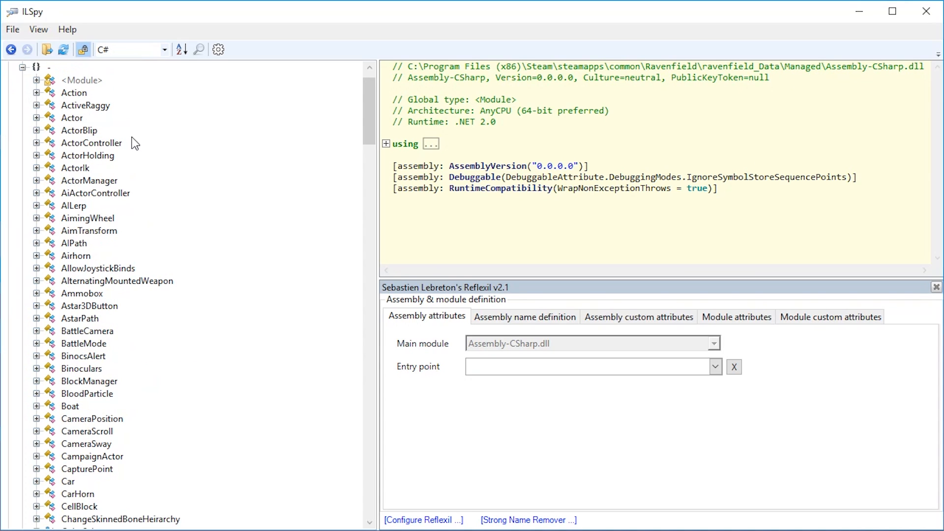
left_click(77, 520)
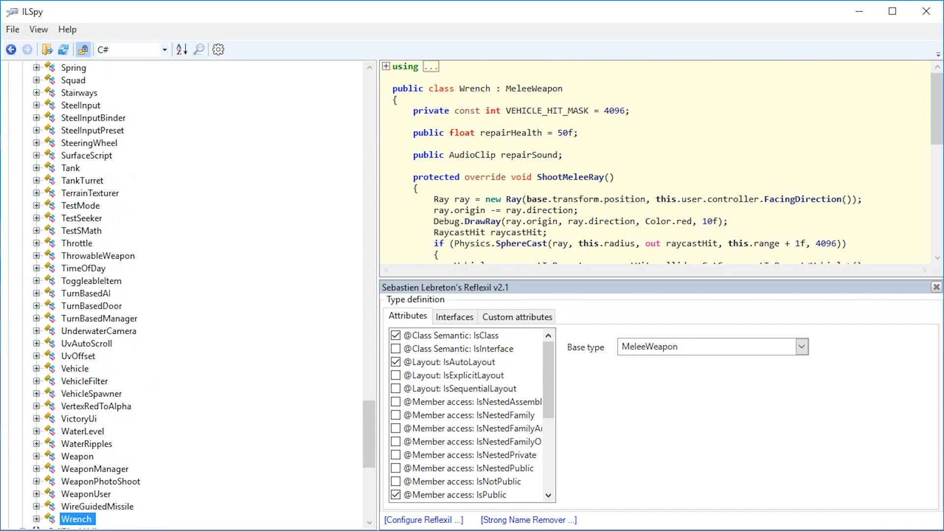
left_click(110, 506)
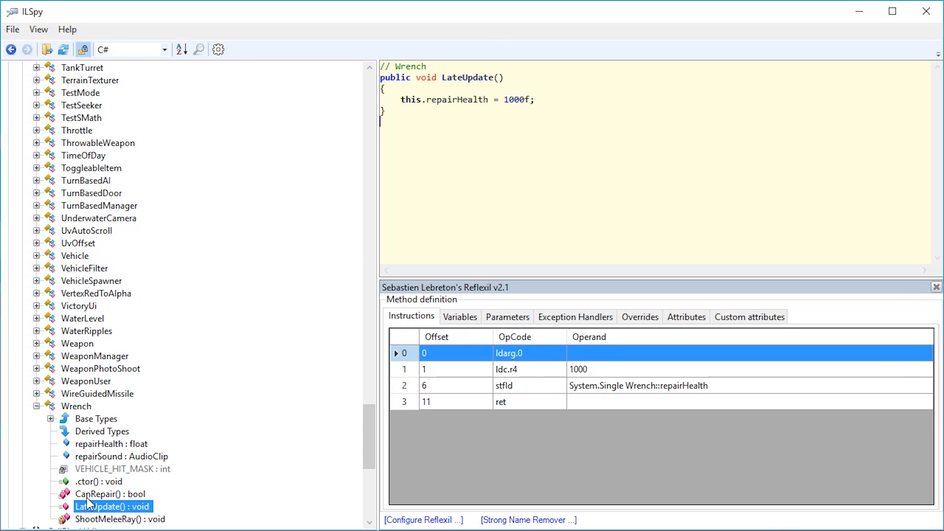
mouse_move(583, 383)
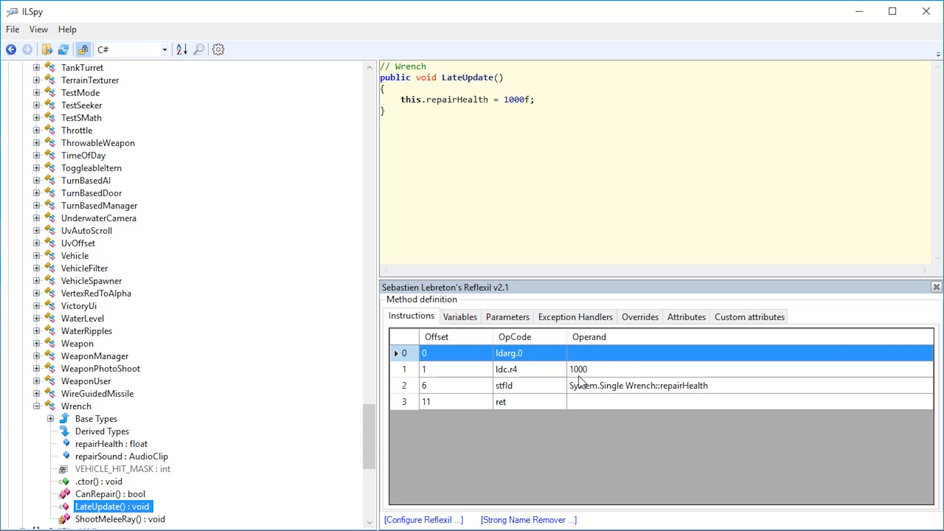
right_click(580, 369)
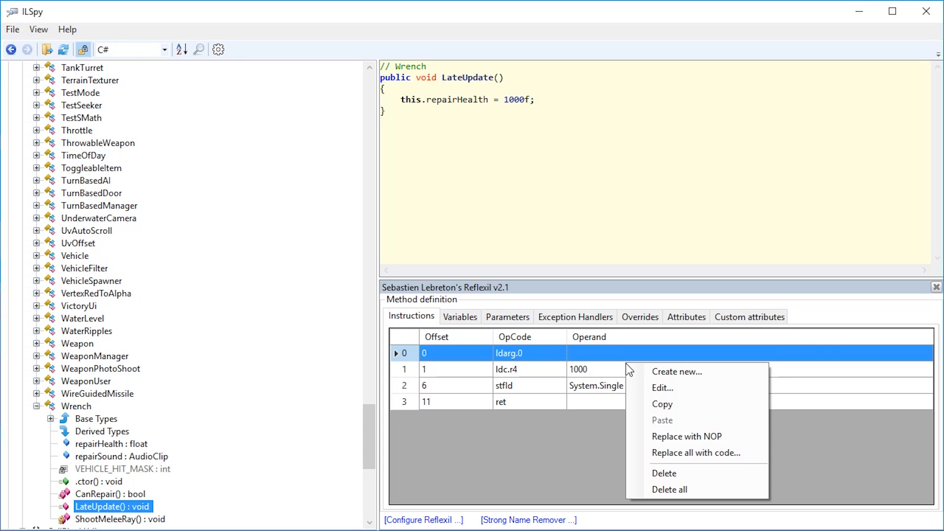
mouse_move(673, 388)
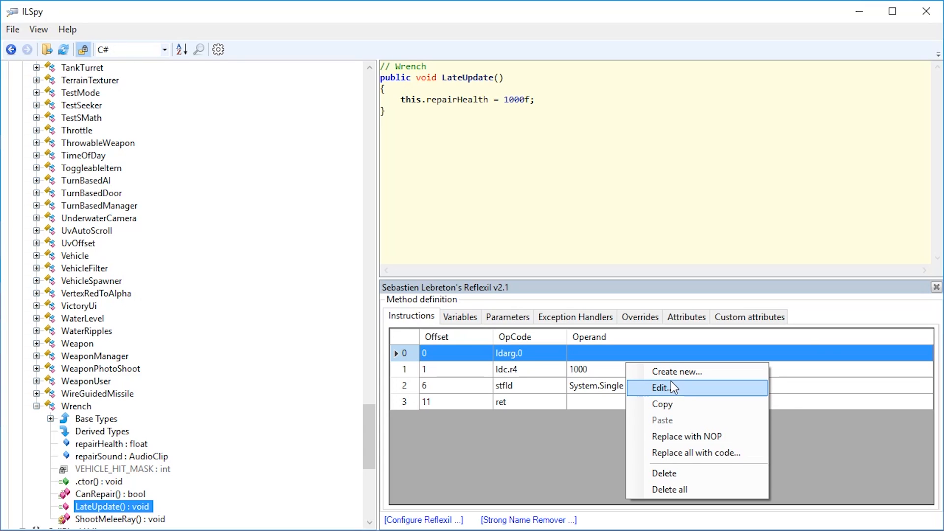
mouse_move(594, 379)
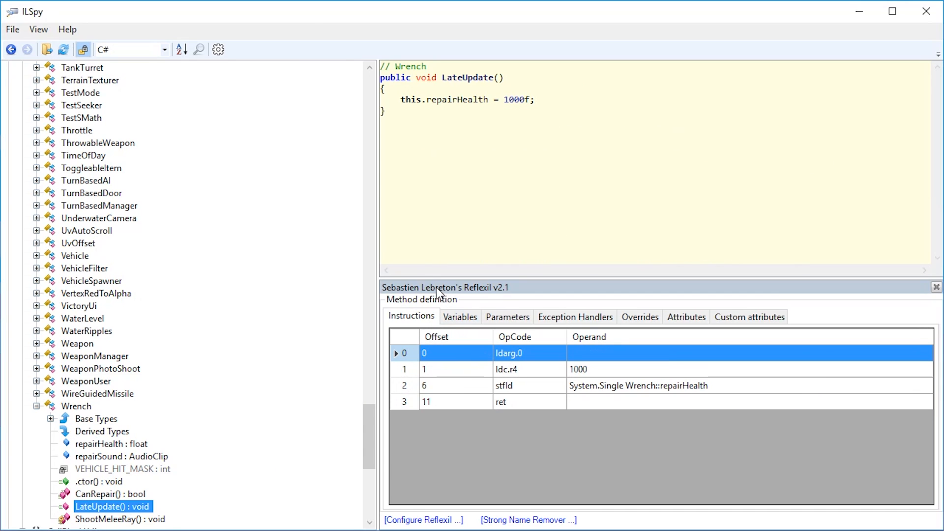
right_click(528, 354)
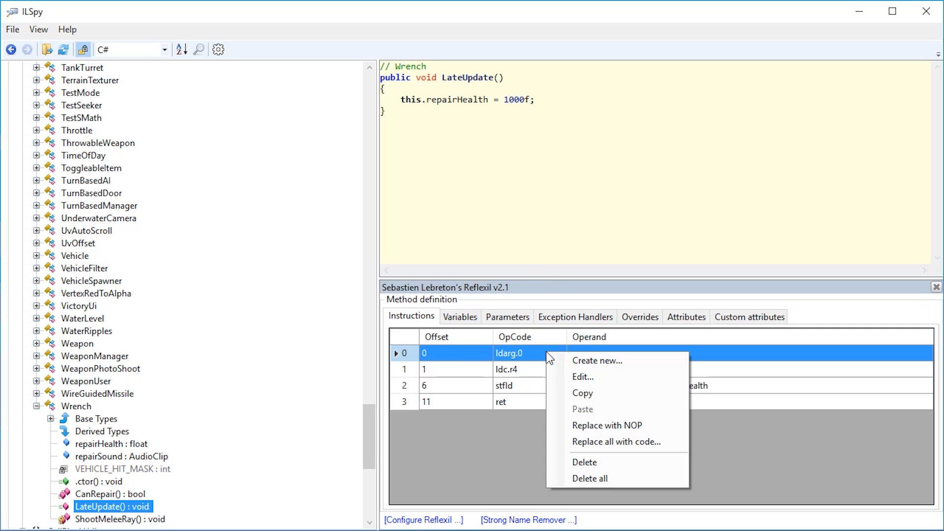
mouse_move(627, 446)
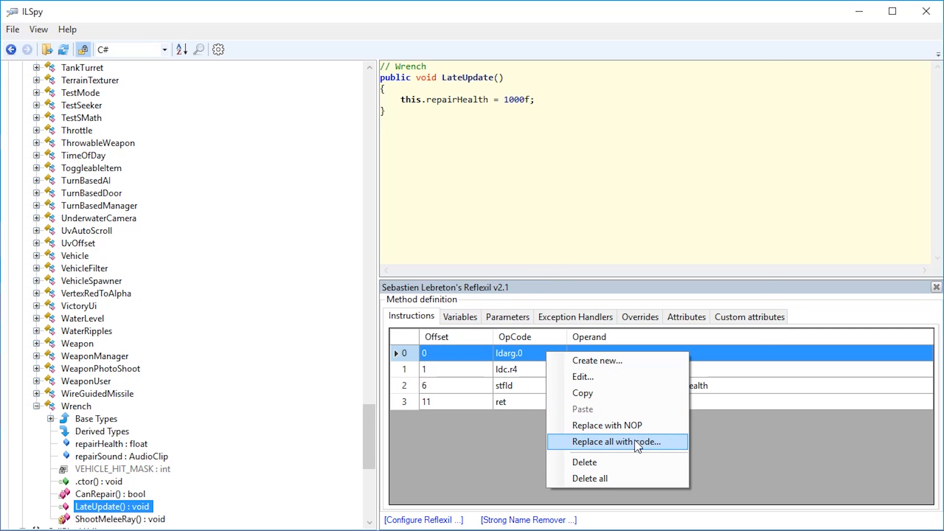
- Replace LateUpdate with 'this.repairHealth = -1000;', compiled under the Unity/SilverLight profile
left_click(618, 441)
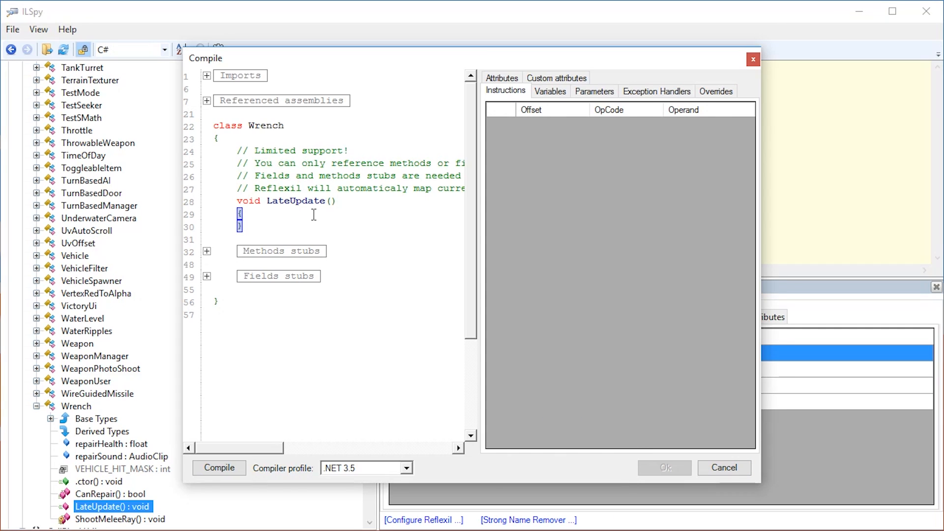
type("this.u")
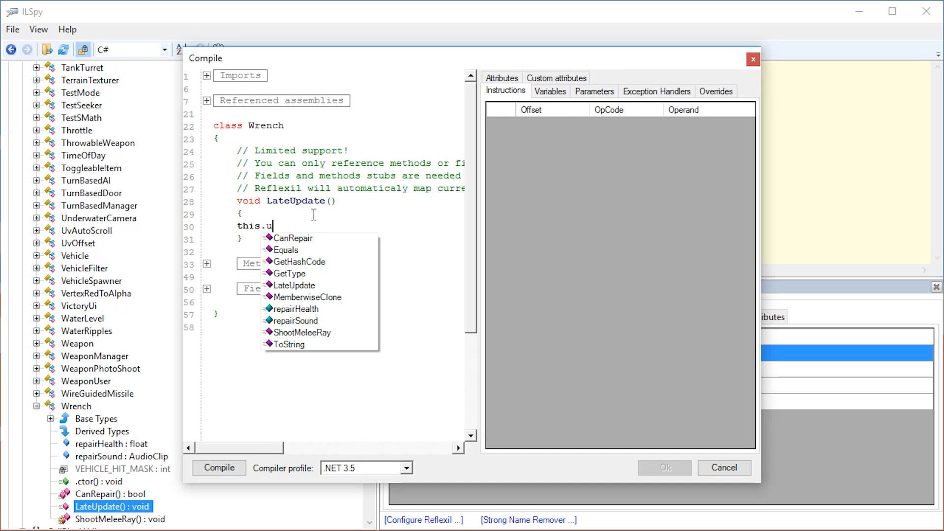
type("epar")
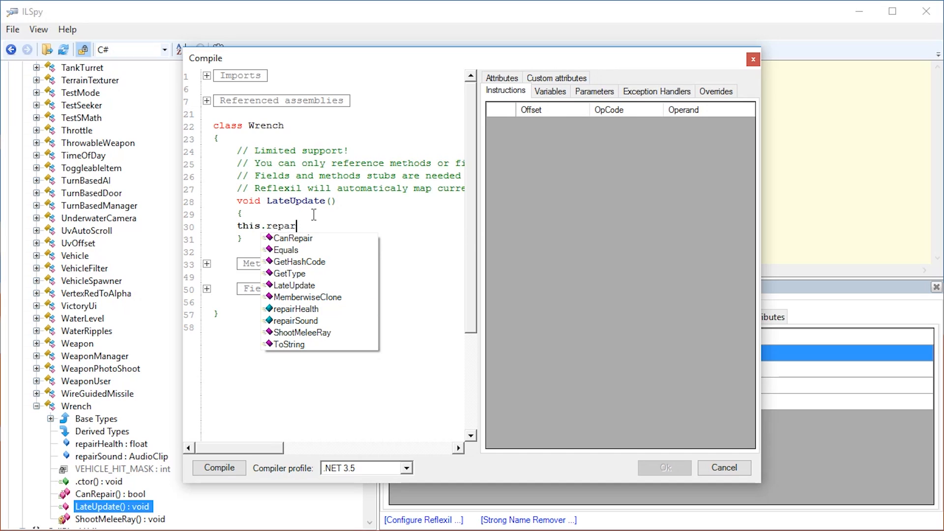
type("Health = -1000;")
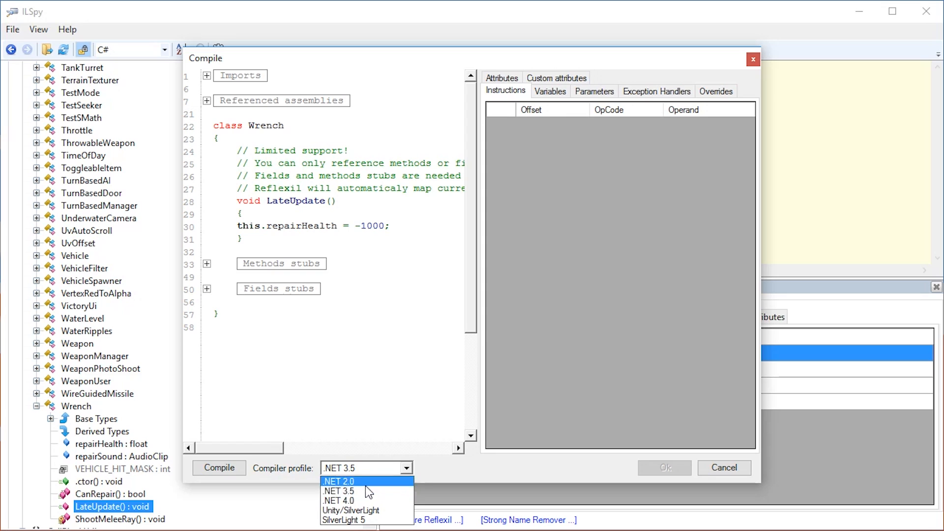
left_click(356, 510)
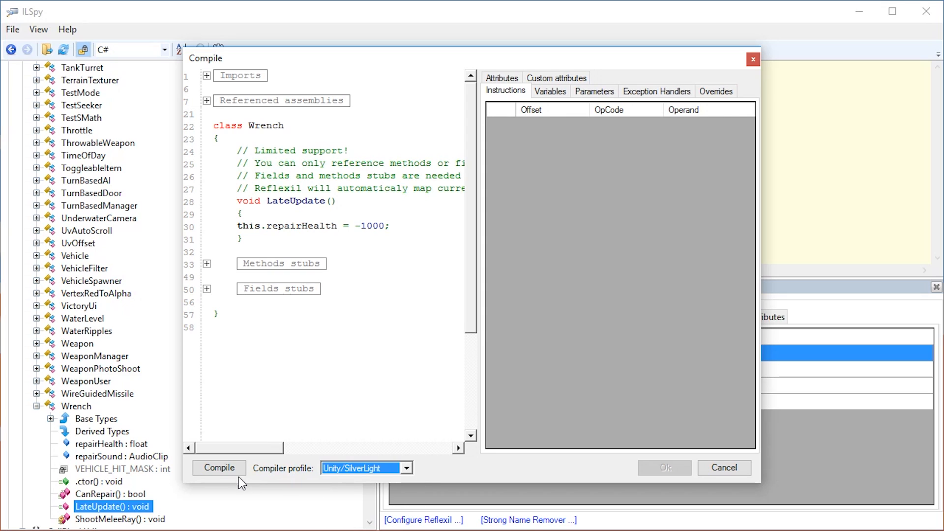
left_click(219, 467)
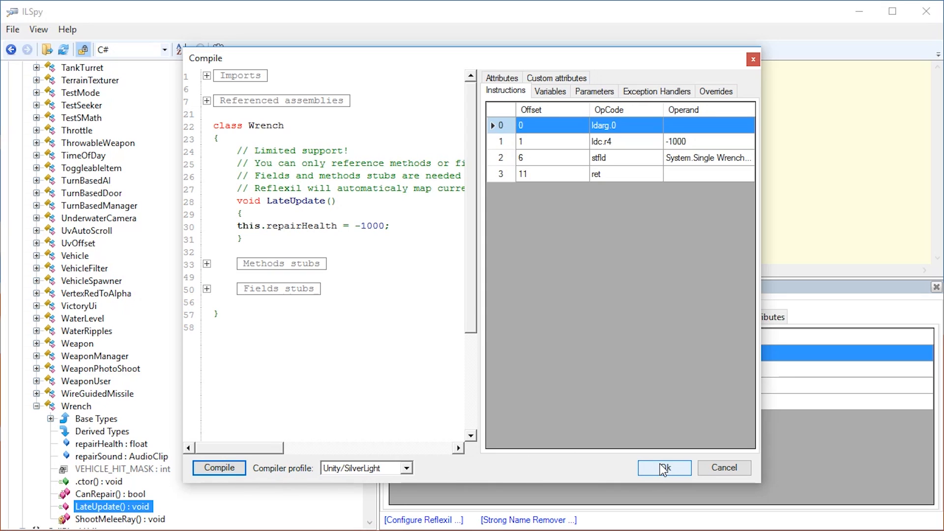
left_click(664, 468)
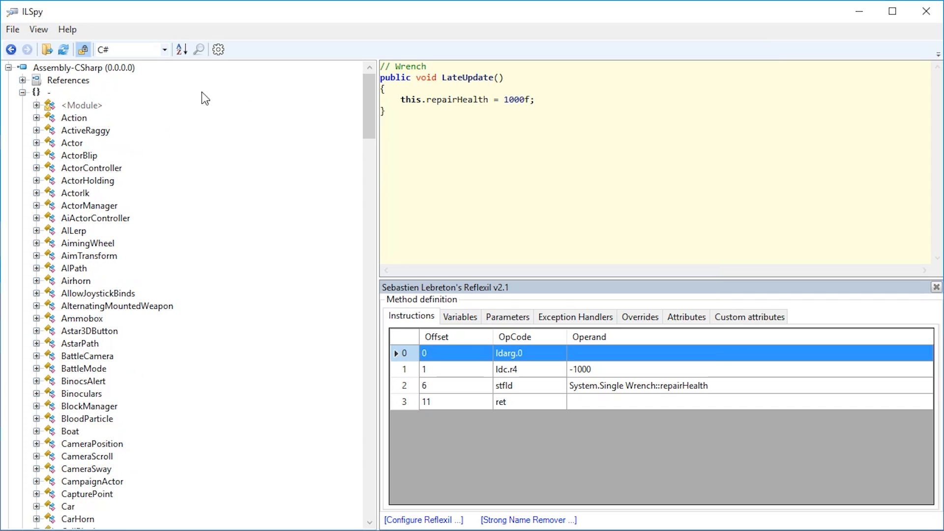
- Write the modified Assembly-CSharp DLL to disk with Save as
right_click(54, 67)
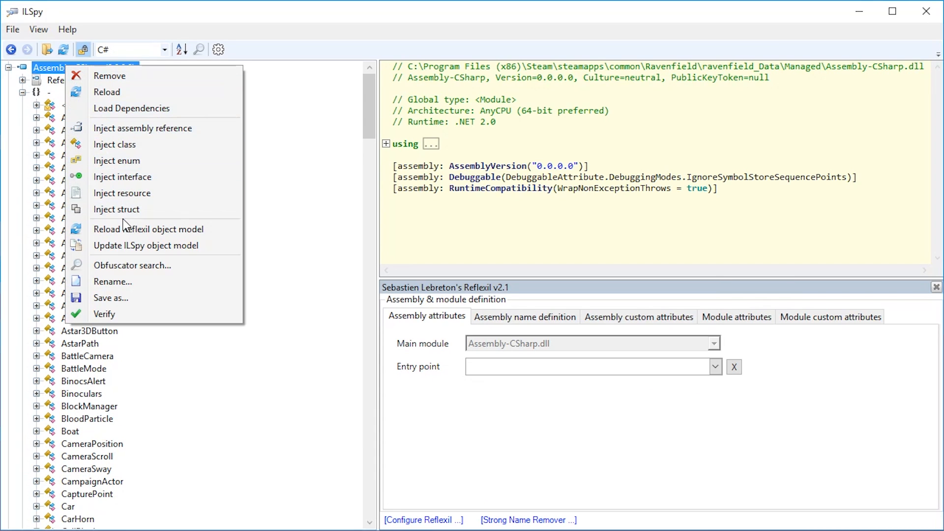
left_click(111, 297)
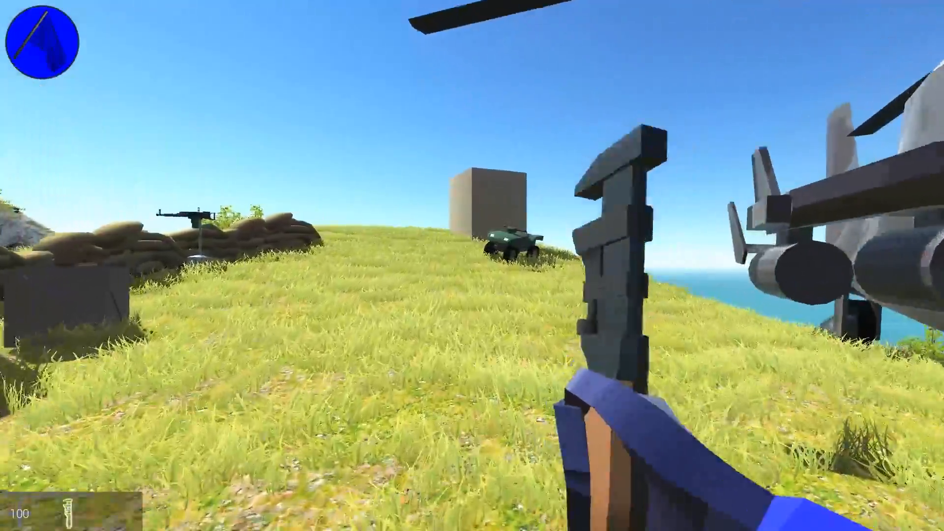
- Quit the running match to the menu and start a new Instant Action match
key("Escape")
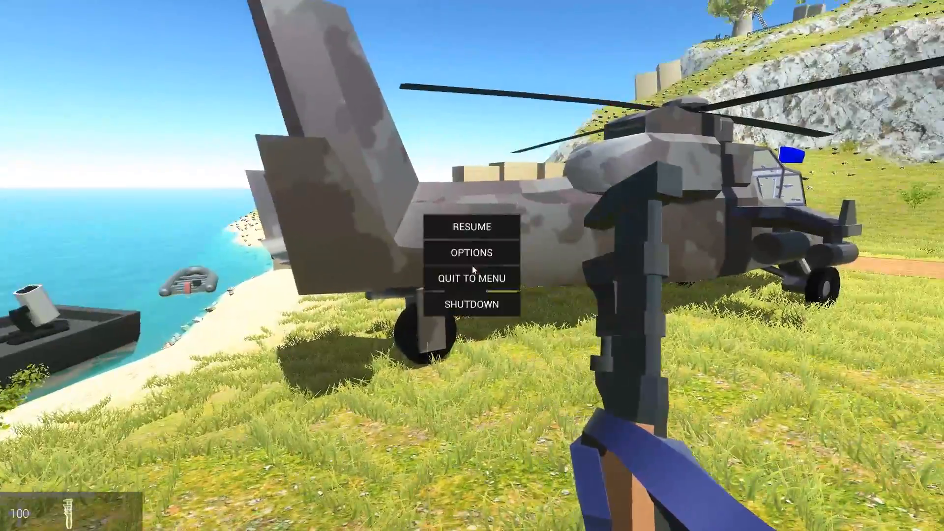
left_click(473, 277)
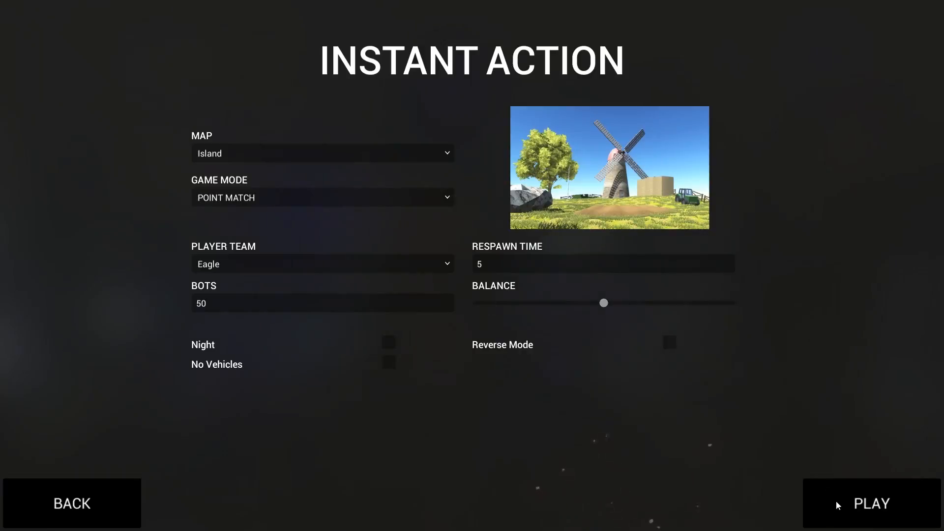
left_click(872, 504)
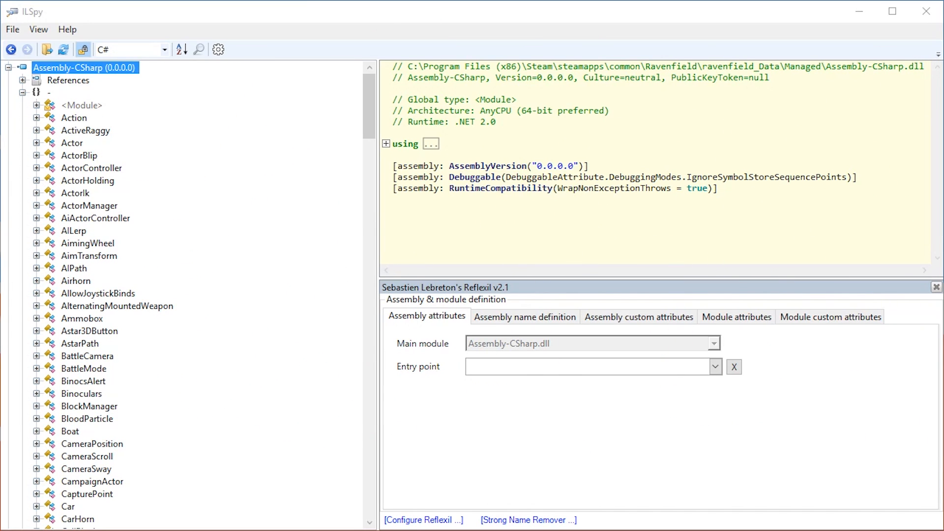
mouse_move(141, 311)
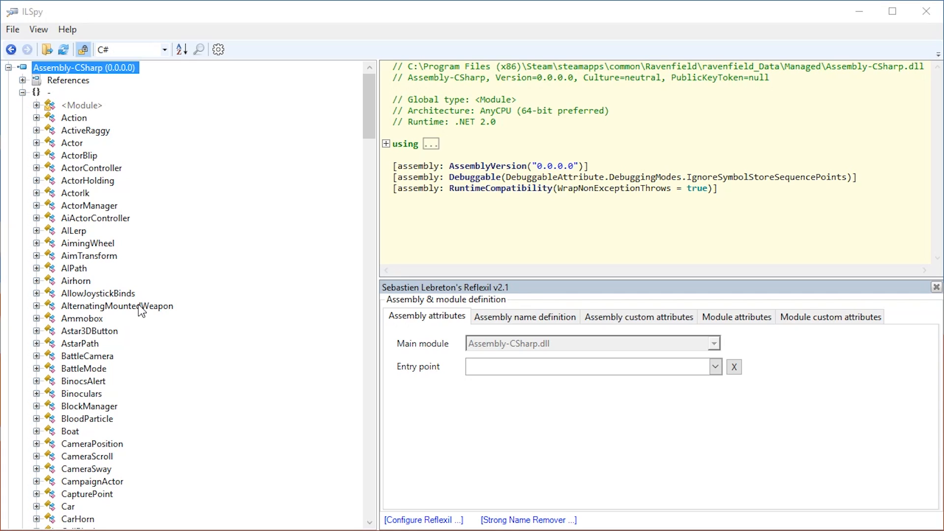
mouse_move(198, 269)
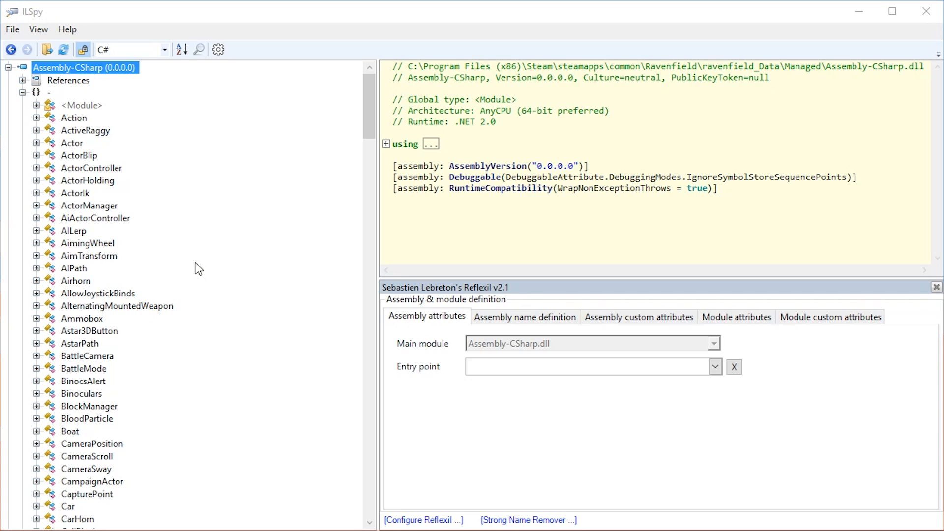
mouse_move(98, 349)
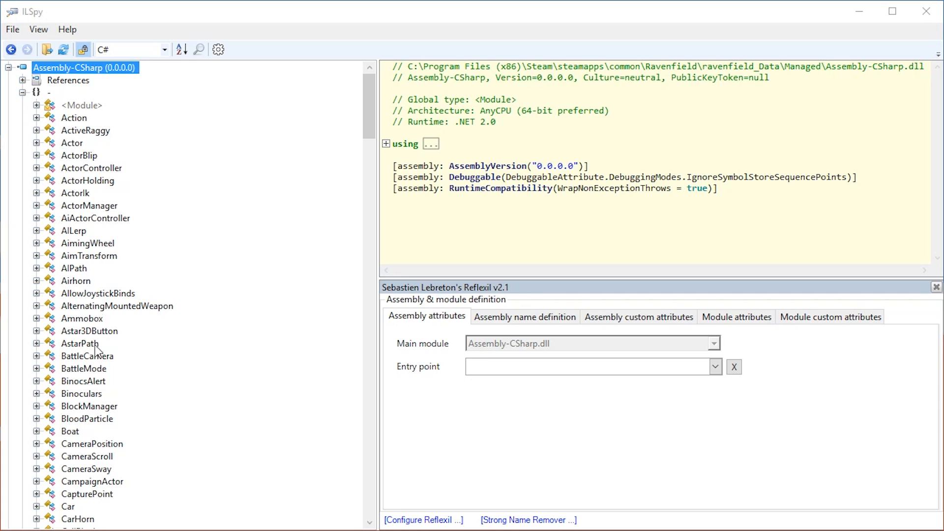
- Show CarHorn's Shoot(Vector3, bool) instructions and consult Wikipedia's CIL instruction list
left_click(74, 444)
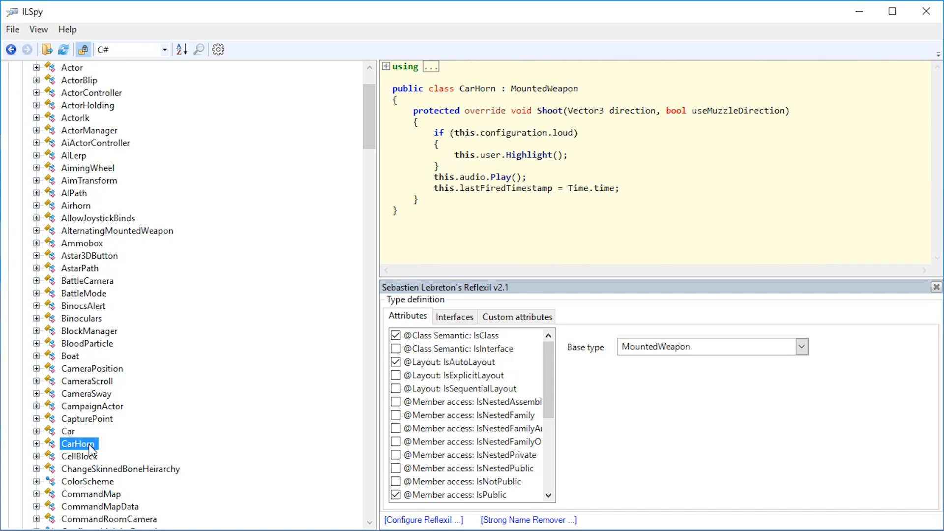
left_click(37, 443)
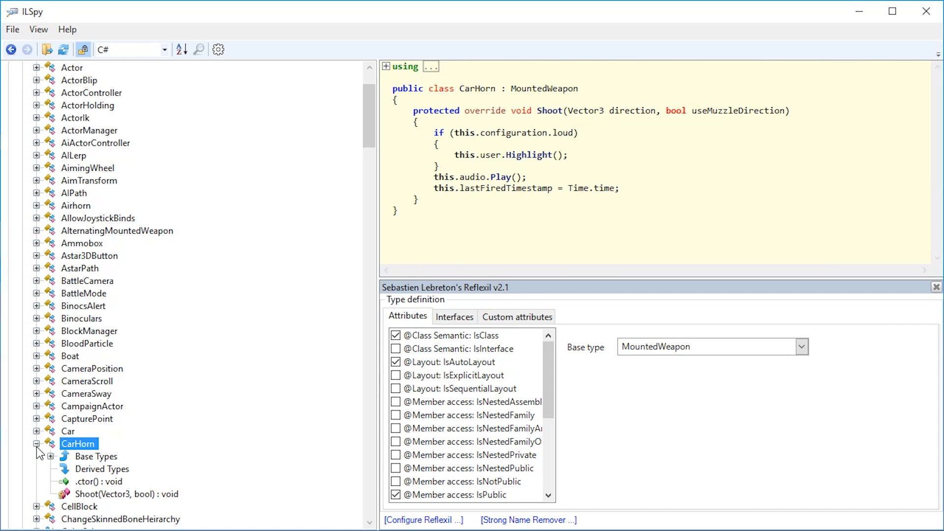
left_click_drag(476, 187, 620, 188)
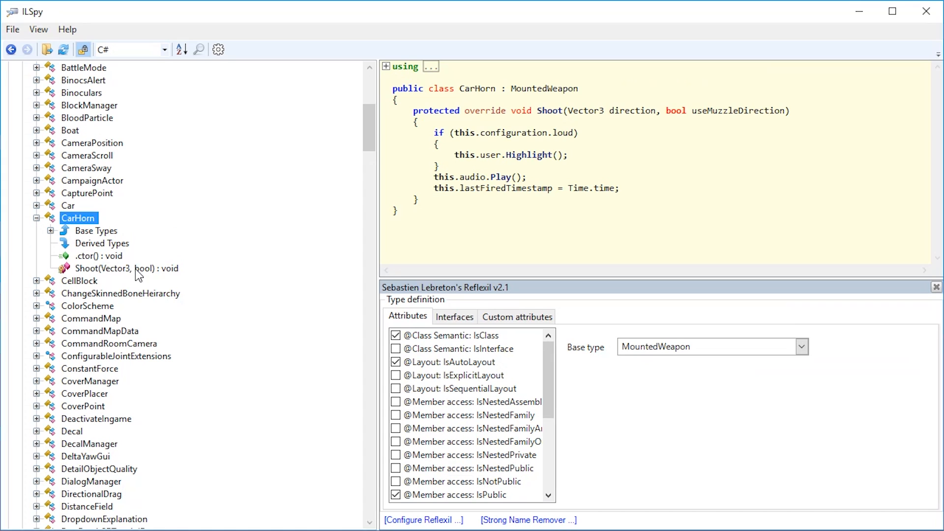
left_click(126, 269)
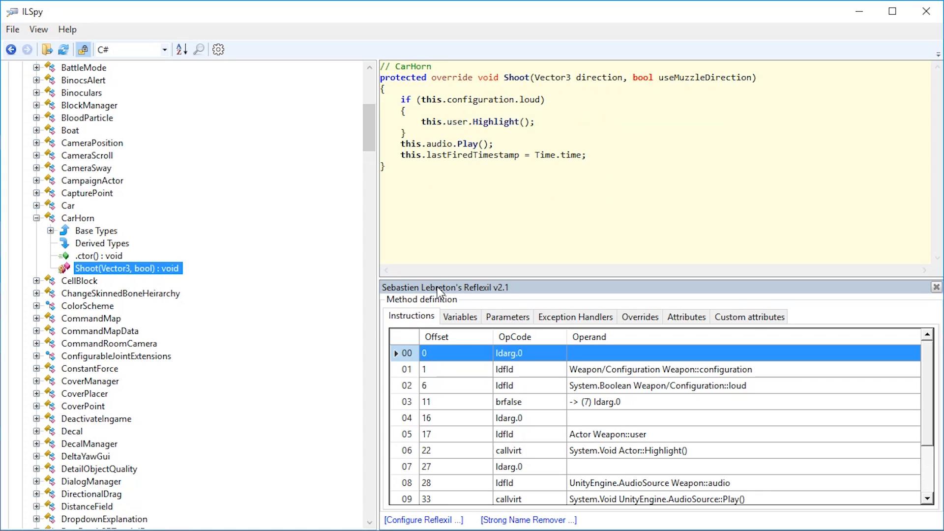
scroll("down", 3)
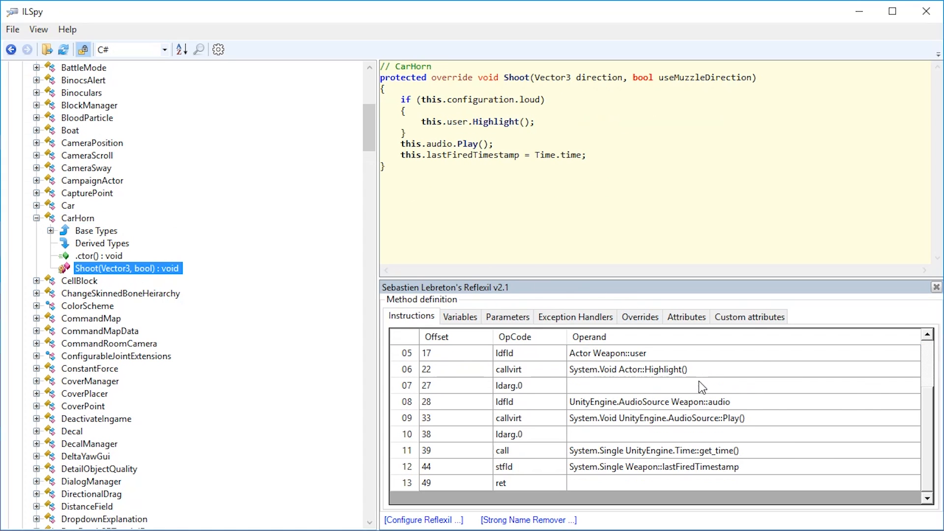
mouse_move(628, 425)
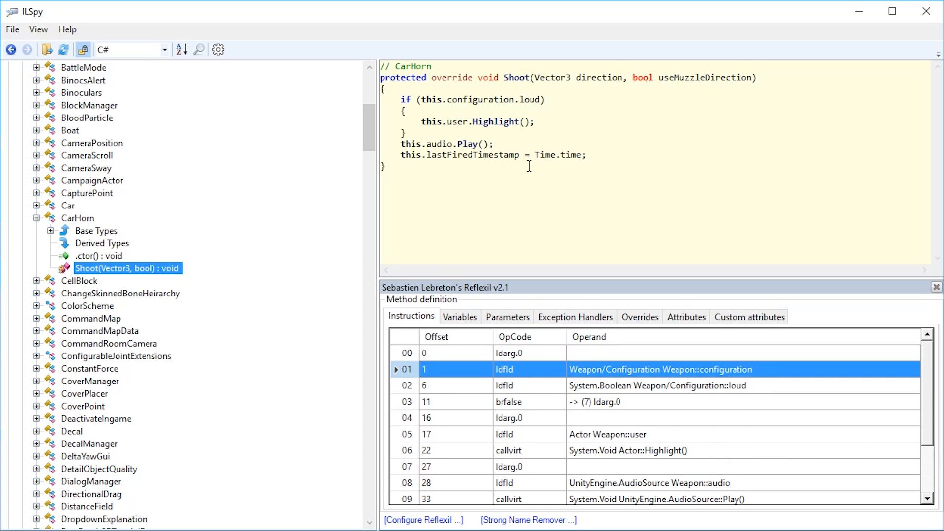
mouse_move(677, 404)
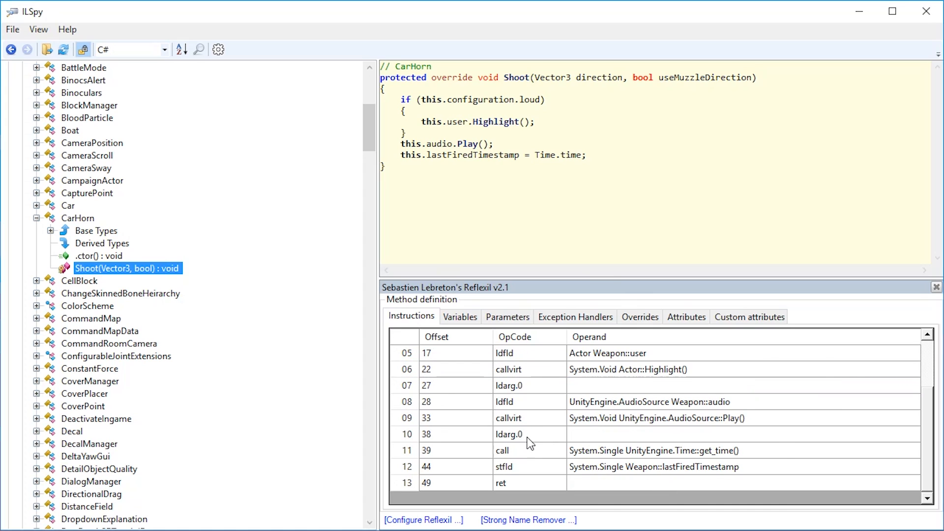
mouse_move(545, 460)
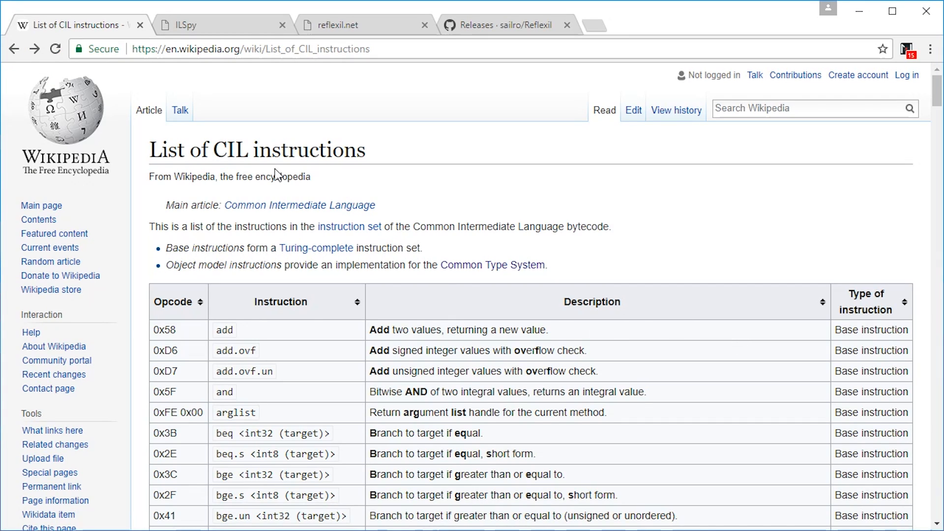
mouse_move(318, 219)
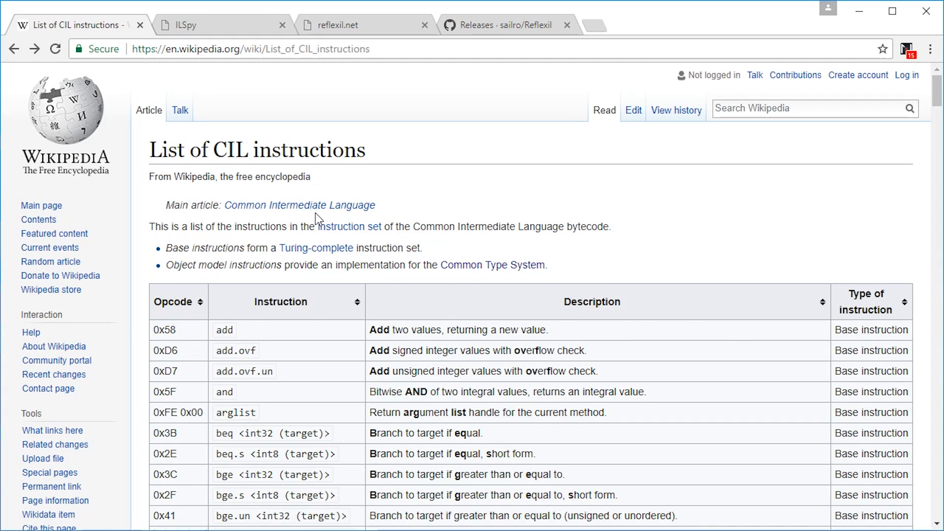
left_click(299, 205)
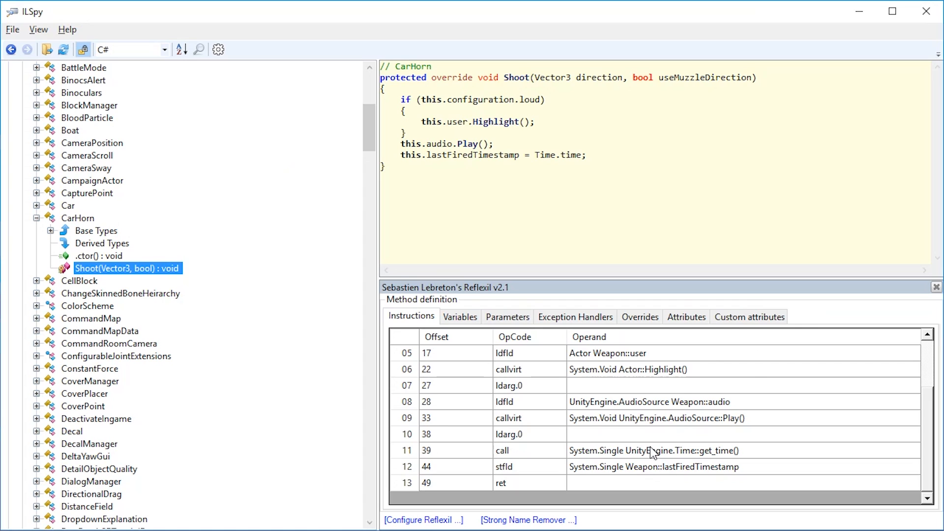
- Delete instructions 10–12 that store the time into lastFiredTimestamp
left_click(653, 451)
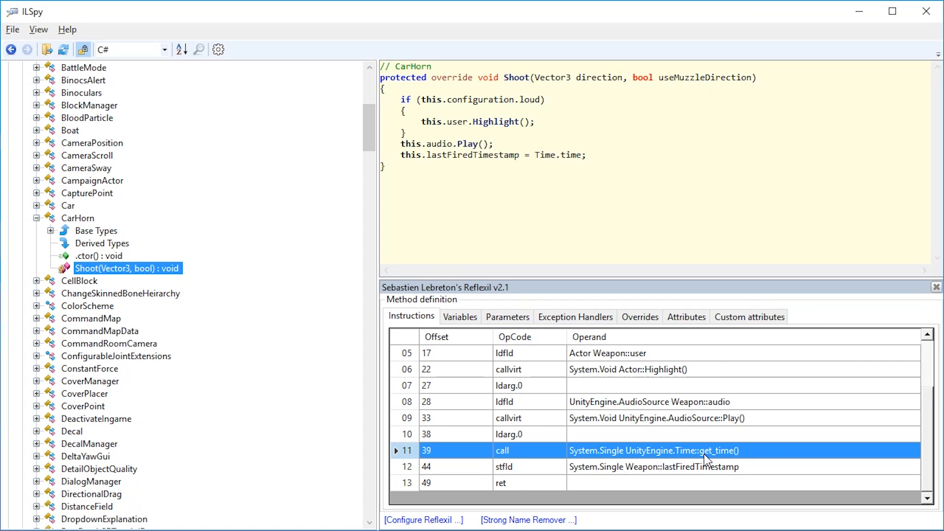
mouse_move(581, 161)
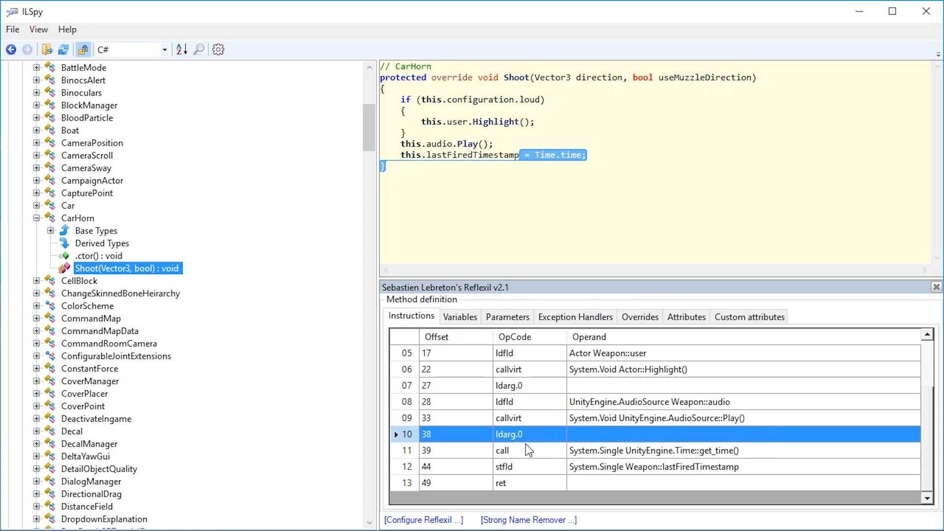
mouse_move(611, 328)
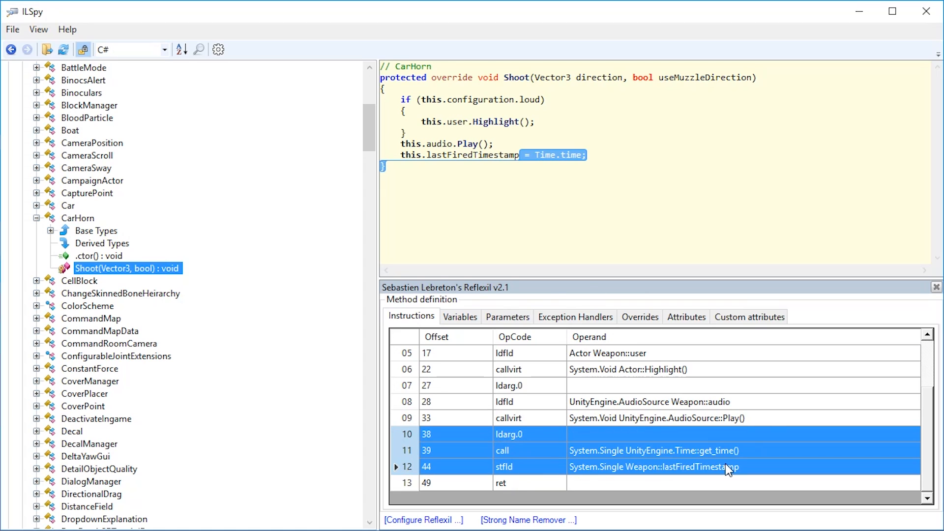
mouse_move(744, 468)
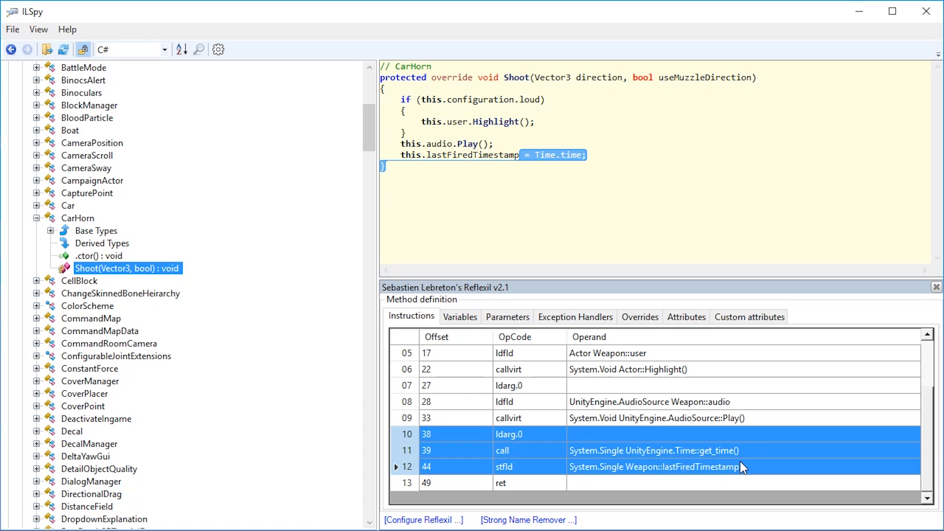
mouse_move(769, 461)
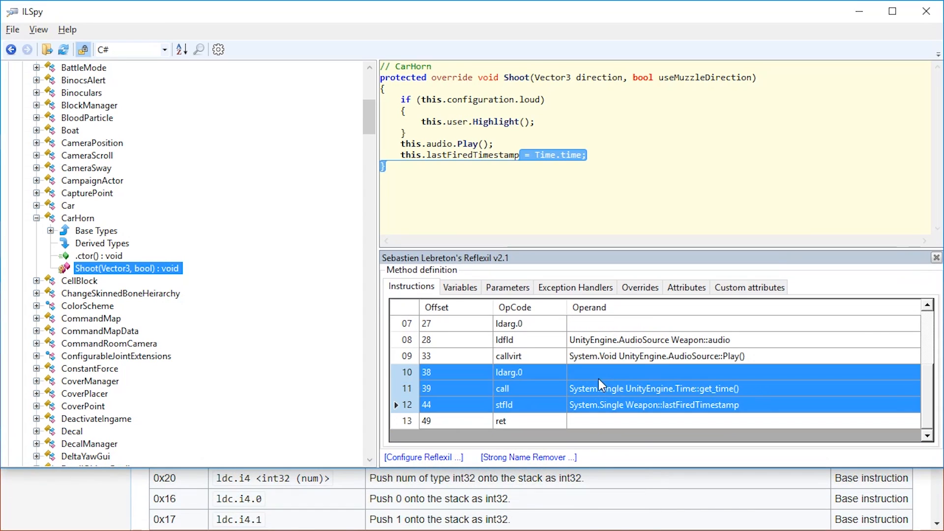
mouse_move(698, 363)
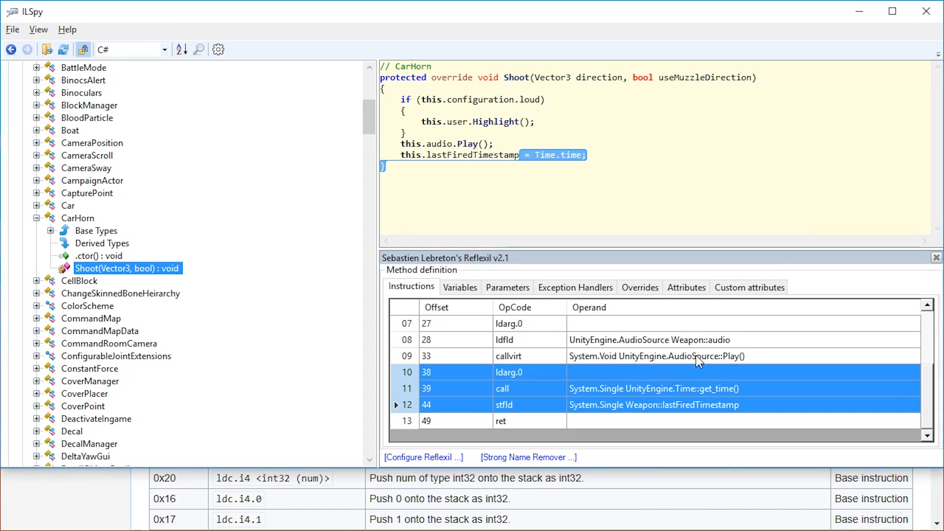
right_click(600, 384)
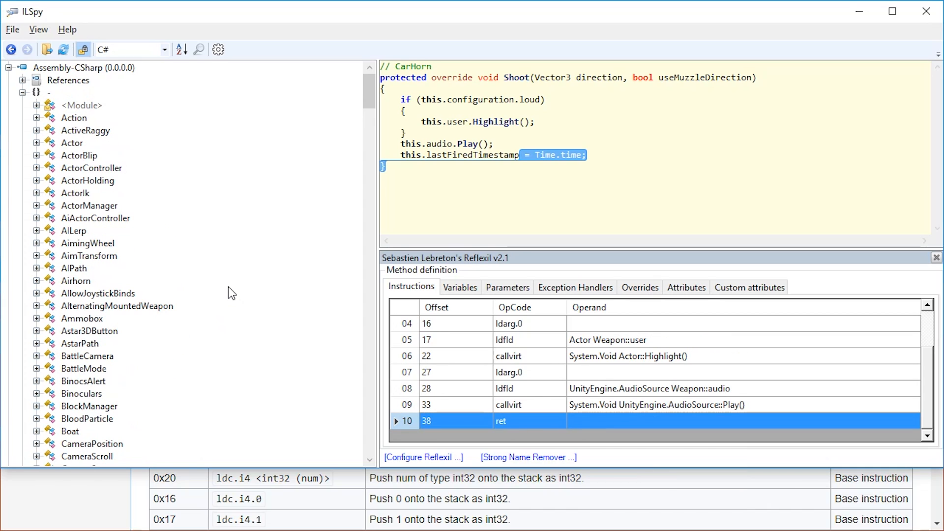
- Save Assembly-CSharp as Assembly-CSharp.Patched.dll into Ravenfield's Managed folder
right_click(71, 68)
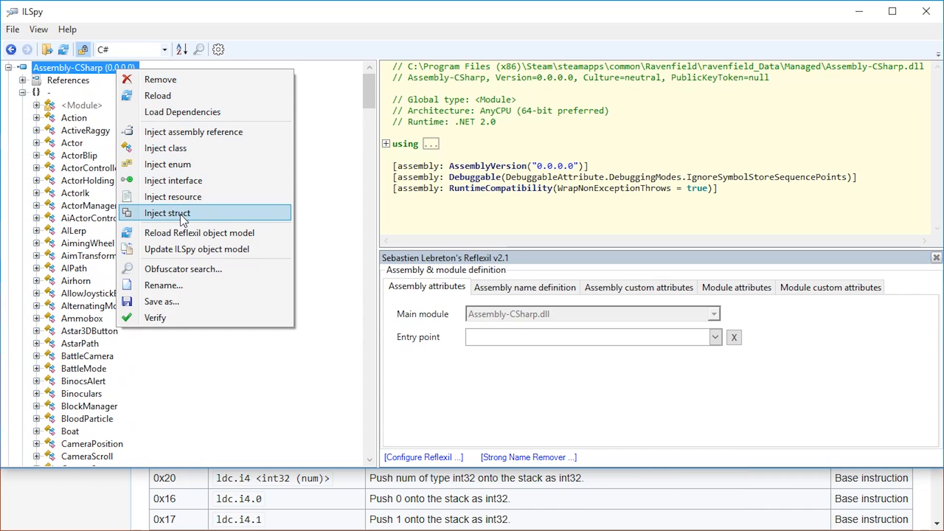
left_click(162, 302)
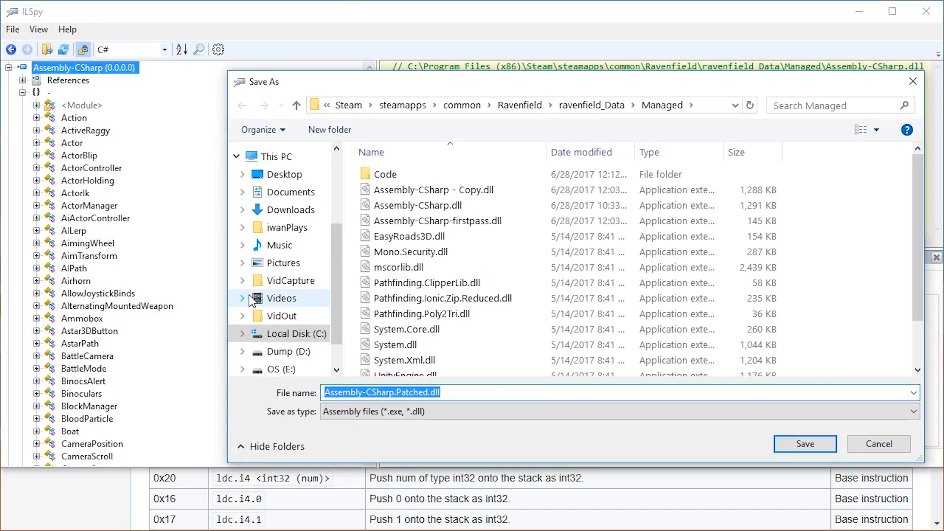
left_click(805, 444)
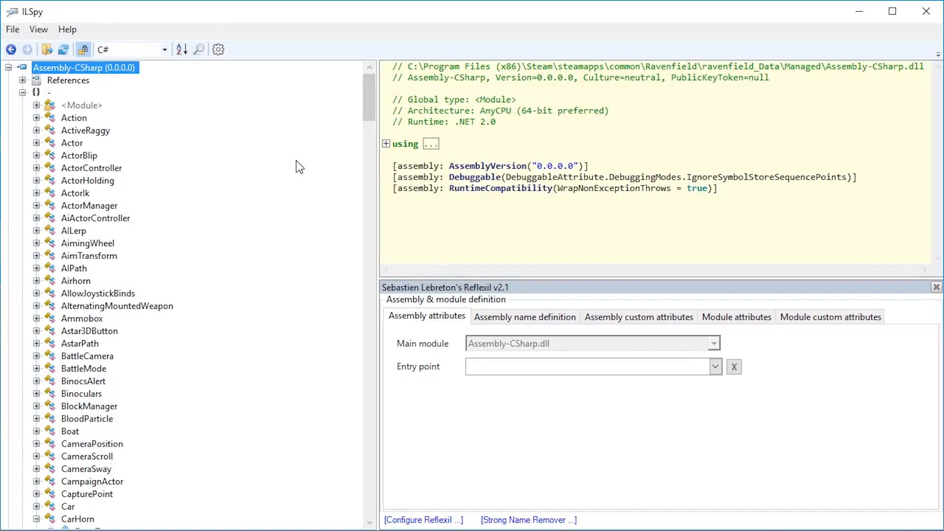
mouse_move(365, 118)
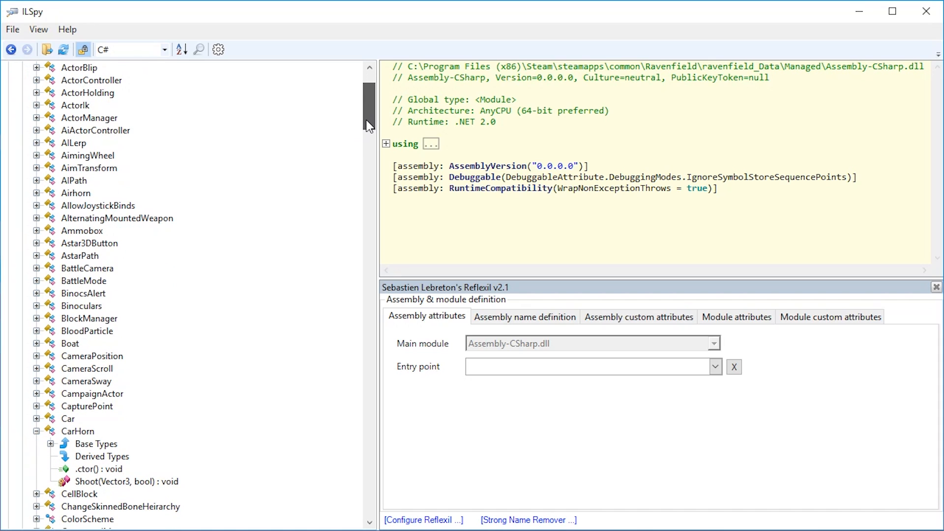
- Scroll the assembly tree down to FpsActorController's Update() method
scroll("down", 3)
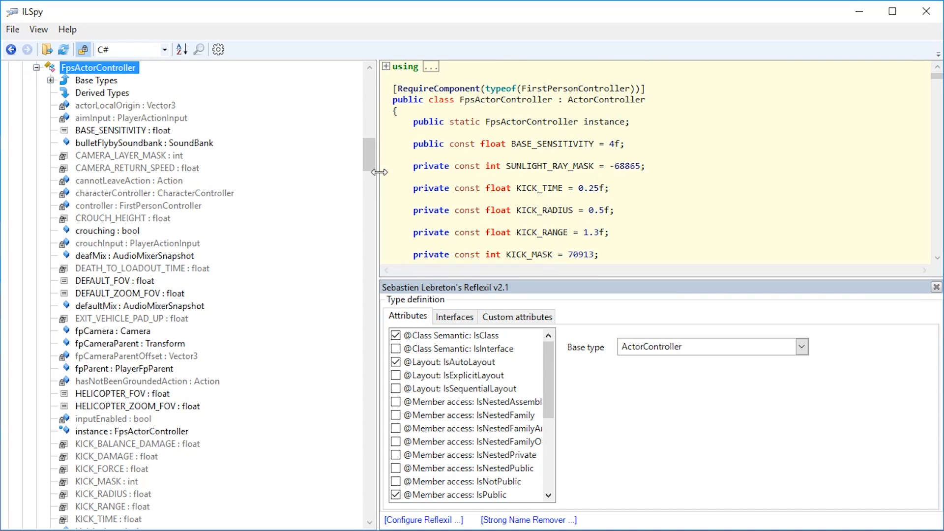
scroll("down", 3)
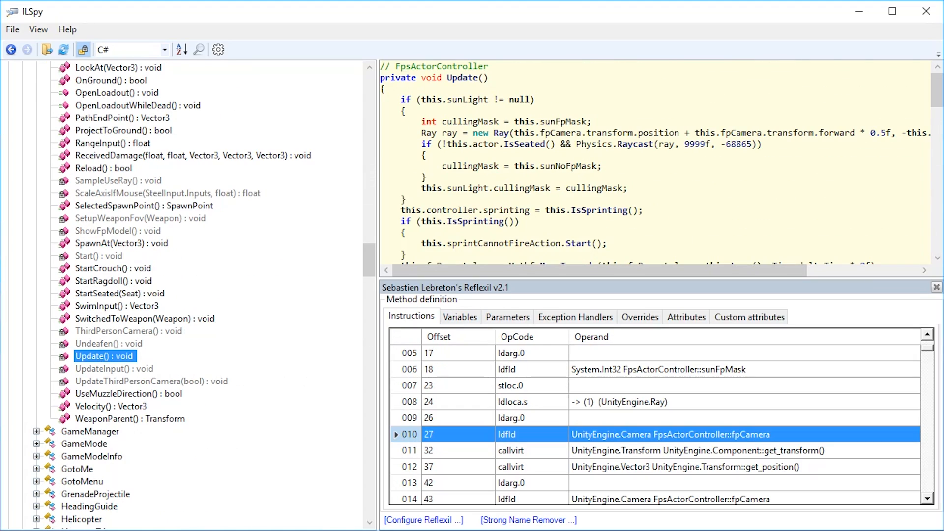
scroll("down", 3)
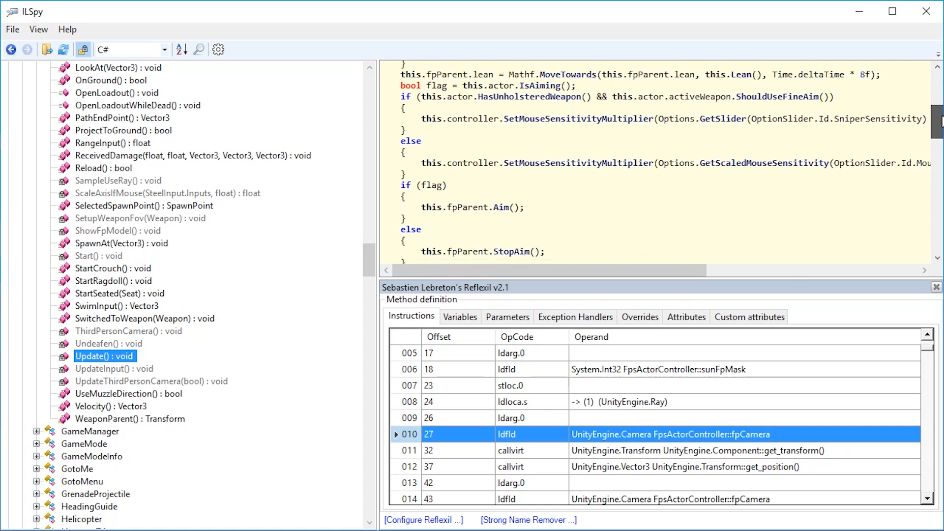
scroll("down", 3)
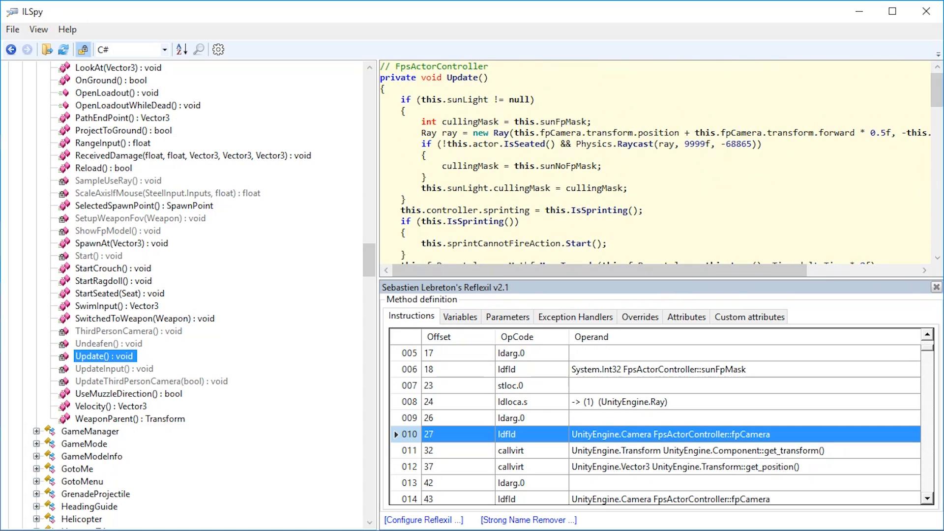
scroll("down", 3)
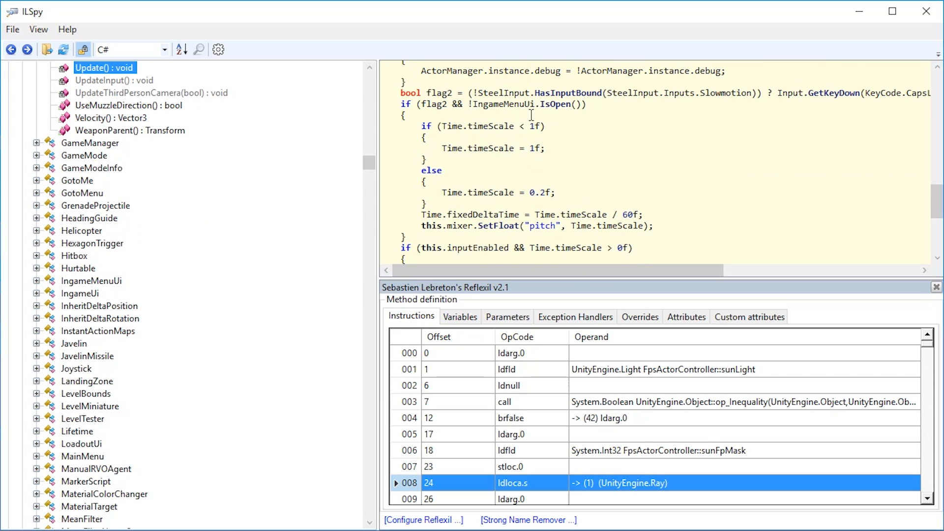
- Scroll to the Time.timeScale code and the ldc.r4 0.2 instruction row
left_click_drag(426, 126, 557, 192)
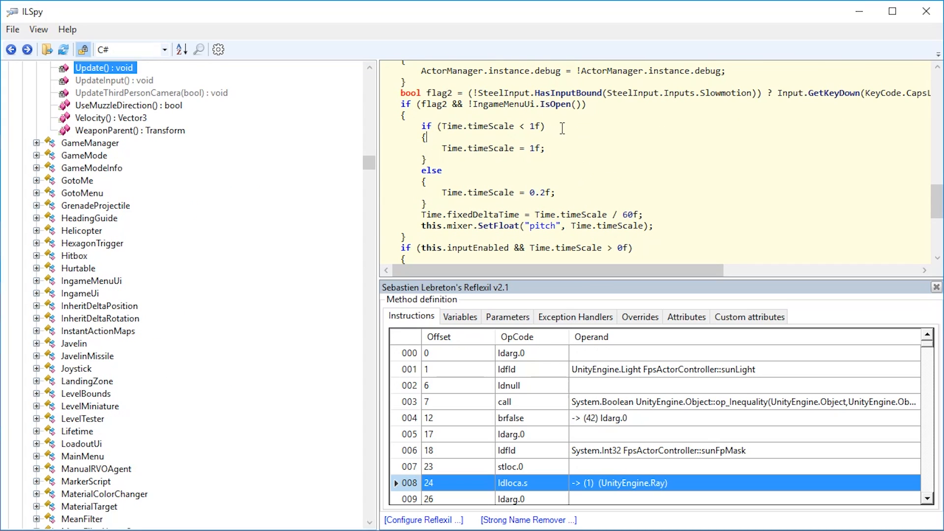
mouse_move(555, 149)
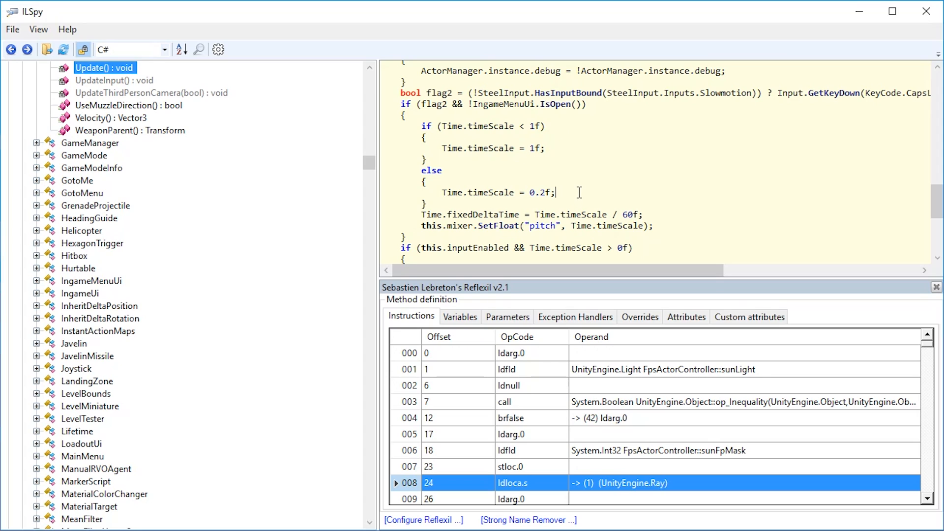
mouse_move(587, 190)
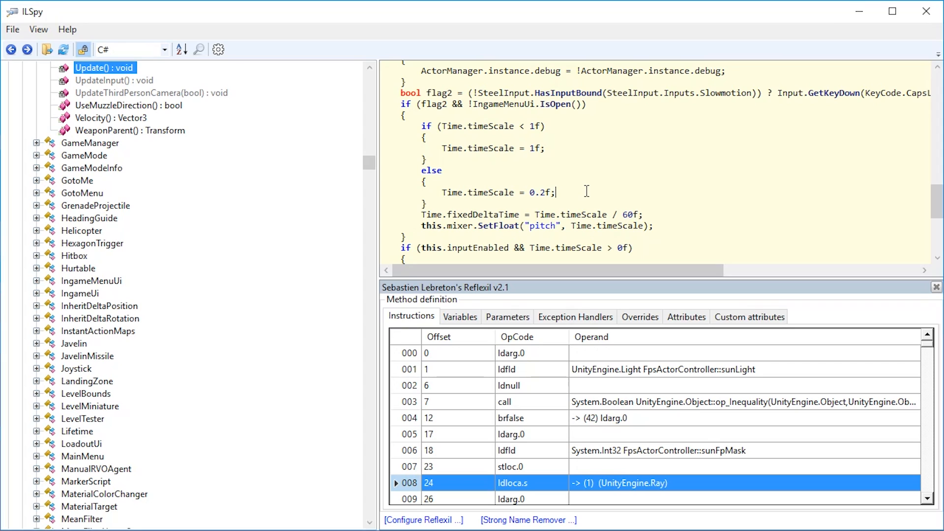
mouse_move(607, 192)
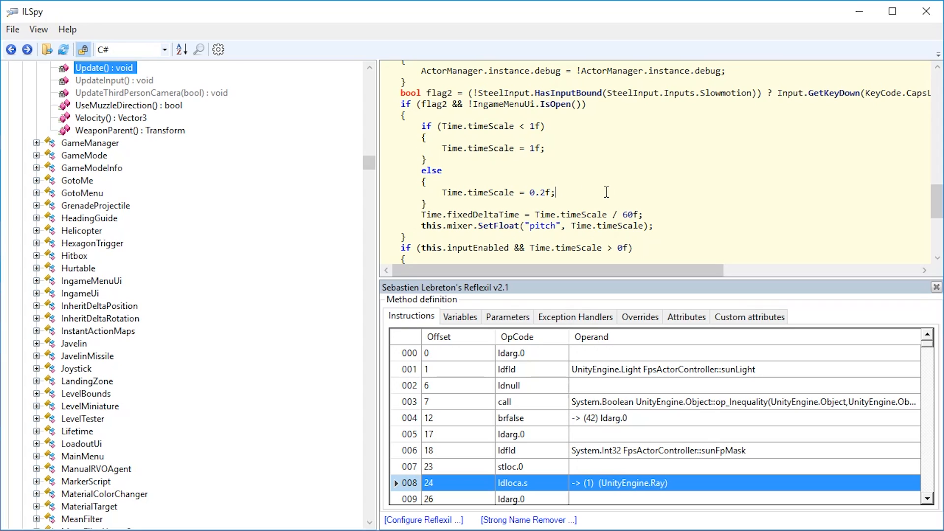
mouse_move(586, 189)
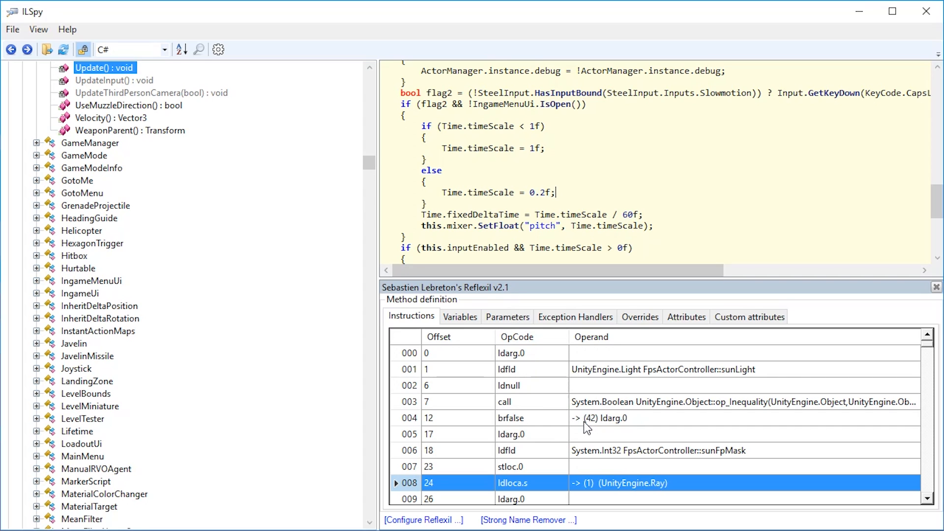
scroll("down", 3)
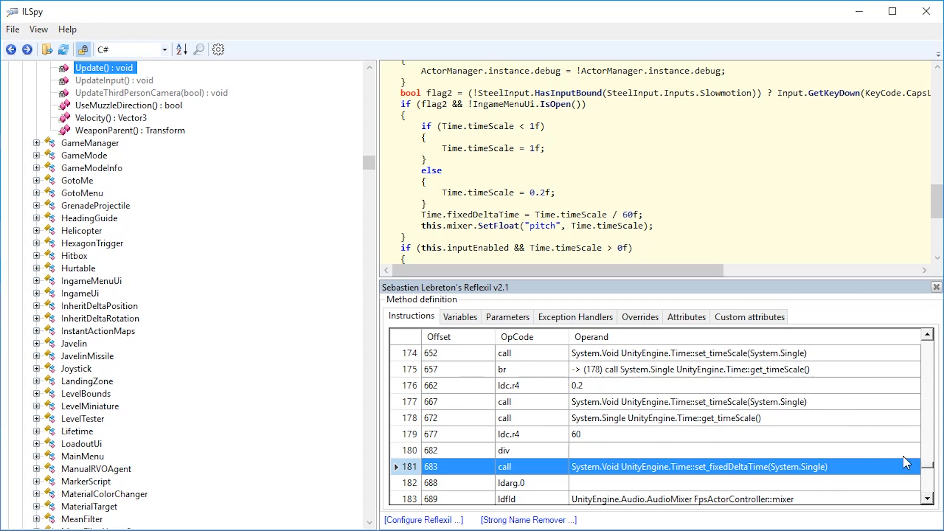
- Change instruction 176's operand from 0.2 to 2, then save the modified Assembly-CSharp
right_click(578, 435)
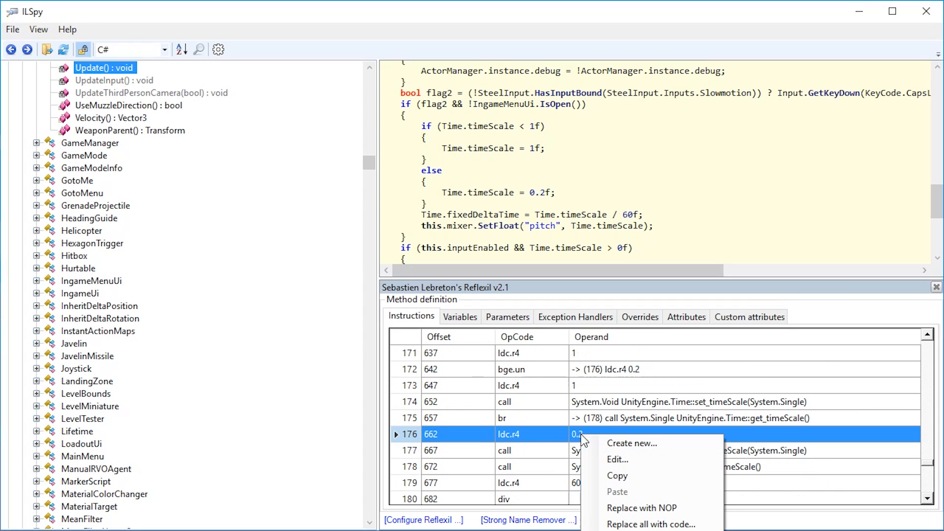
left_click(618, 460)
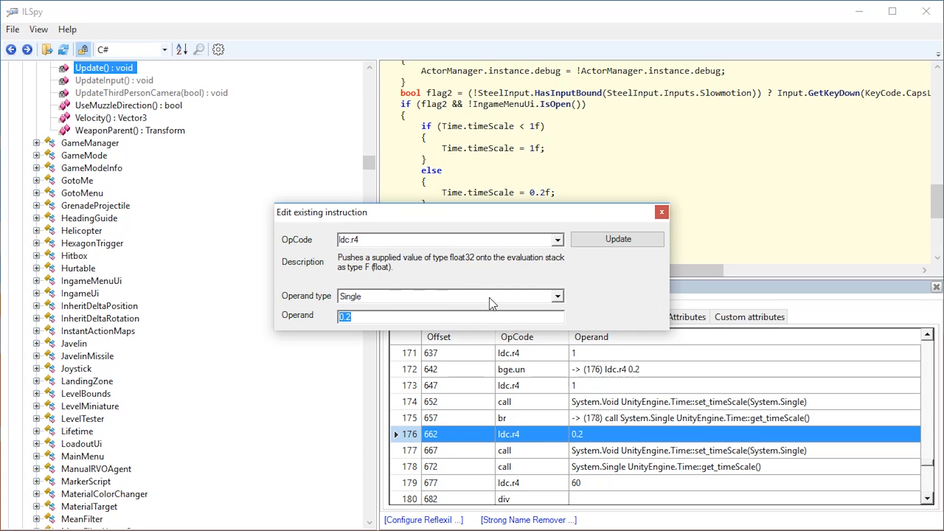
left_click(618, 239)
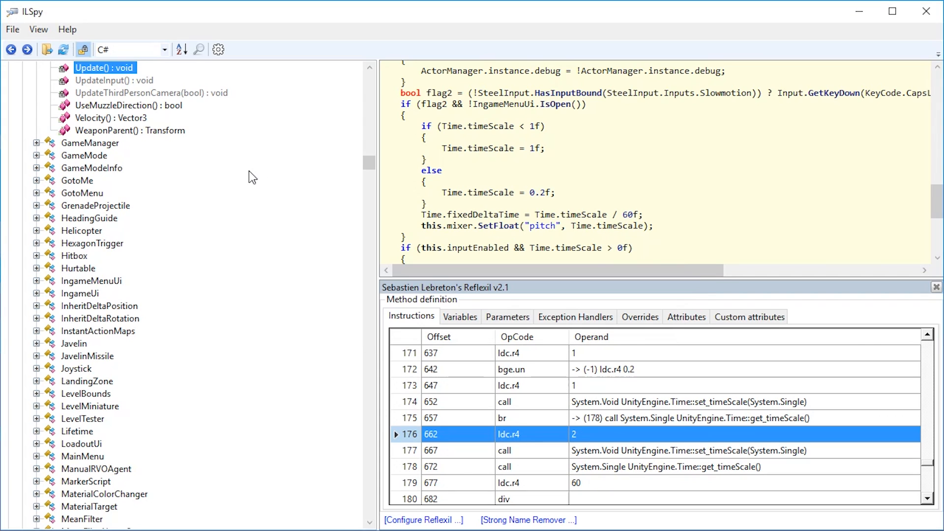
right_click(79, 68)
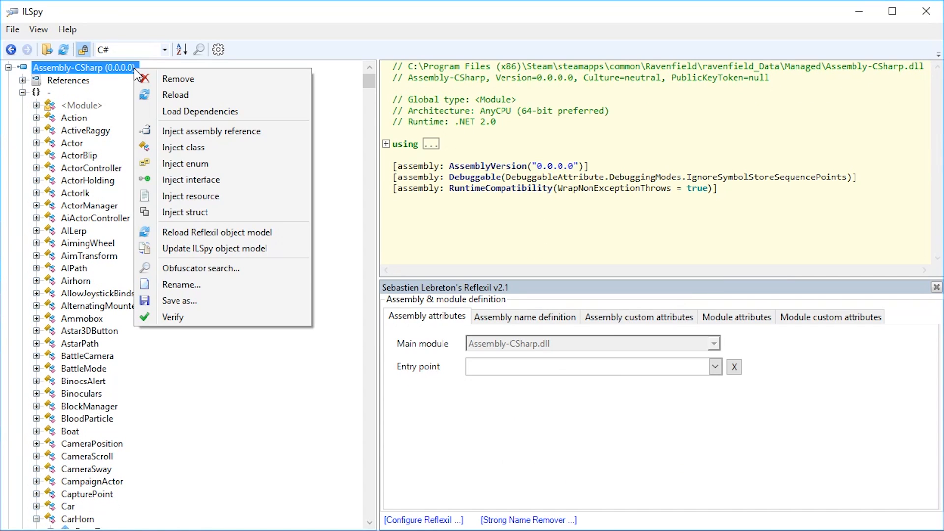
left_click(179, 301)
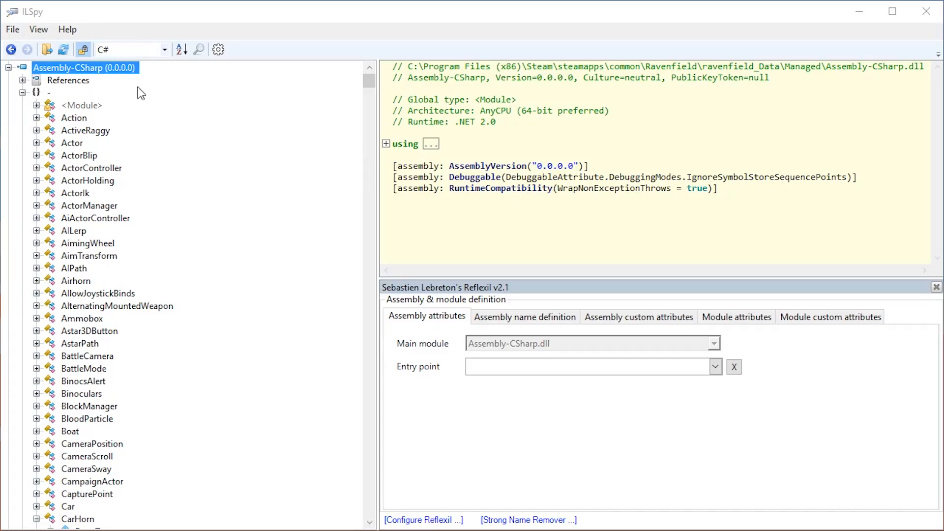
- Reload Assembly-CSharp from disk, glance at Awake, then return to FpsActorController.Update()
right_click(84, 68)
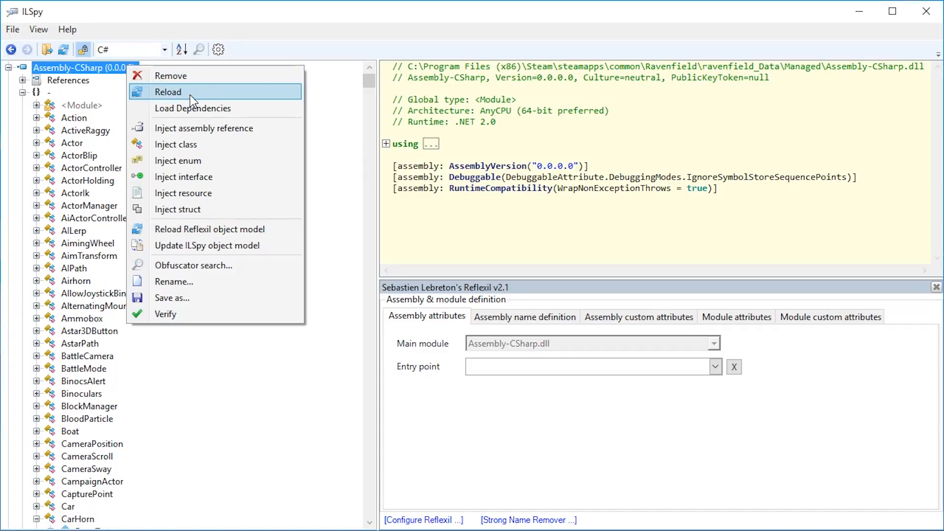
left_click(168, 92)
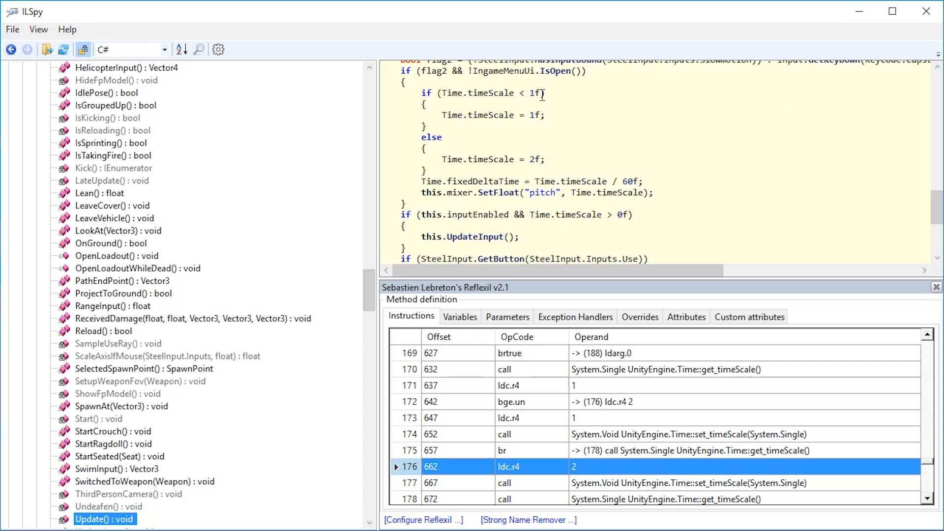
mouse_move(451, 145)
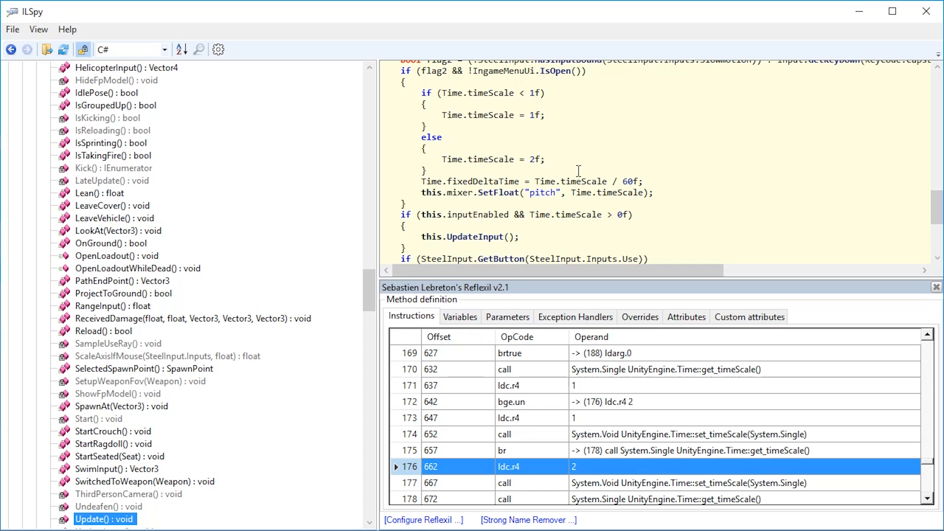
mouse_move(523, 91)
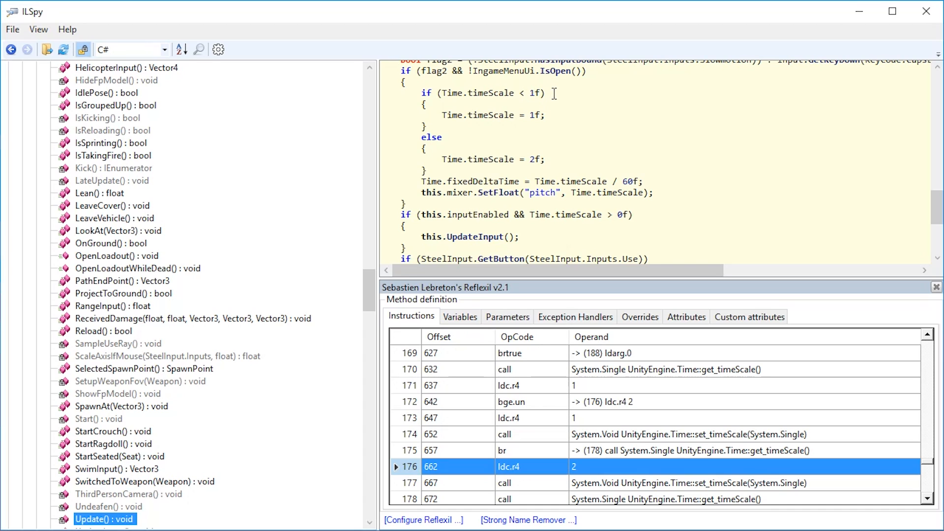
mouse_move(543, 100)
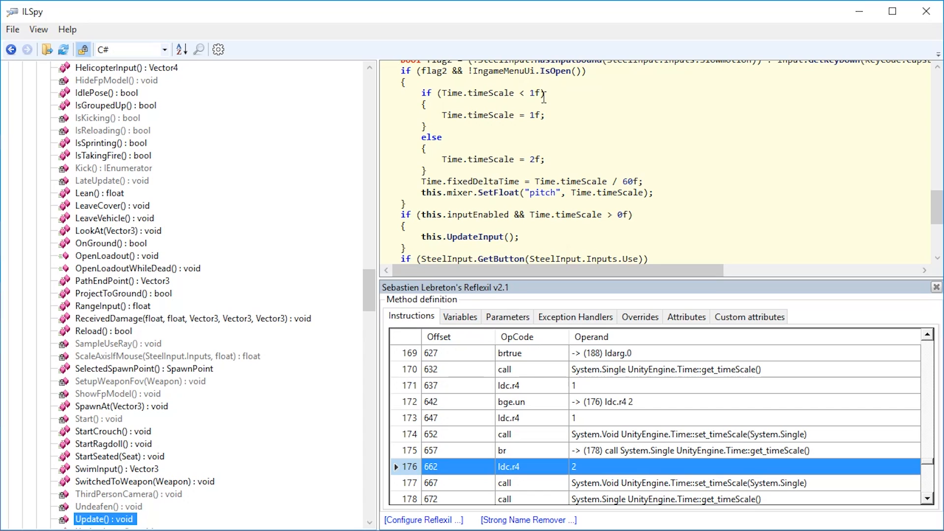
mouse_move(553, 128)
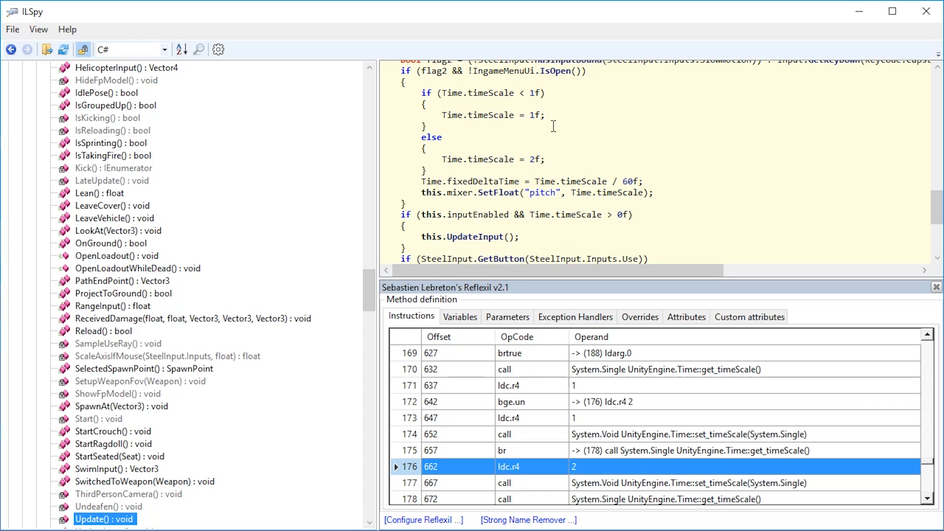
mouse_move(549, 96)
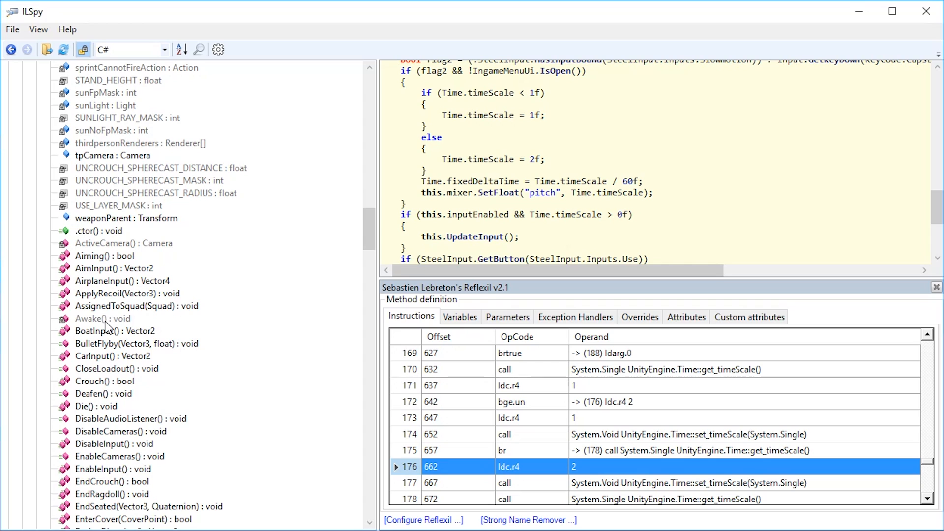
left_click(101, 318)
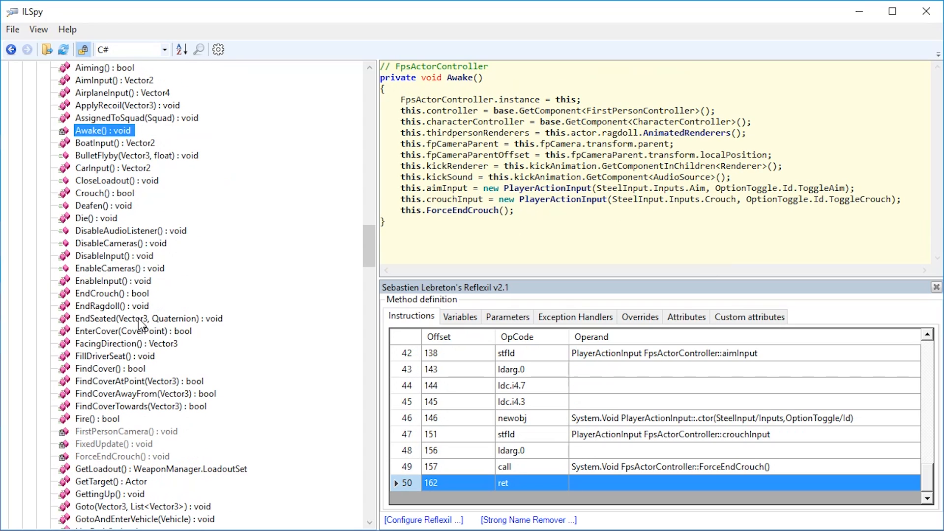
scroll("down", 3)
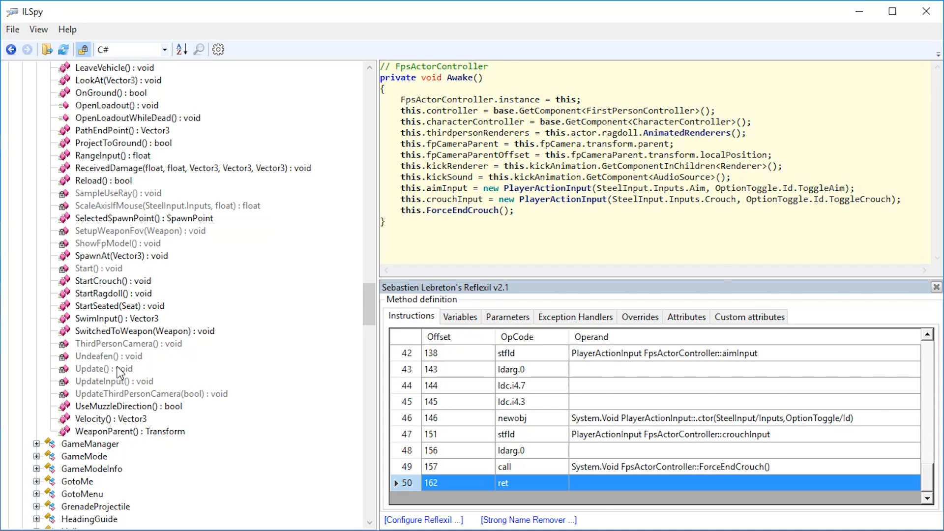
left_click(100, 369)
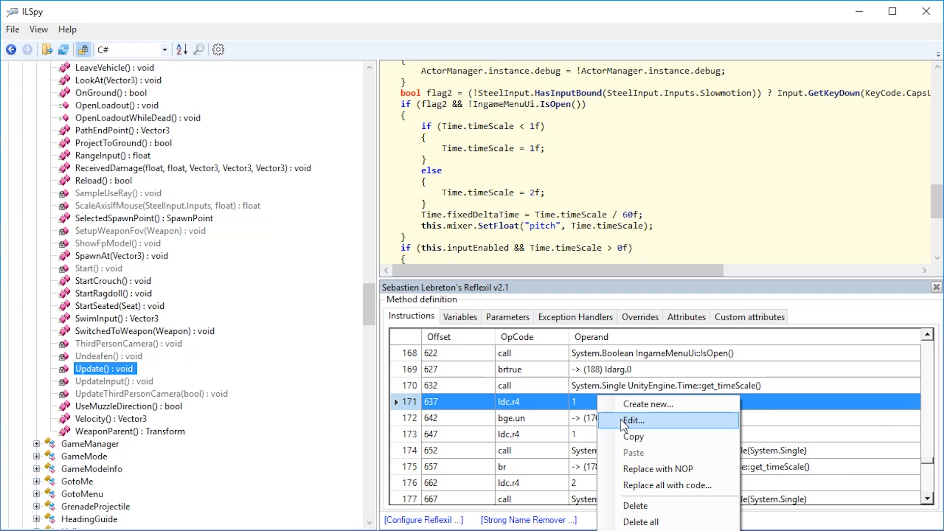
- Set instruction 171's constant to 1.1 and instruction 173's constant to 2
left_click(633, 421)
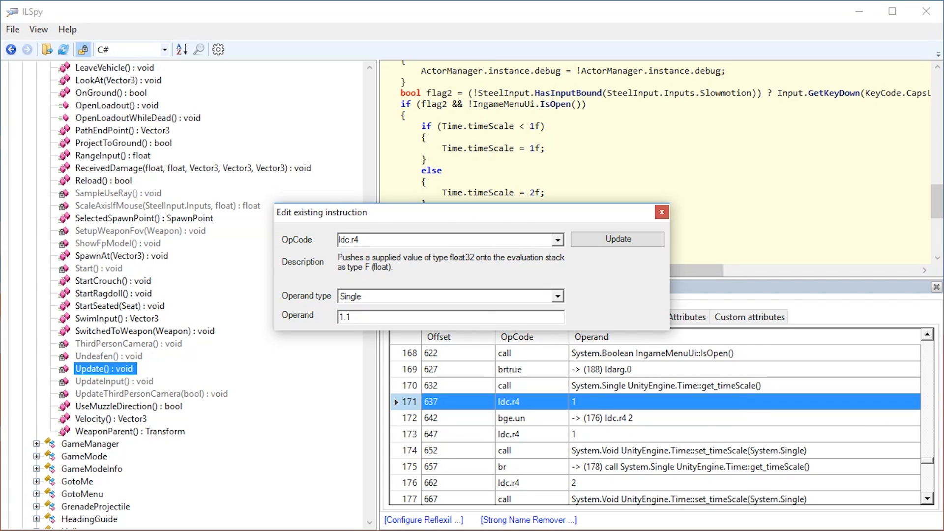
left_click(618, 239)
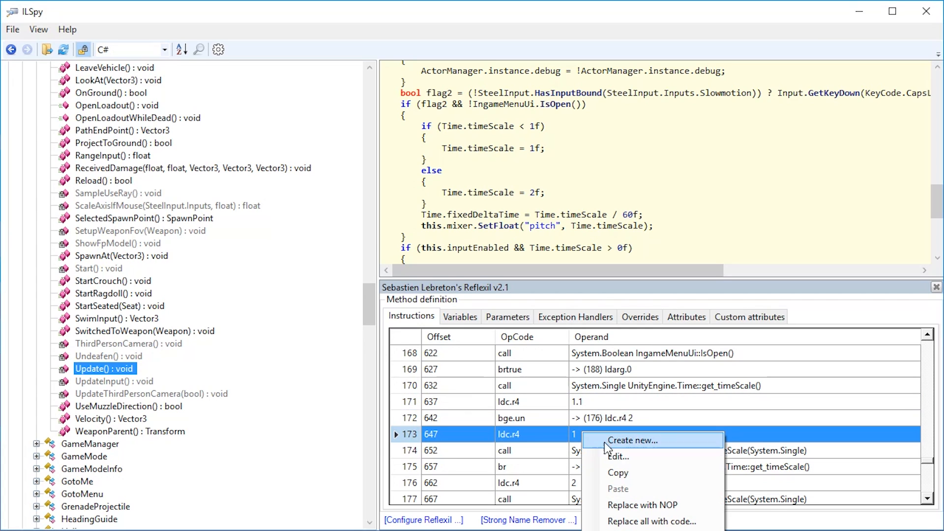
left_click(619, 457)
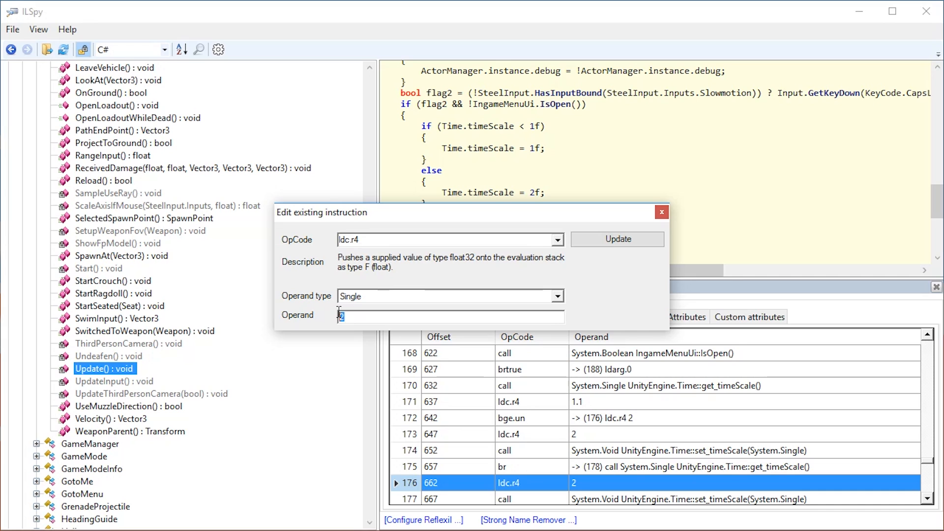
left_click(618, 239)
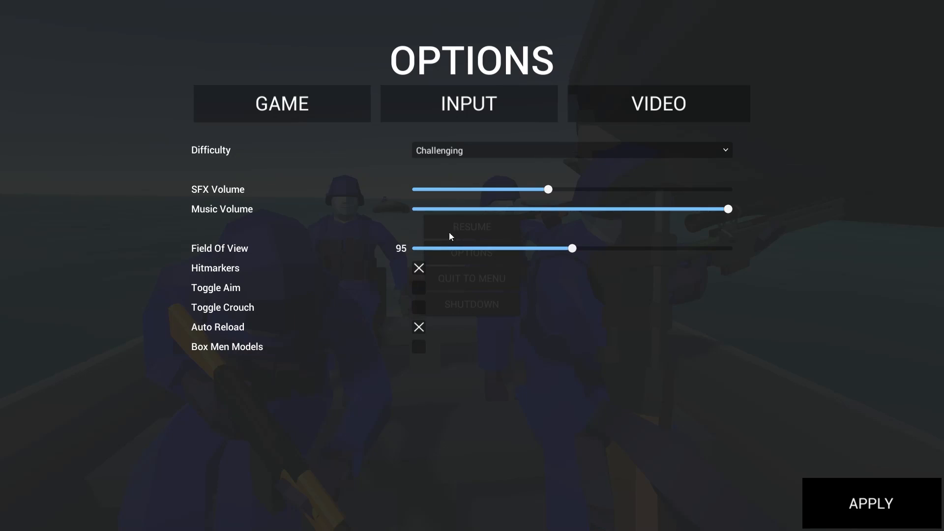
- Show Ravenfield's INPUT key bindings and scroll through them
left_click(469, 104)
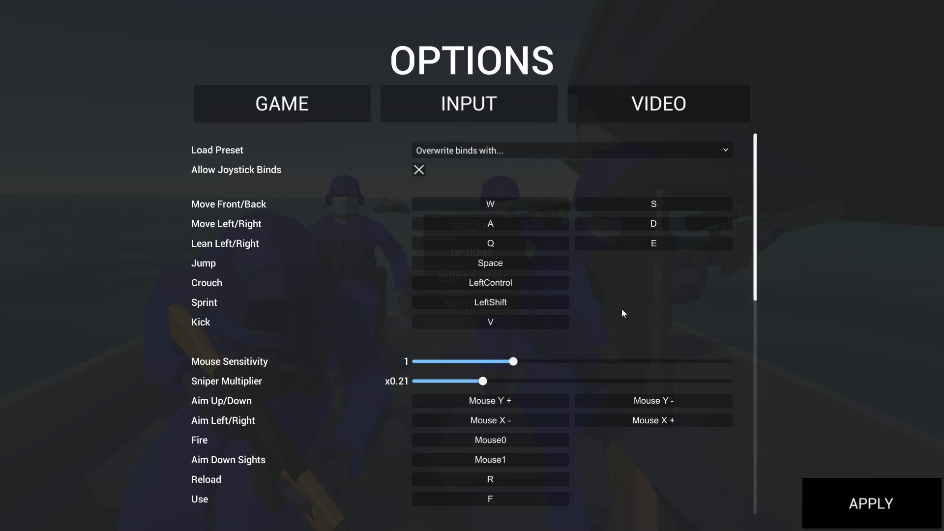
scroll("down", 3)
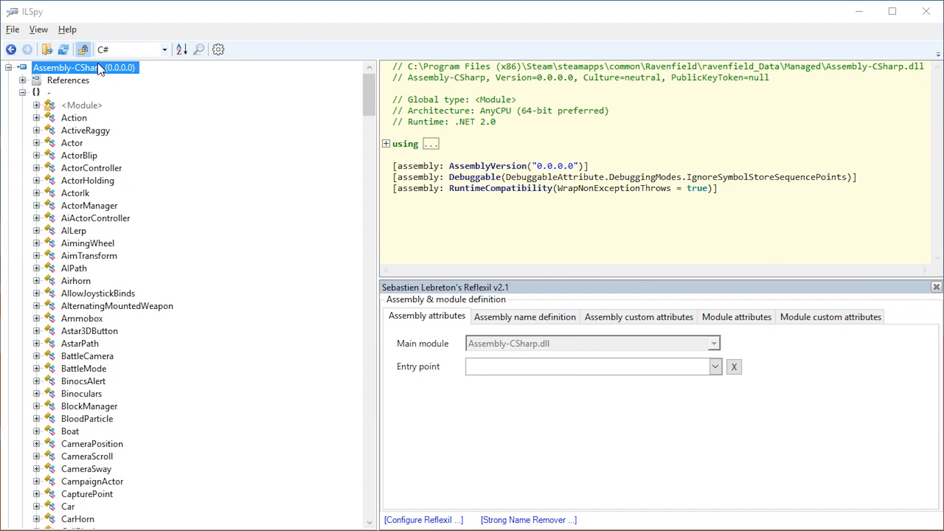
left_click(74, 118)
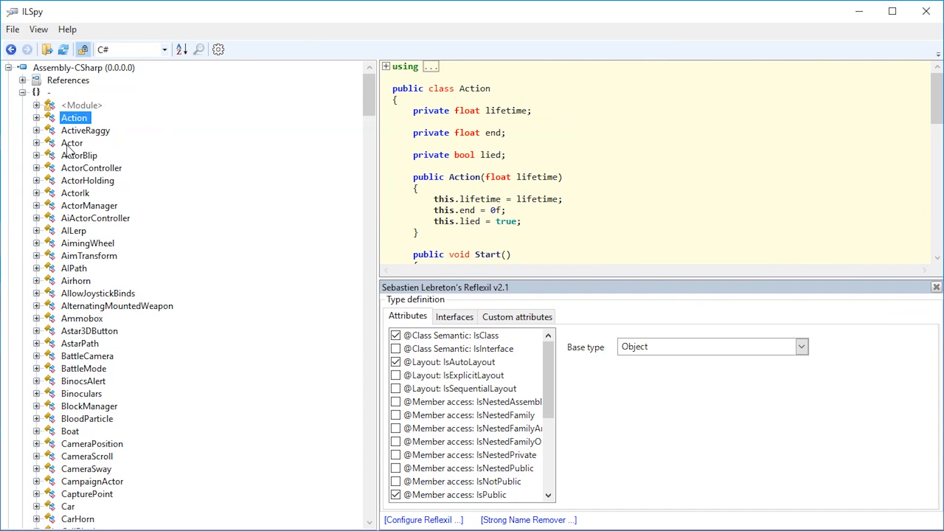
left_click(72, 231)
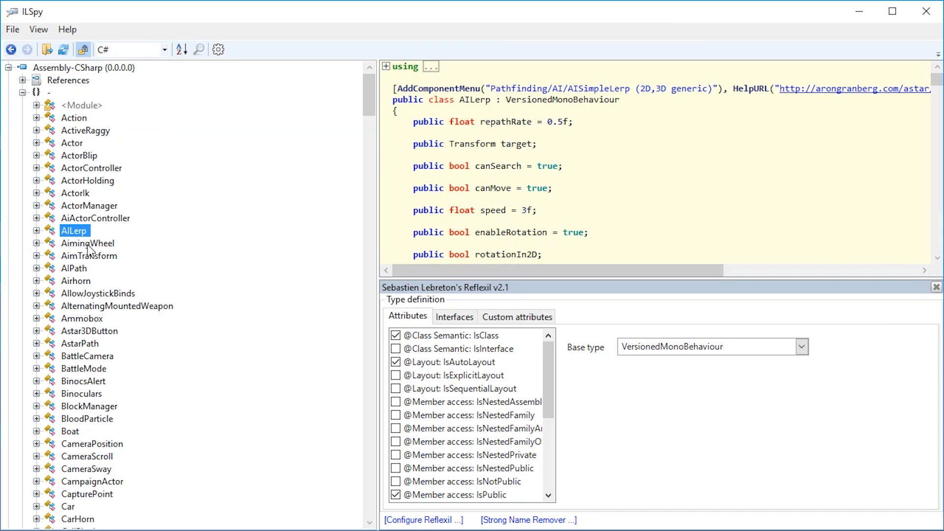
left_click(87, 356)
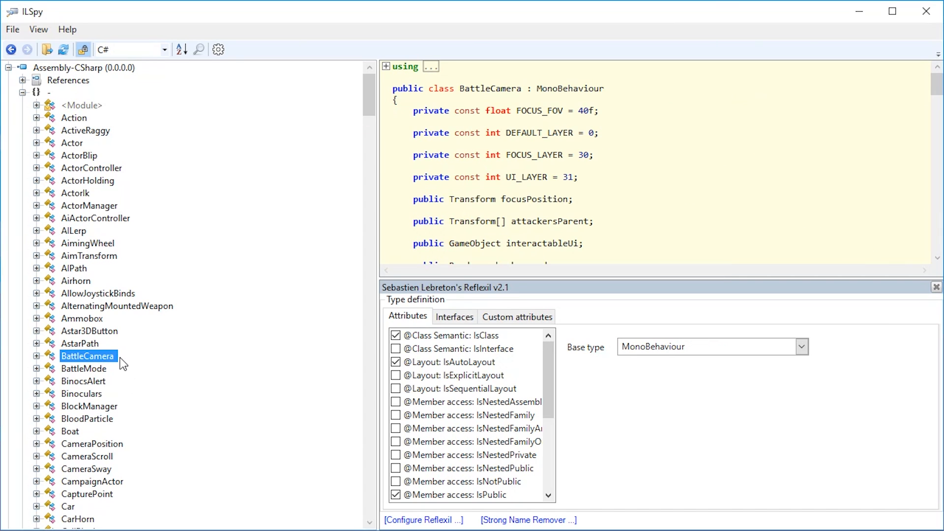
mouse_move(112, 370)
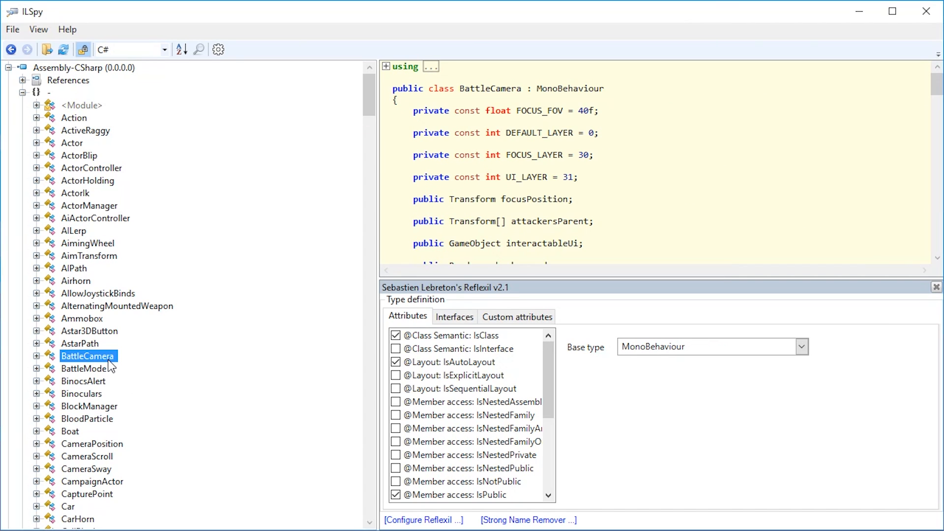
mouse_move(281, 284)
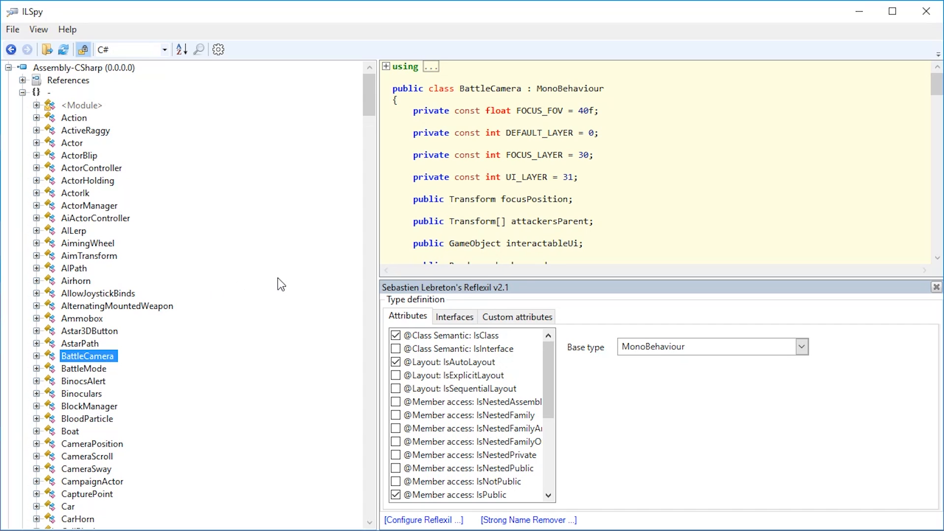
scroll("down", 3)
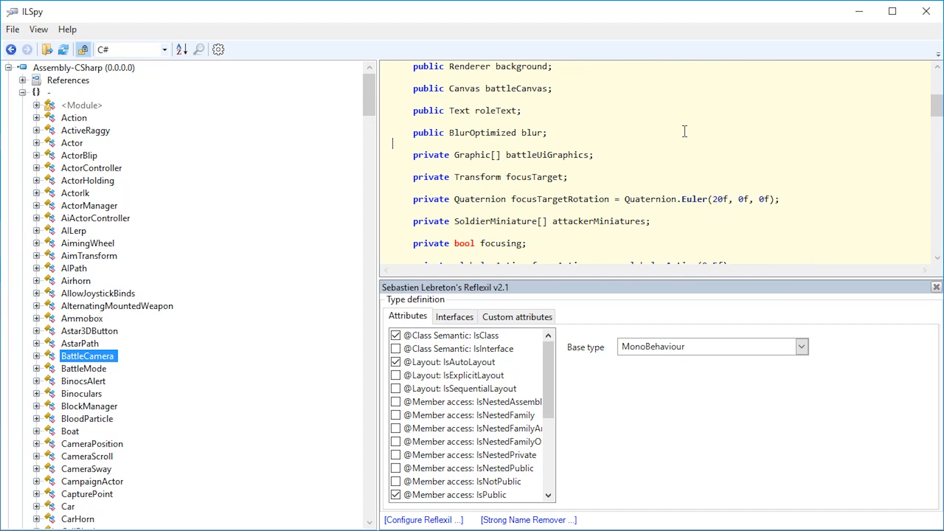
type("thir")
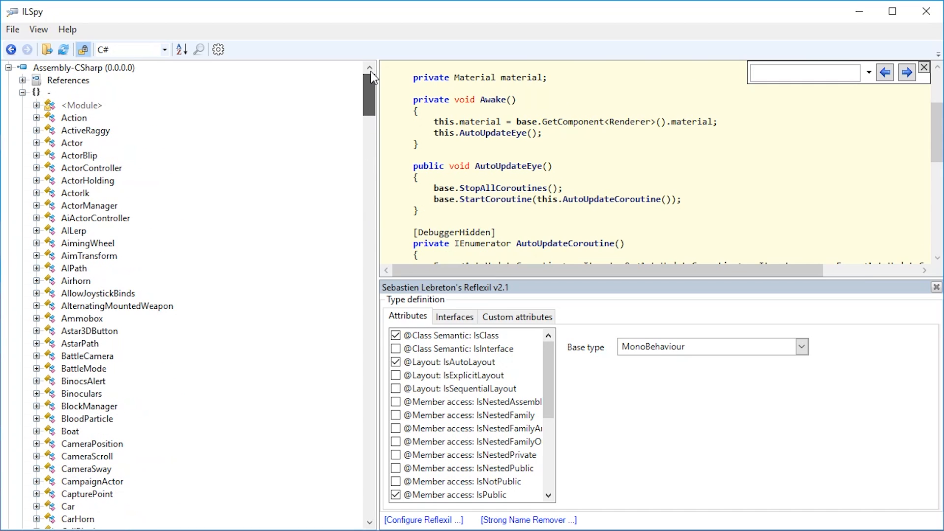
left_click(89, 256)
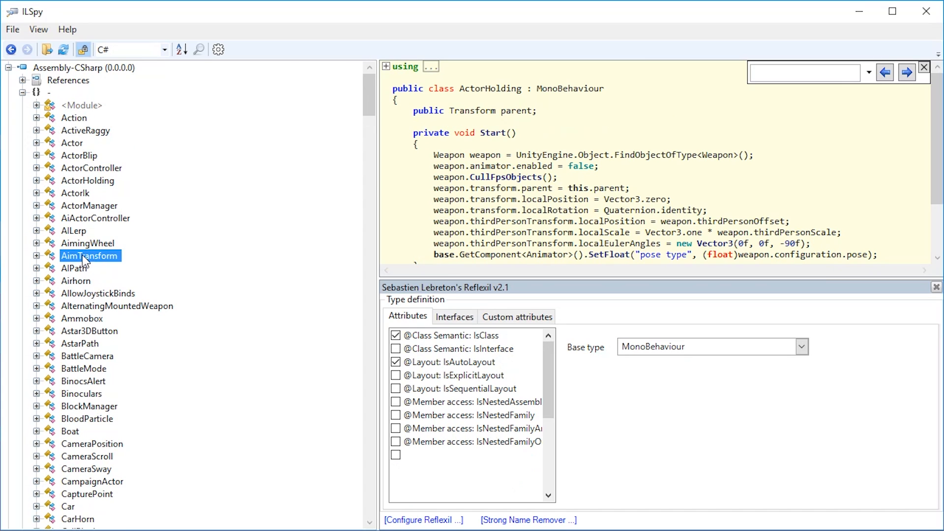
left_click(79, 68)
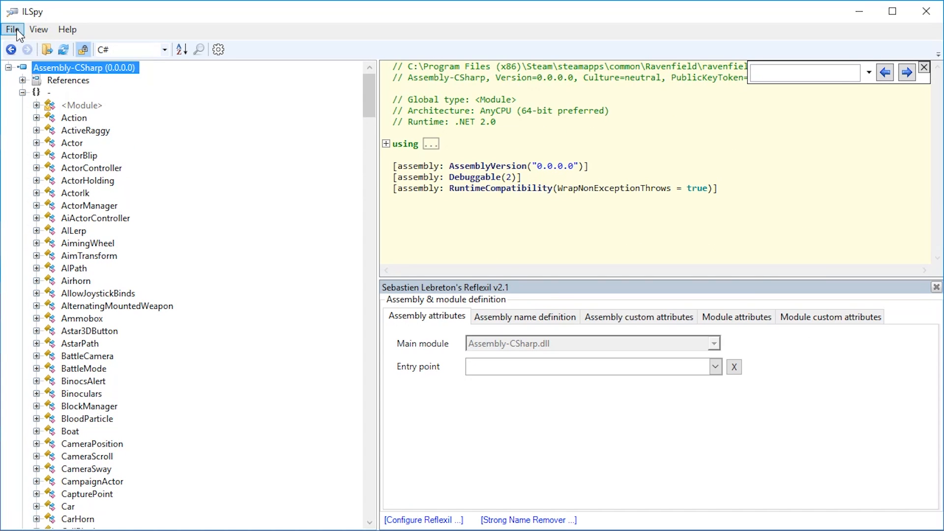
- Export Assembly-CSharp as a C# project into a new Code folder in Managed
left_click(15, 29)
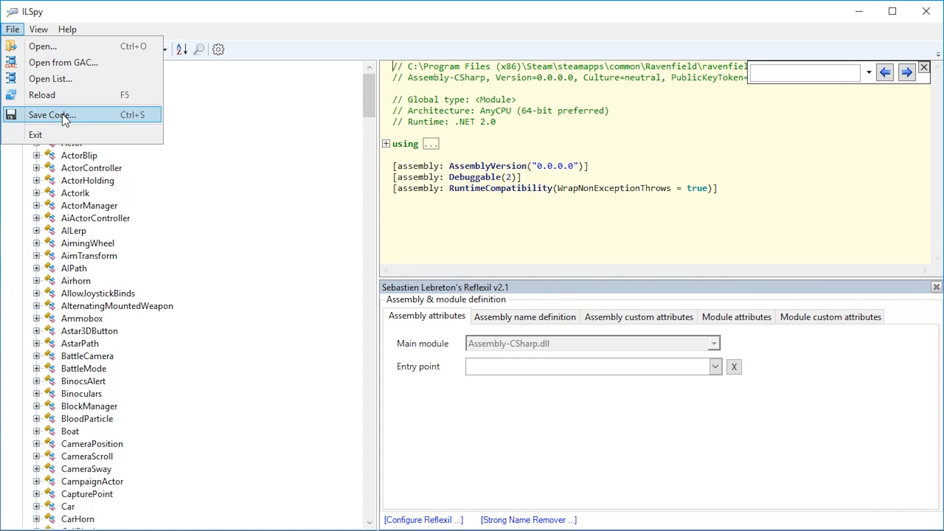
left_click(52, 115)
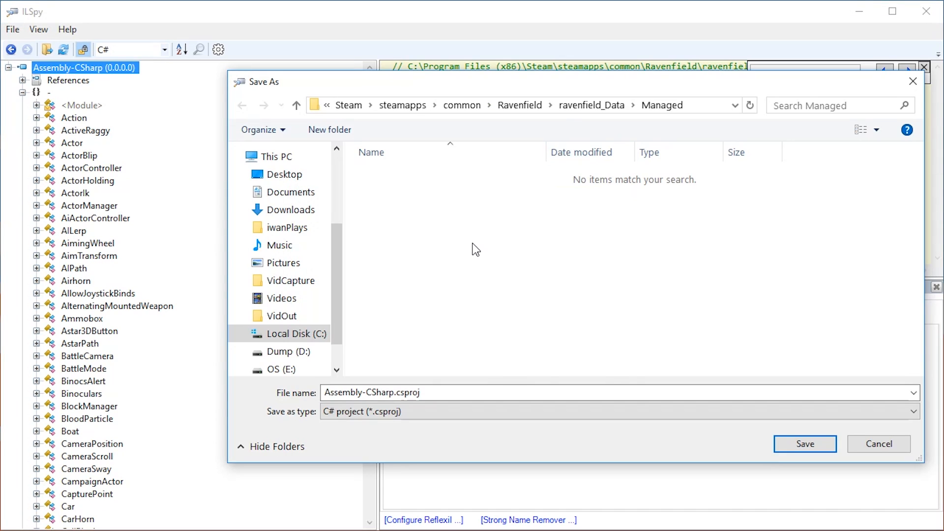
right_click(476, 249)
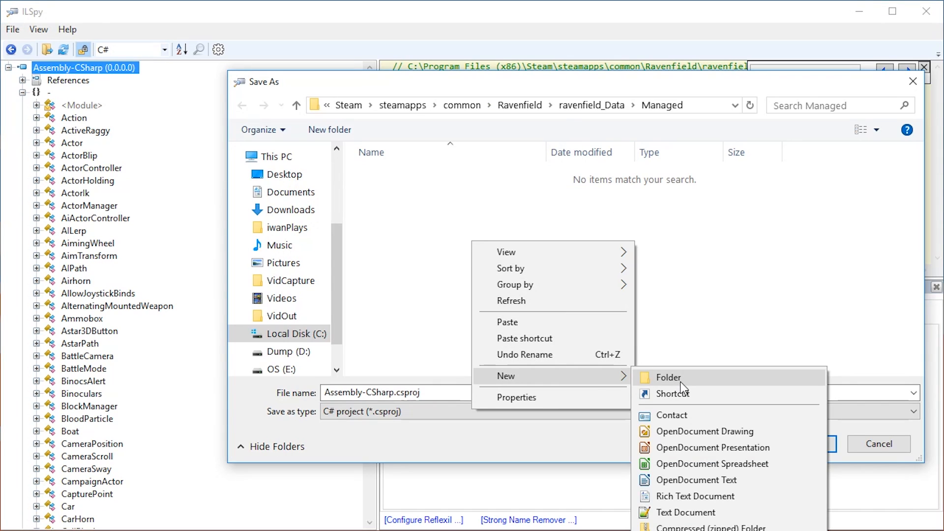
left_click(668, 377)
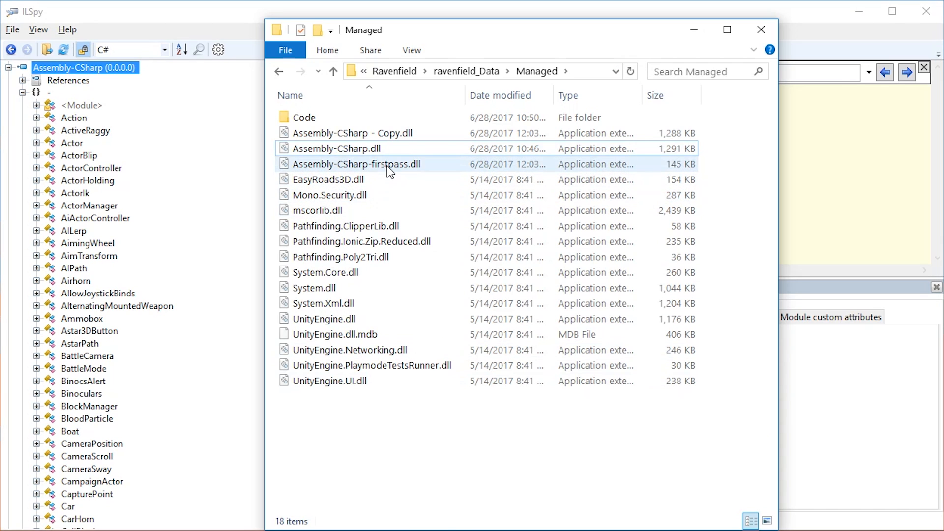
- Open the Code folder and scroll through the exported .cs files
double_click(306, 117)
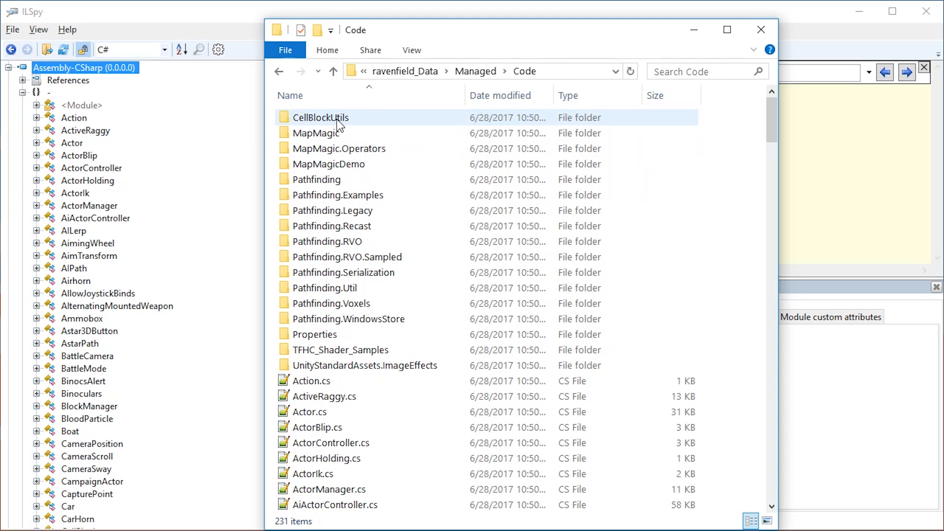
scroll("down", 3)
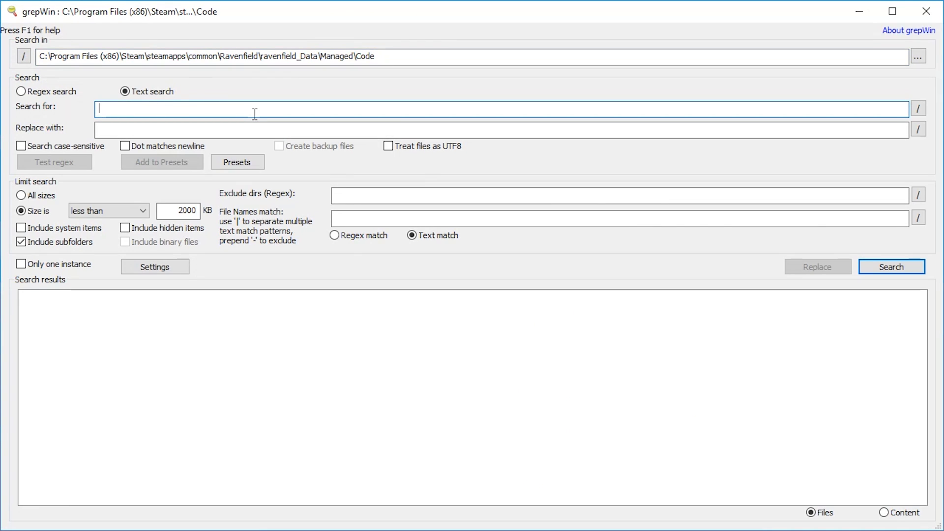
- Search grepWin for 'falling', open the matching Actor.cs, and select the word falling
type("falling")
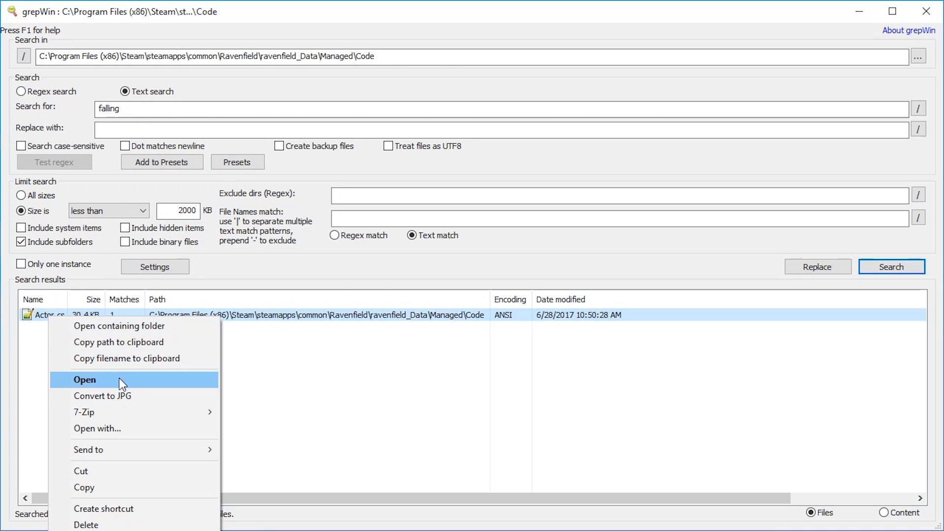
left_click(85, 380)
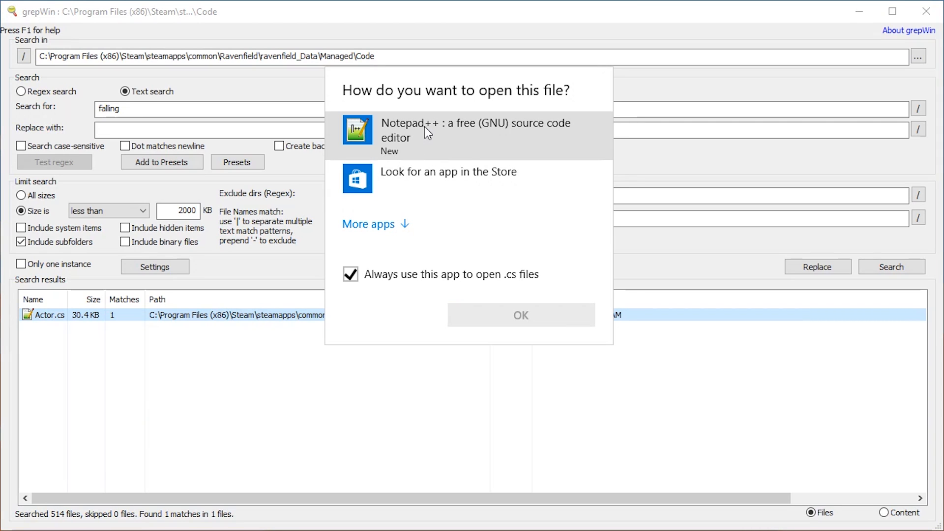
mouse_move(433, 148)
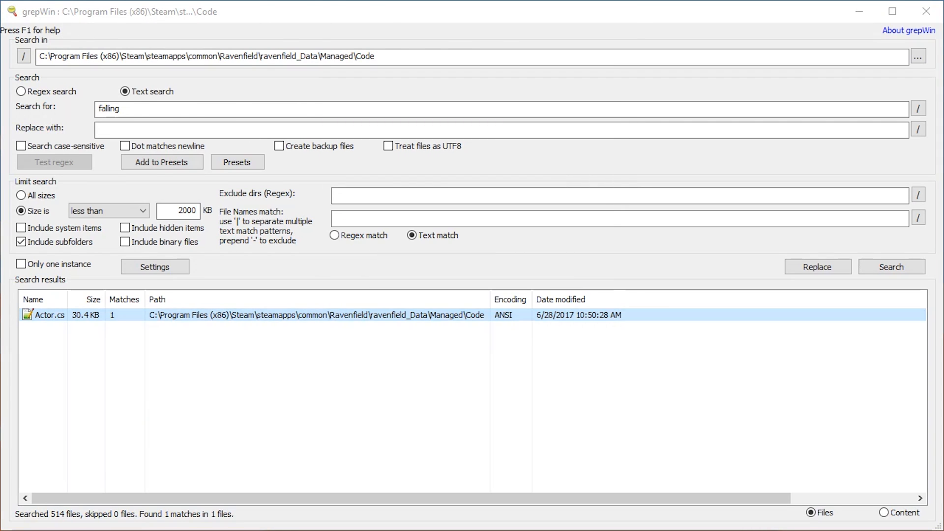
double_click(44, 315)
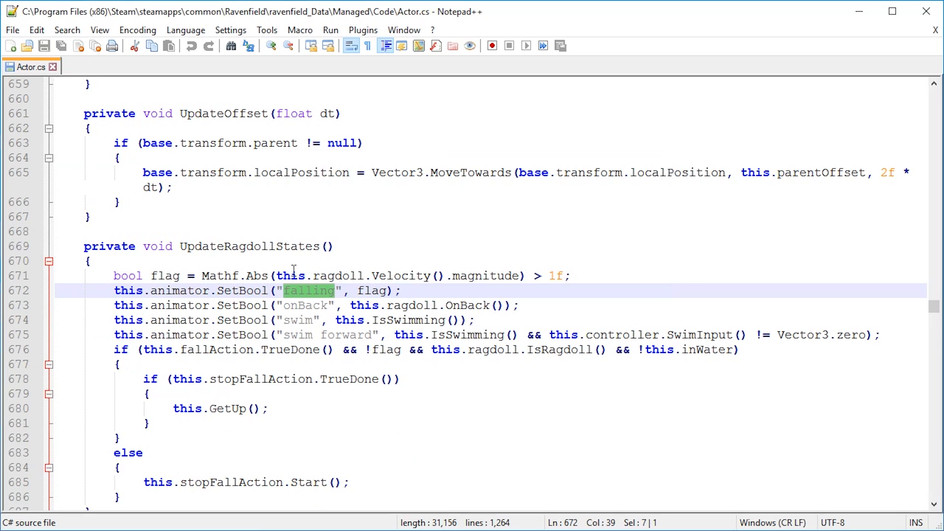
mouse_move(369, 291)
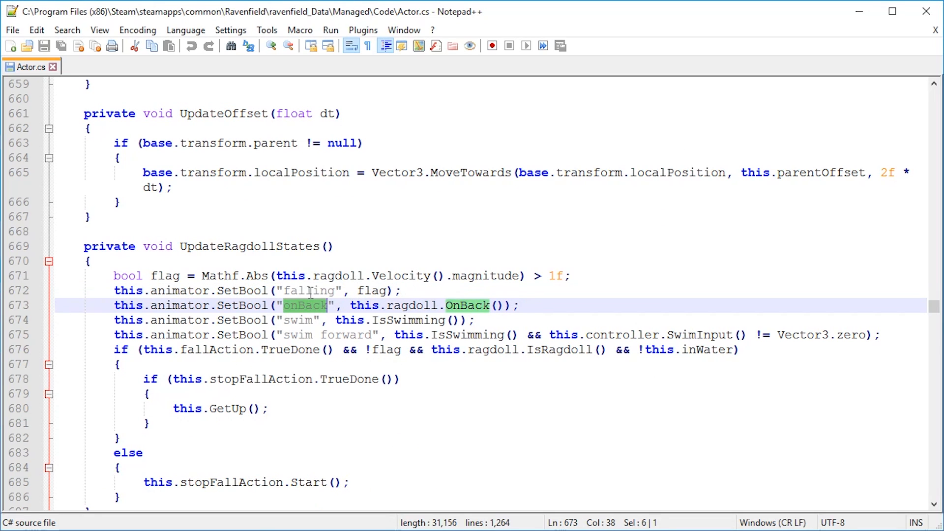
- Search Actor.cs for 'onback', 'ragdoll' and 'FallOver' until reaching the FallOver definition
key("Ctrl+f")
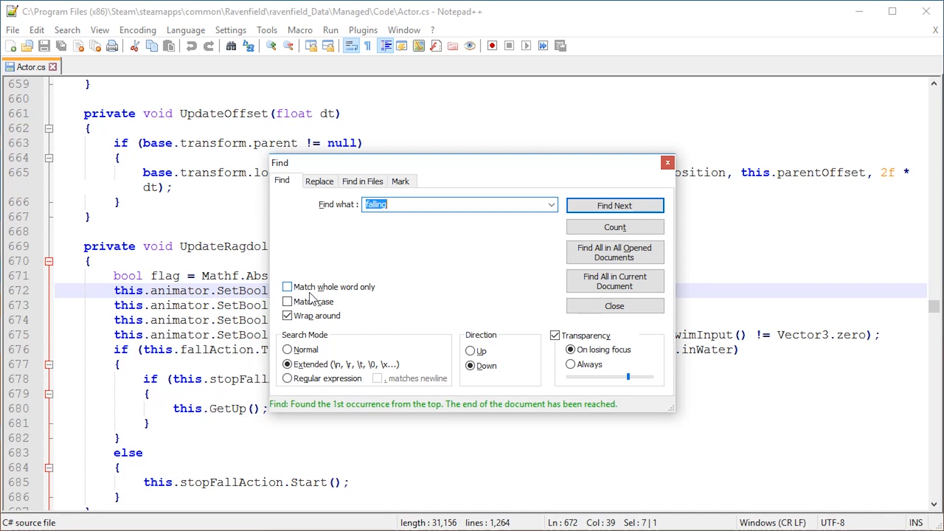
type("onback")
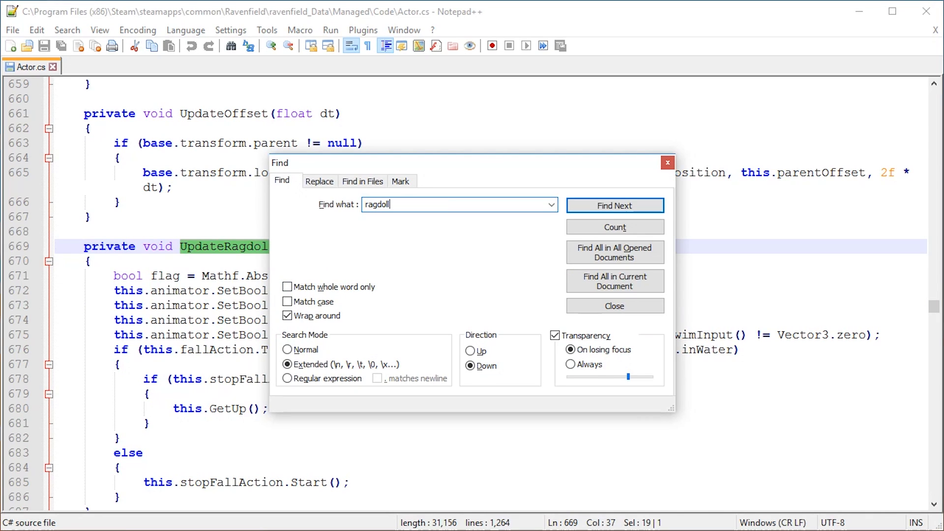
left_click(615, 205)
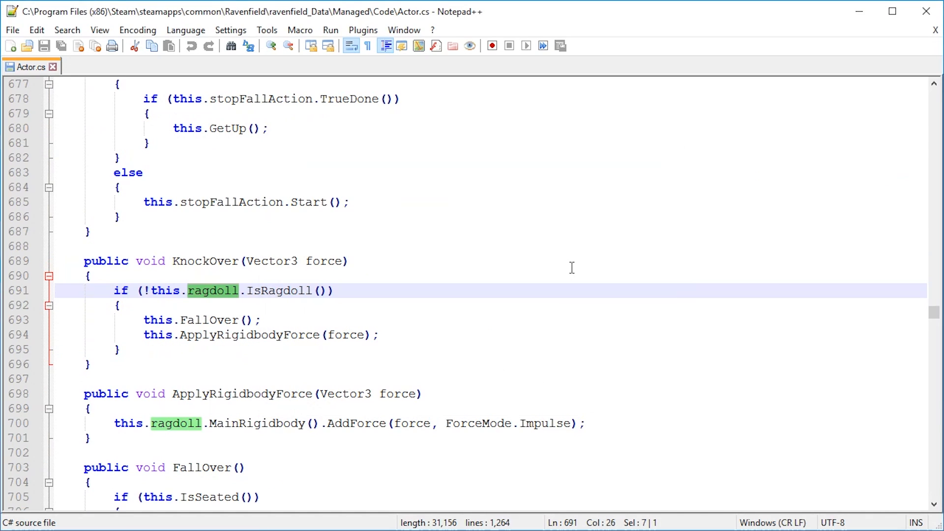
mouse_move(182, 279)
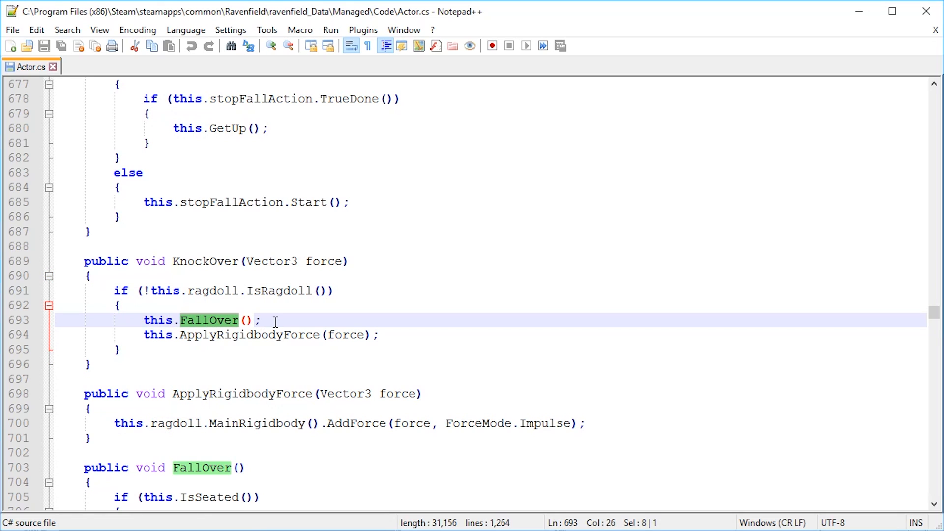
left_click(615, 206)
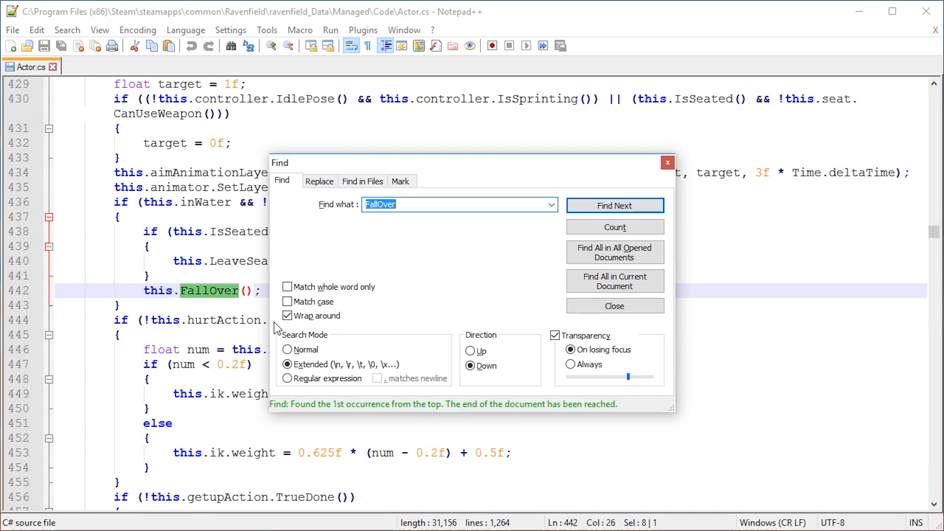
left_click(615, 206)
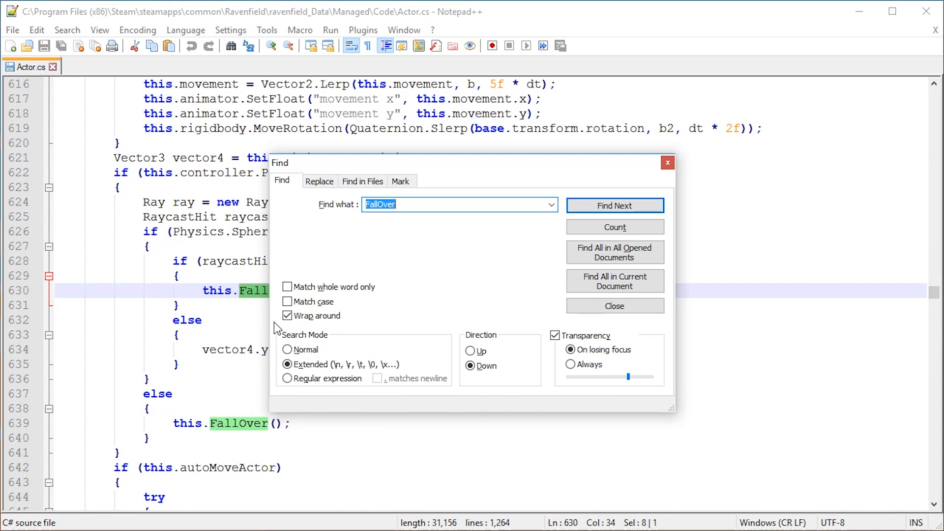
left_click(615, 206)
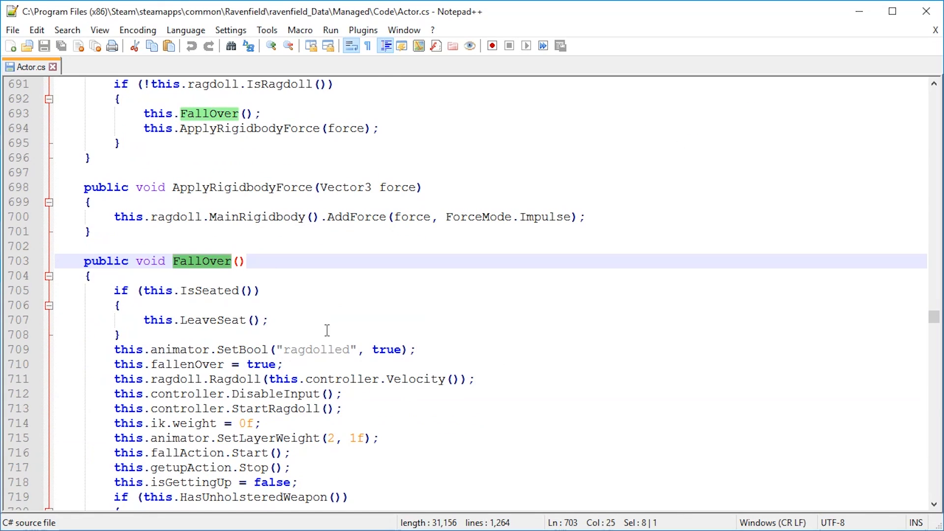
scroll("down", 3)
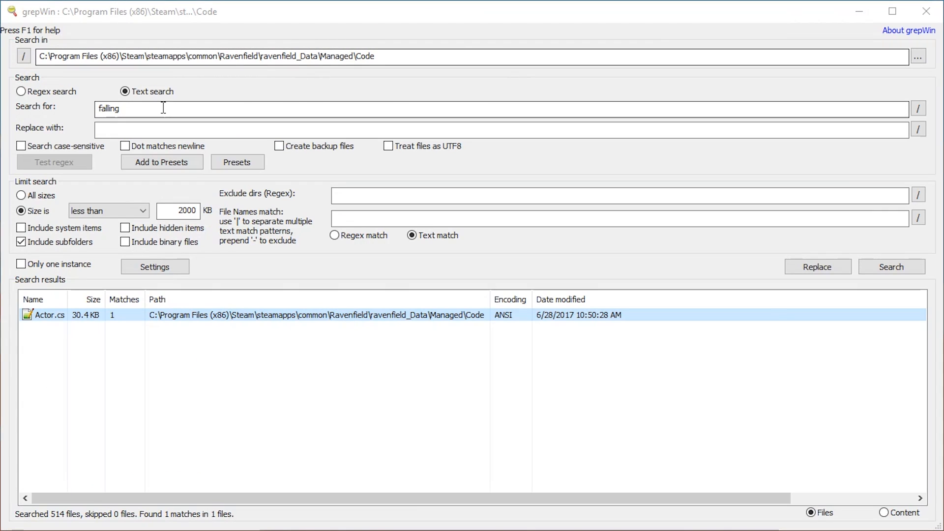
- Search grepWin for FallOver and open FpsActorController.cs from the results
type("FallOver")
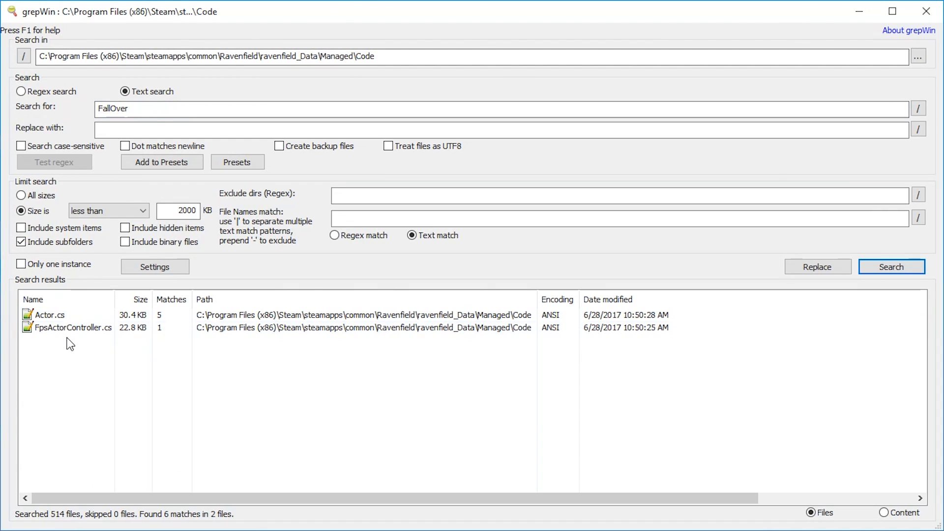
left_click(49, 315)
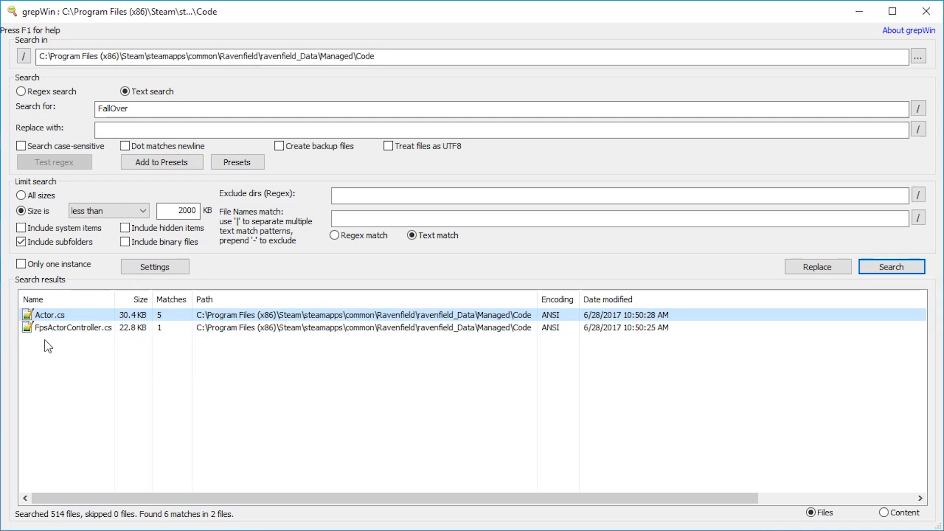
left_click(73, 328)
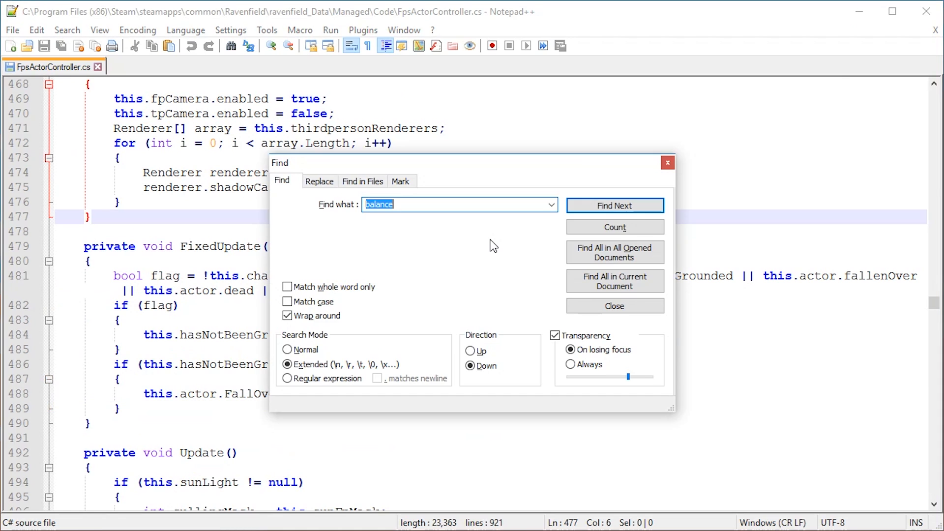
- Search 'fallov' to jump to the FallOver call in FpsActorController.cs
type("fallov")
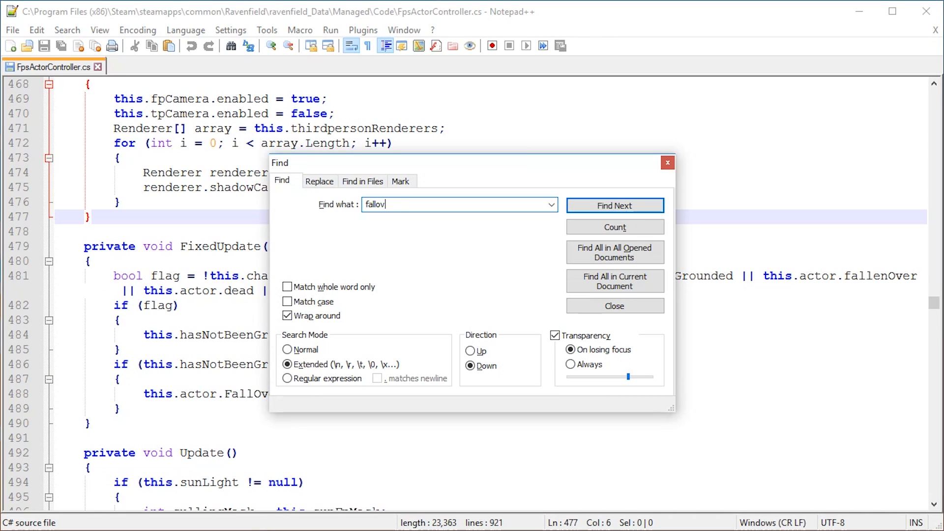
left_click(615, 205)
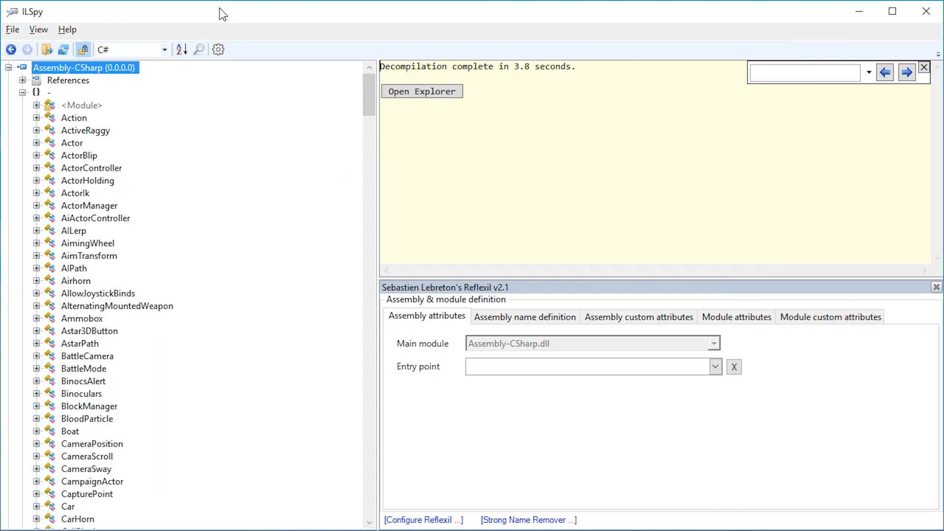
mouse_move(71, 155)
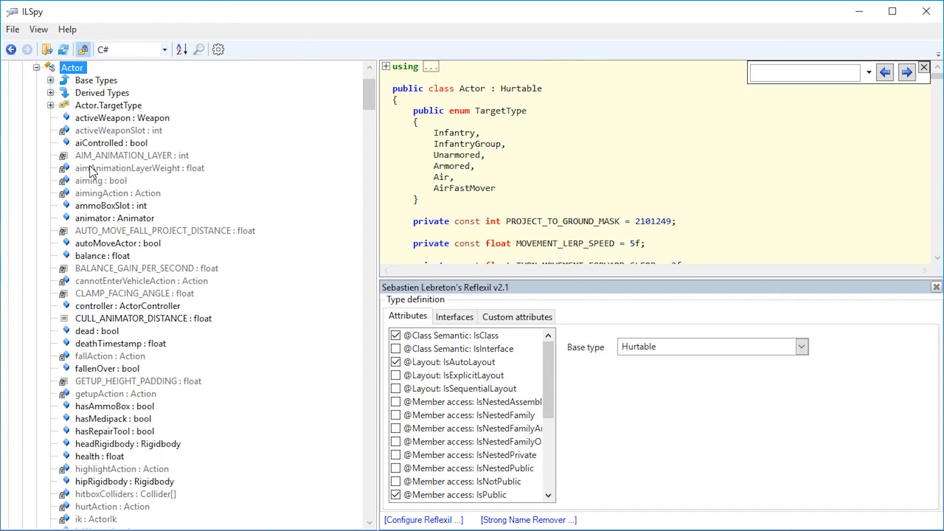
- Select Actor's FallOver() method to show its IL instructions in Reflexil
left_click(101, 144)
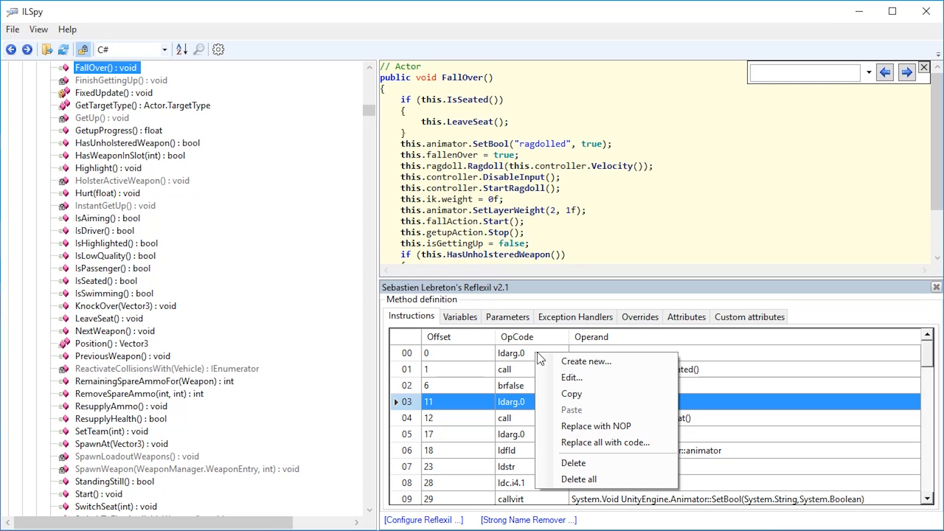
mouse_move(580, 411)
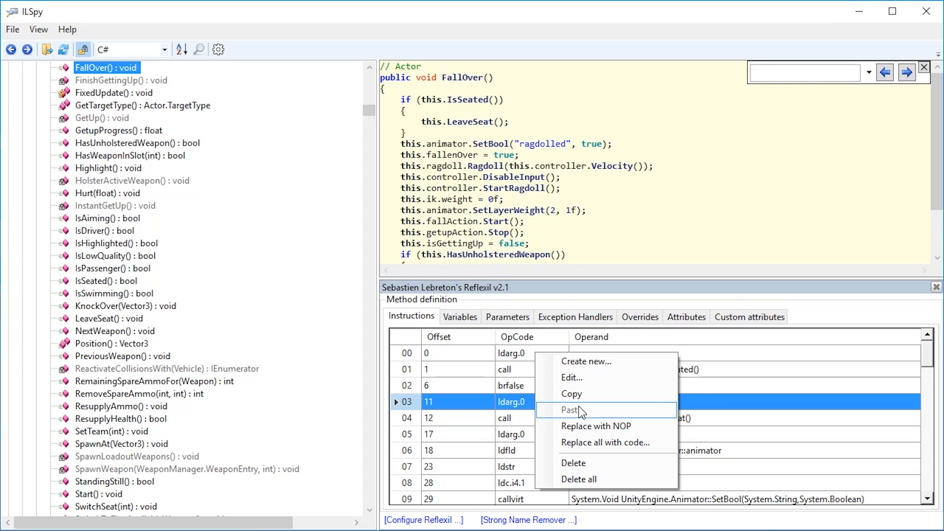
left_click(572, 377)
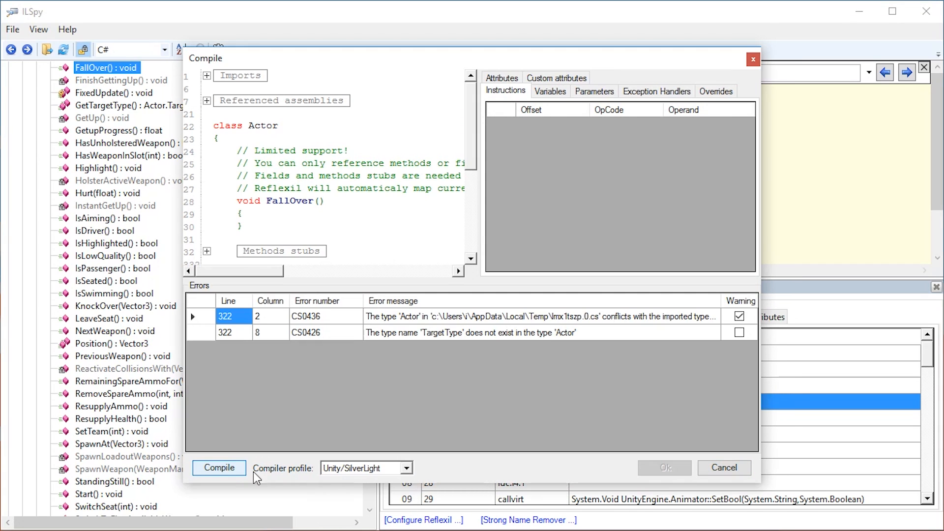
left_click(305, 332)
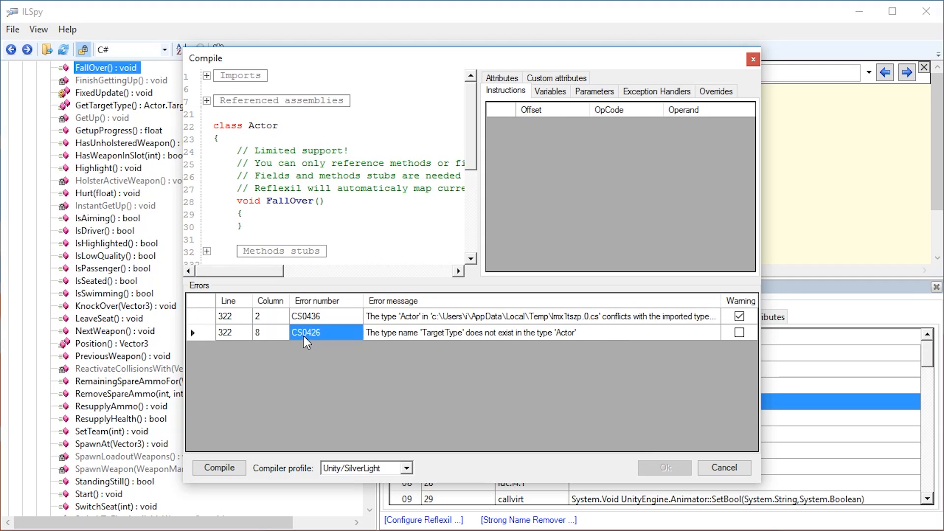
left_click(724, 469)
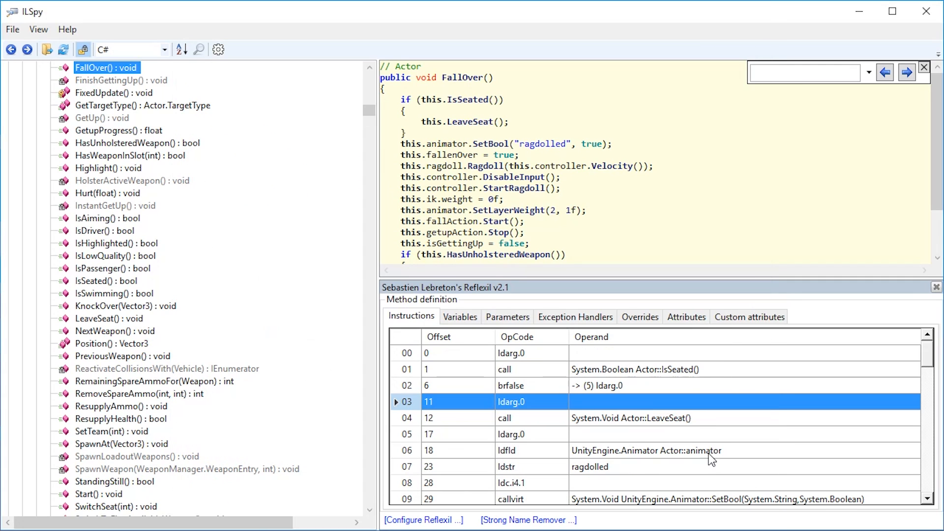
- Delete all FallOver instructions except a lone ret
scroll("down", 3)
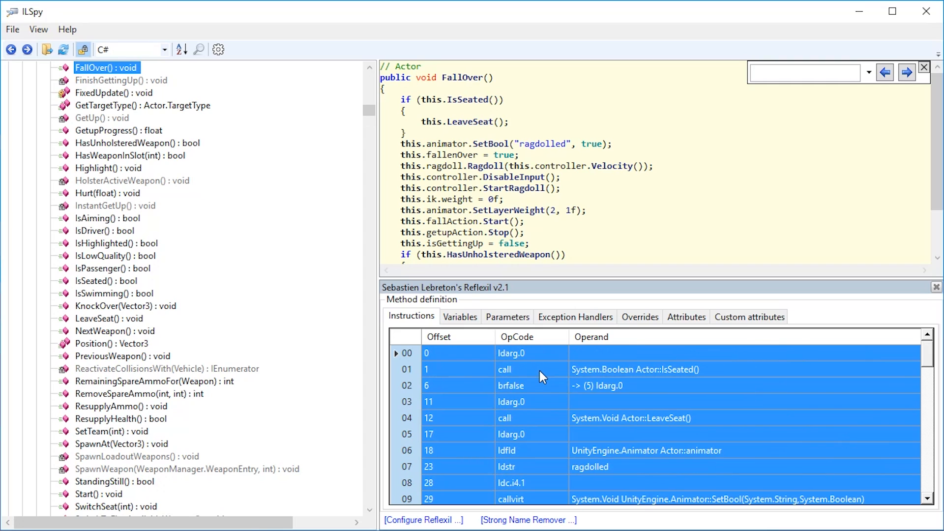
mouse_move(528, 359)
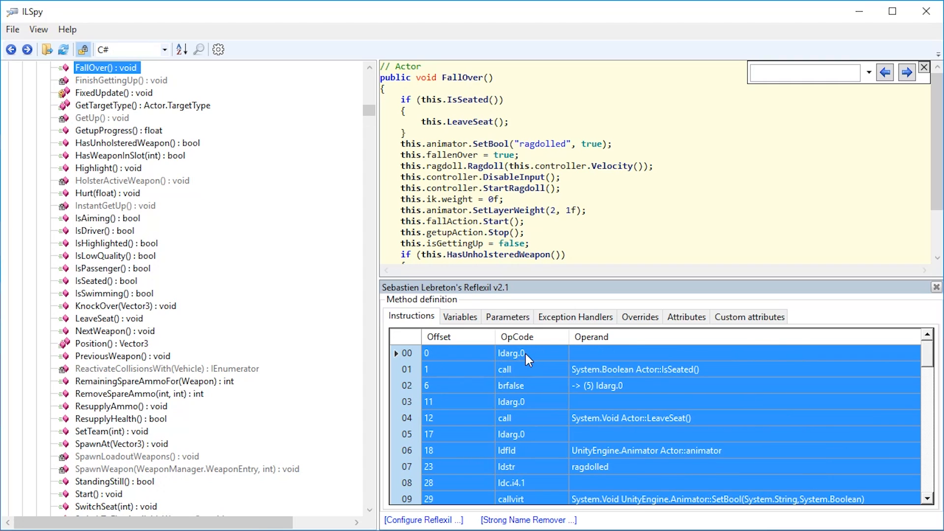
right_click(525, 359)
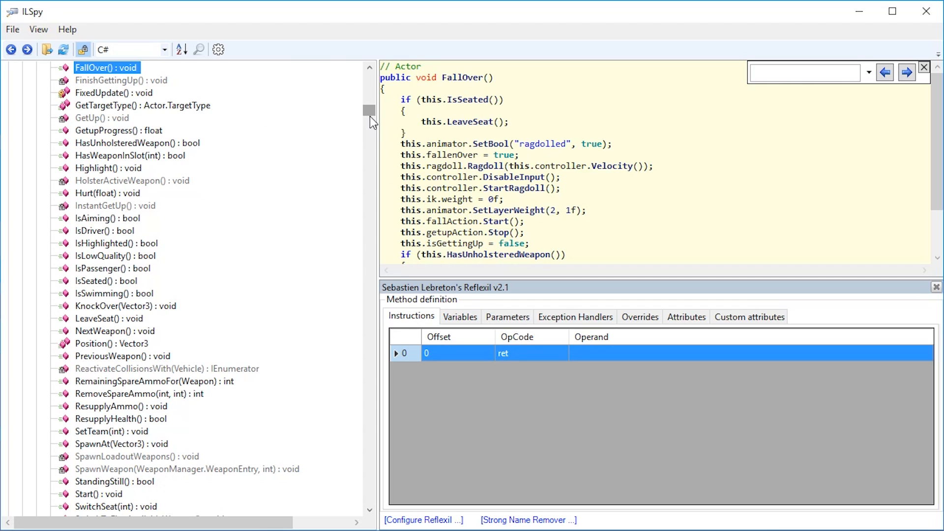
right_click(74, 68)
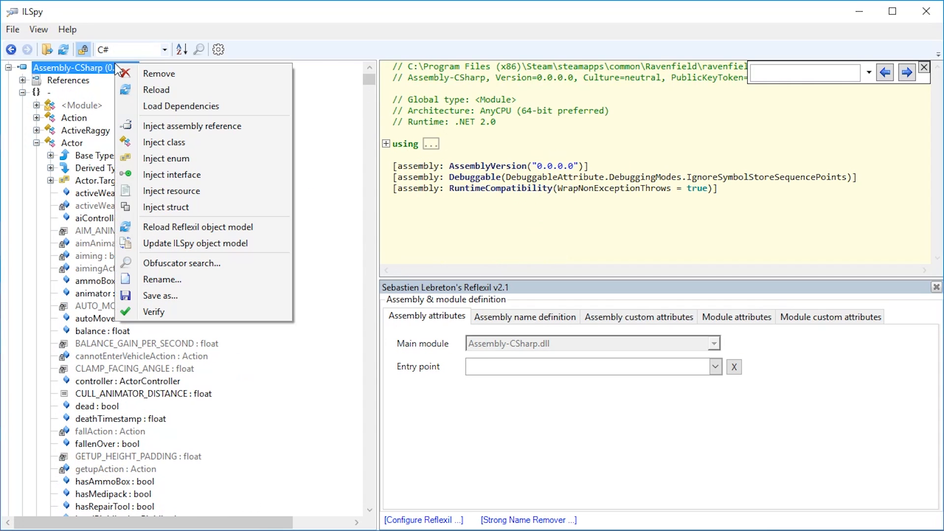
mouse_move(193, 305)
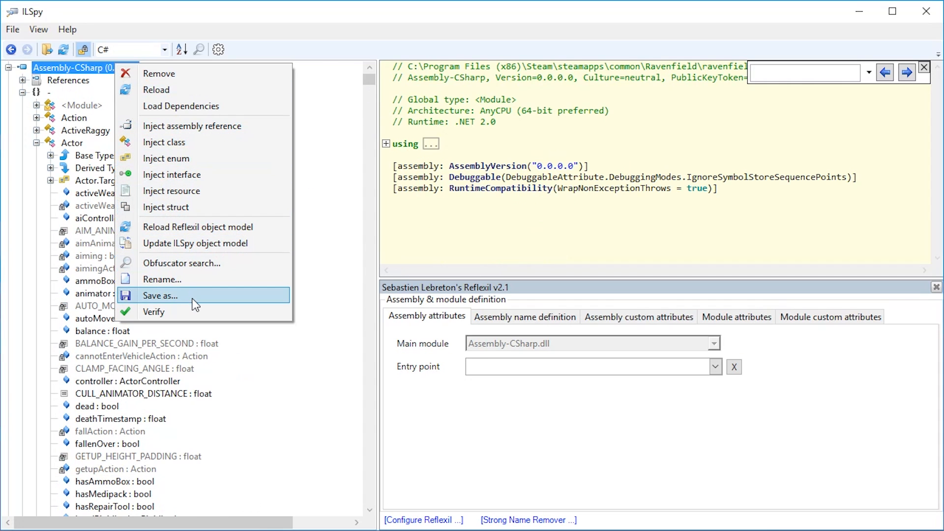
- Save the patched Assembly-CSharp.dll via Save as
left_click(160, 296)
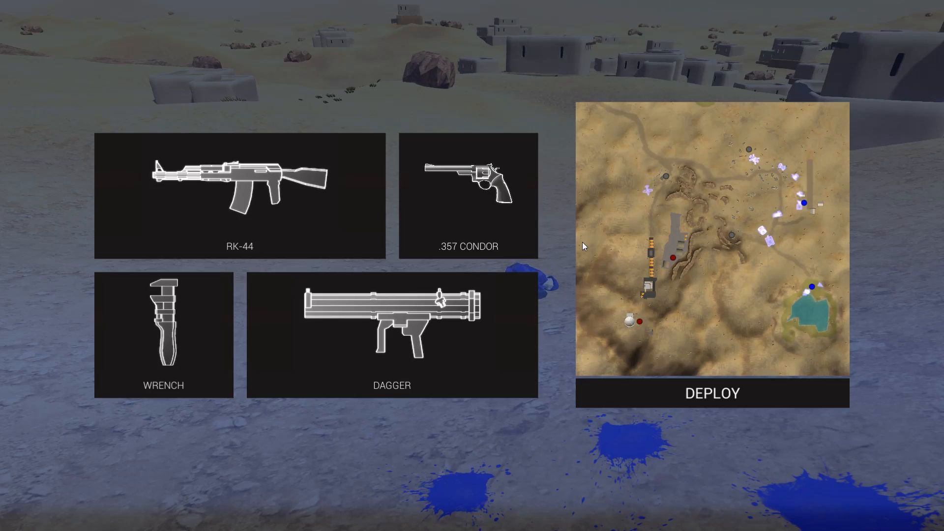
- Deploy into the desert match from the loadout screen
left_click(712, 393)
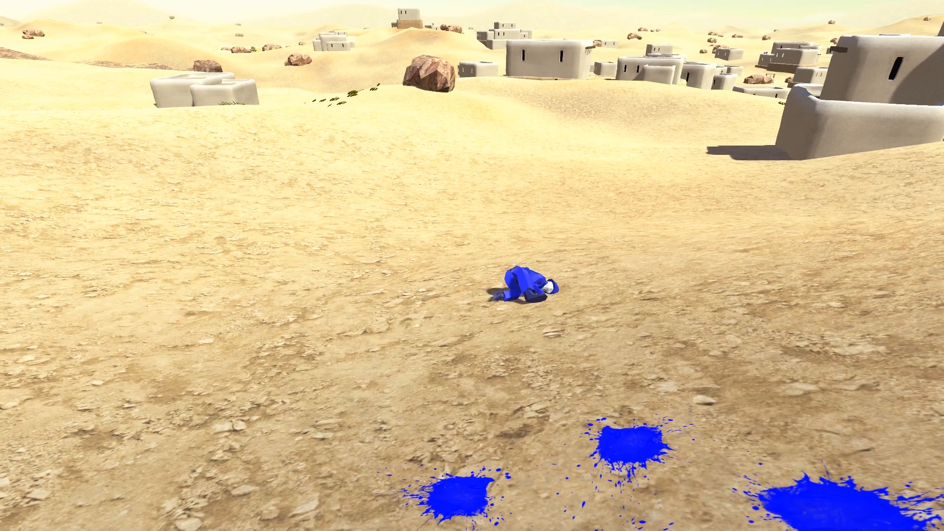